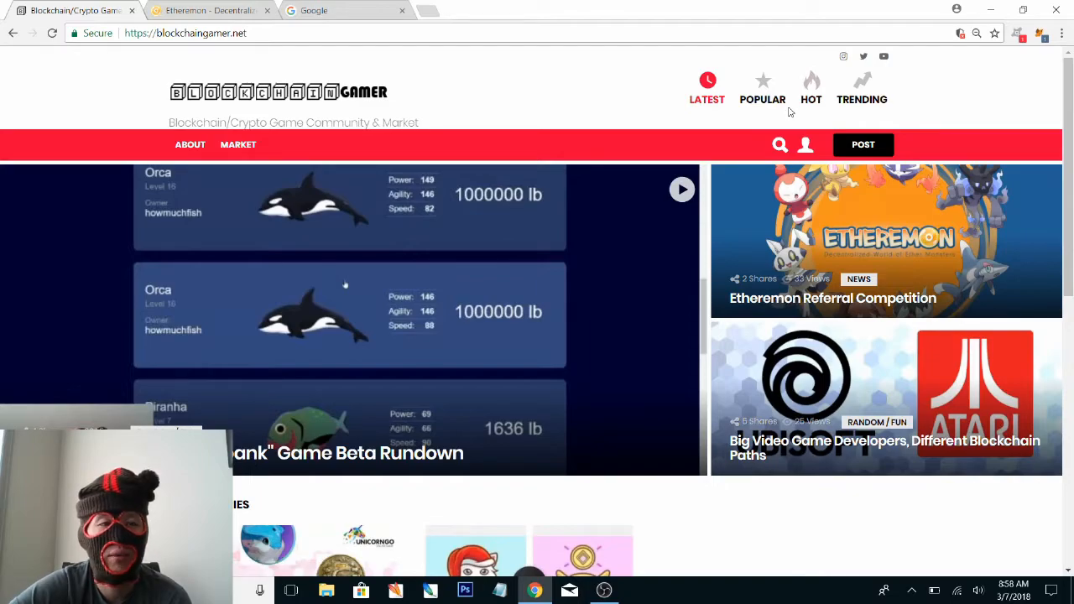
{"action": "mouse_move", "coordinate": [611, 161]}
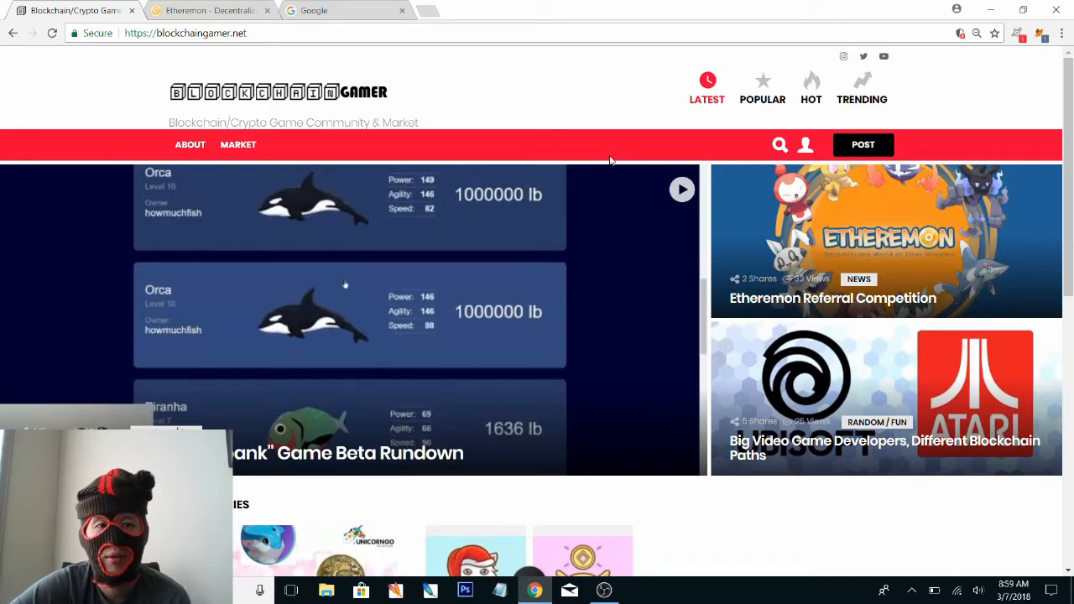
{"action": "mouse_move", "coordinate": [563, 118]}
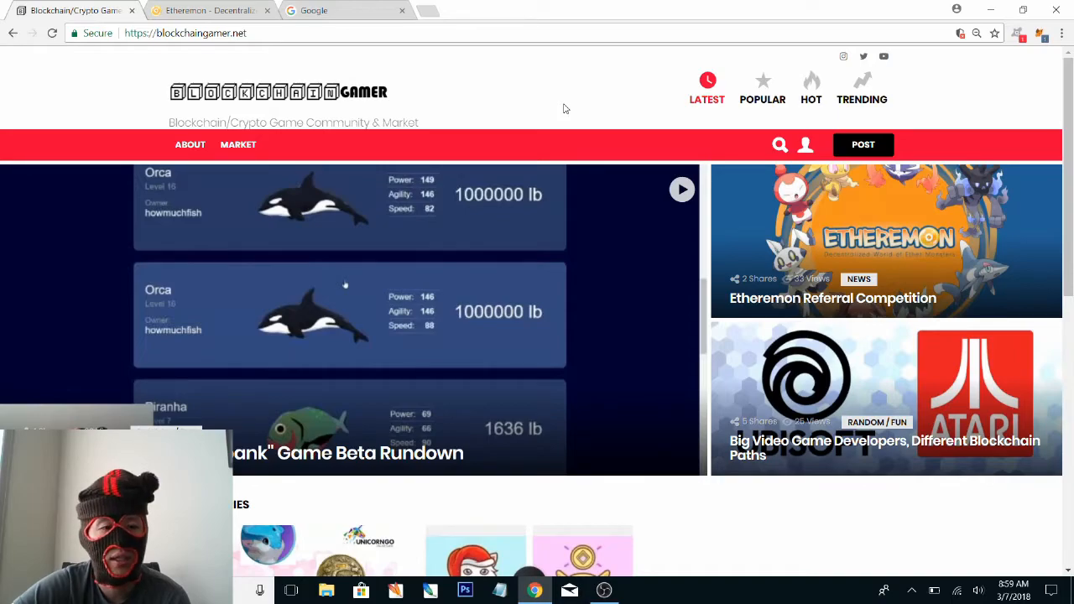
{"action": "mouse_move", "coordinate": [351, 116]}
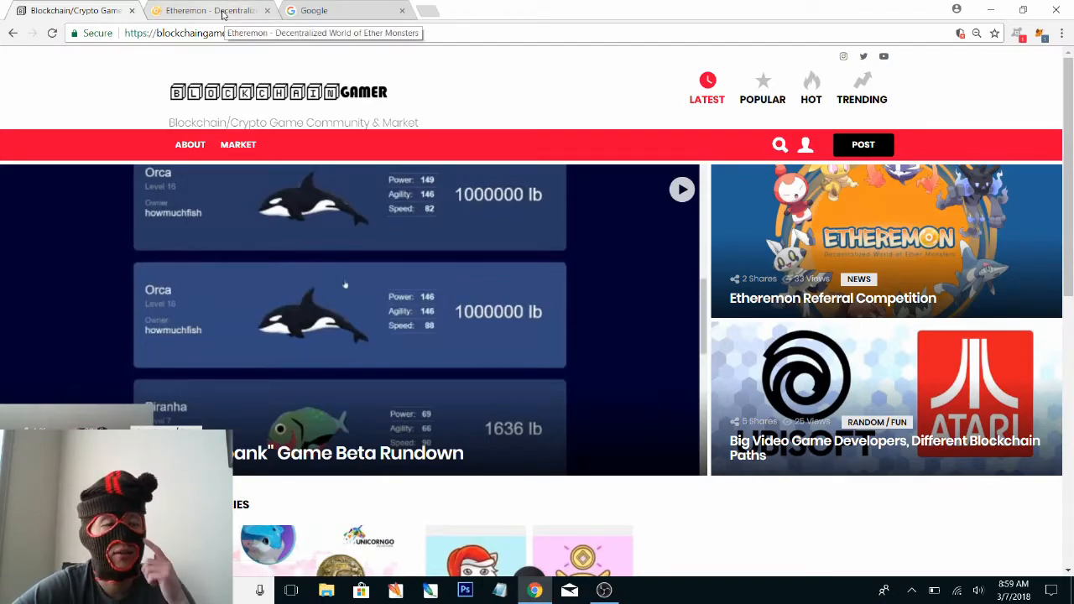
Dismiss Etheremon's wallet-lock notice and check the MetaMask wallet's transaction list
{"action": "left_click", "coordinate": [210, 10]}
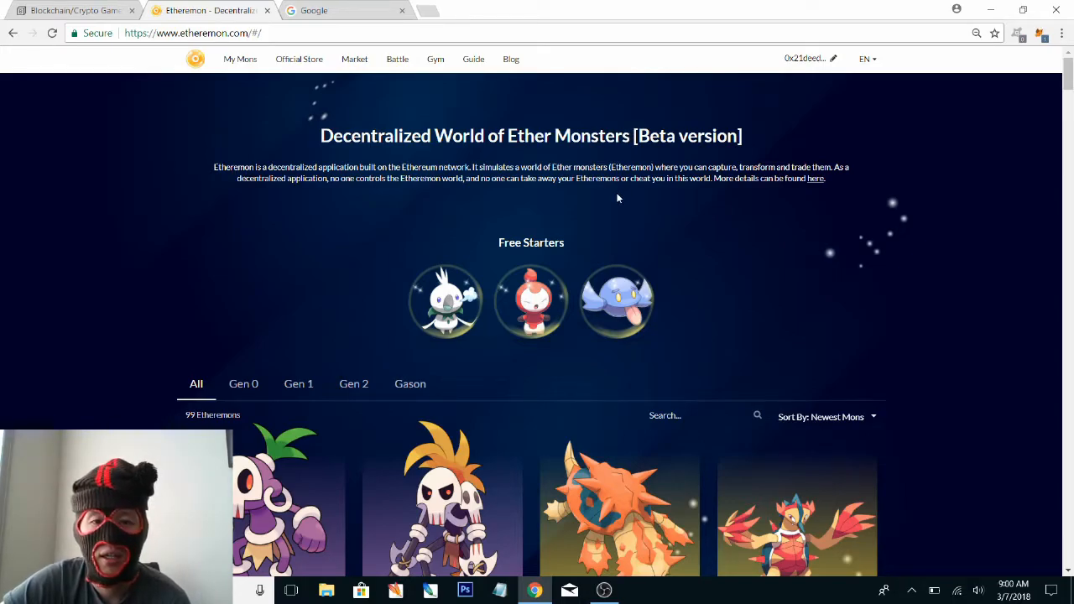
{"action": "mouse_move", "coordinate": [589, 191]}
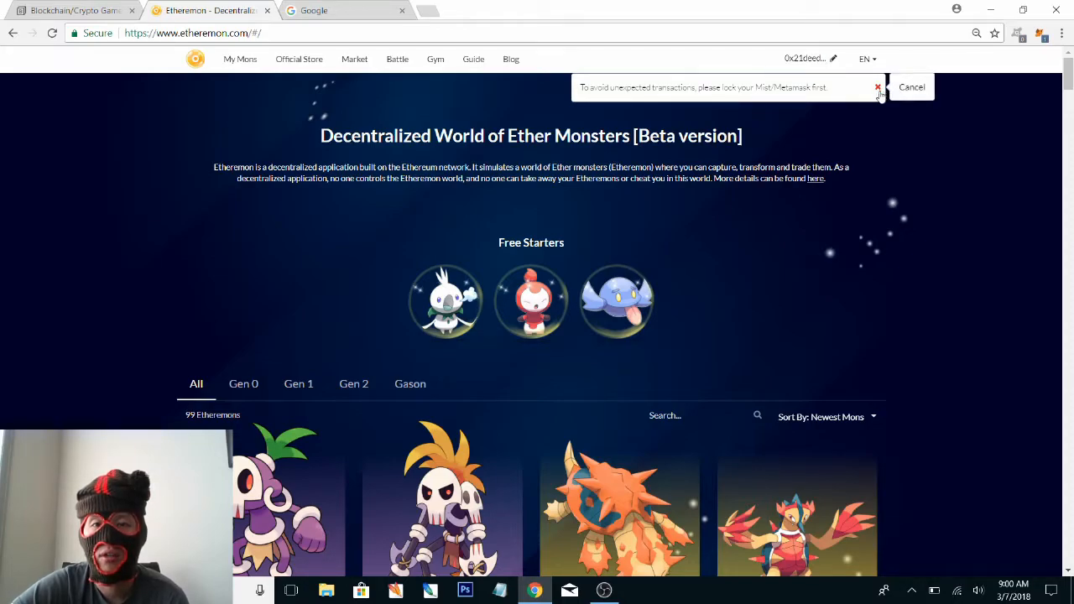
{"action": "left_click", "coordinate": [878, 86]}
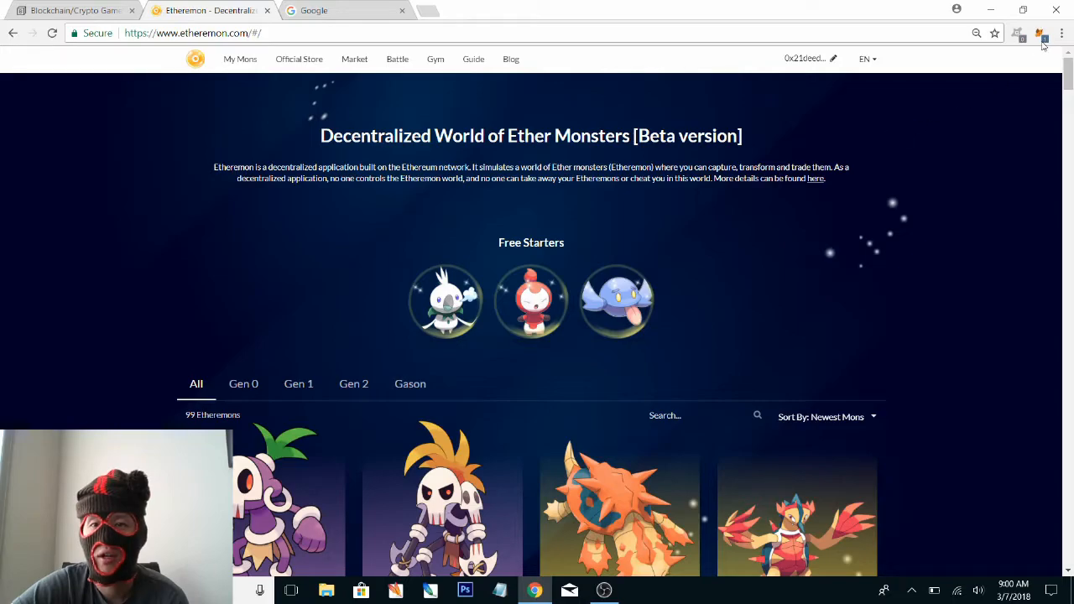
{"action": "left_click", "coordinate": [1040, 33]}
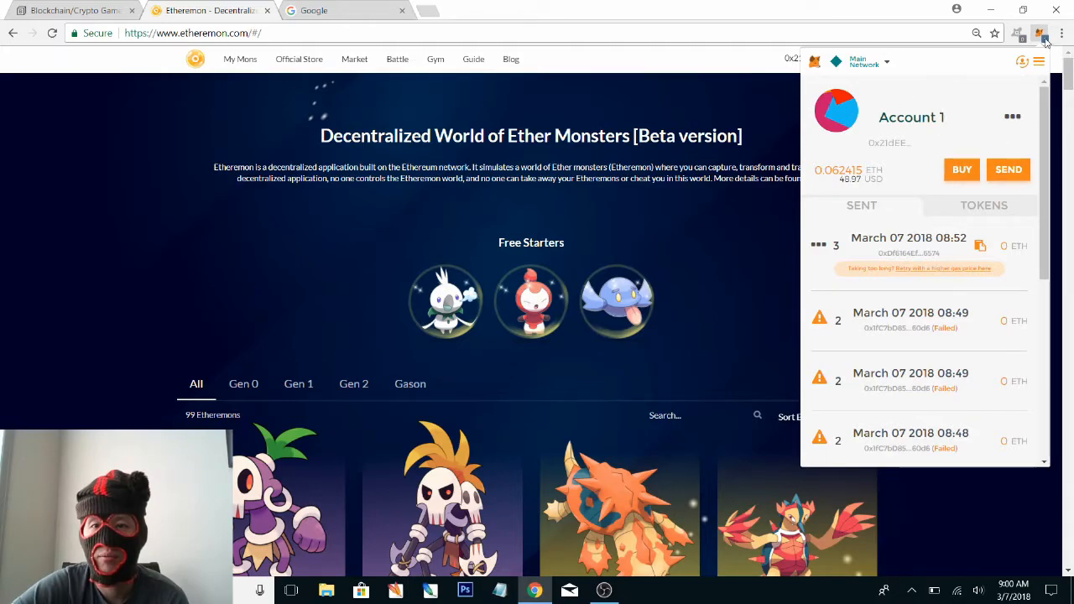
{"action": "left_click", "coordinate": [1040, 33]}
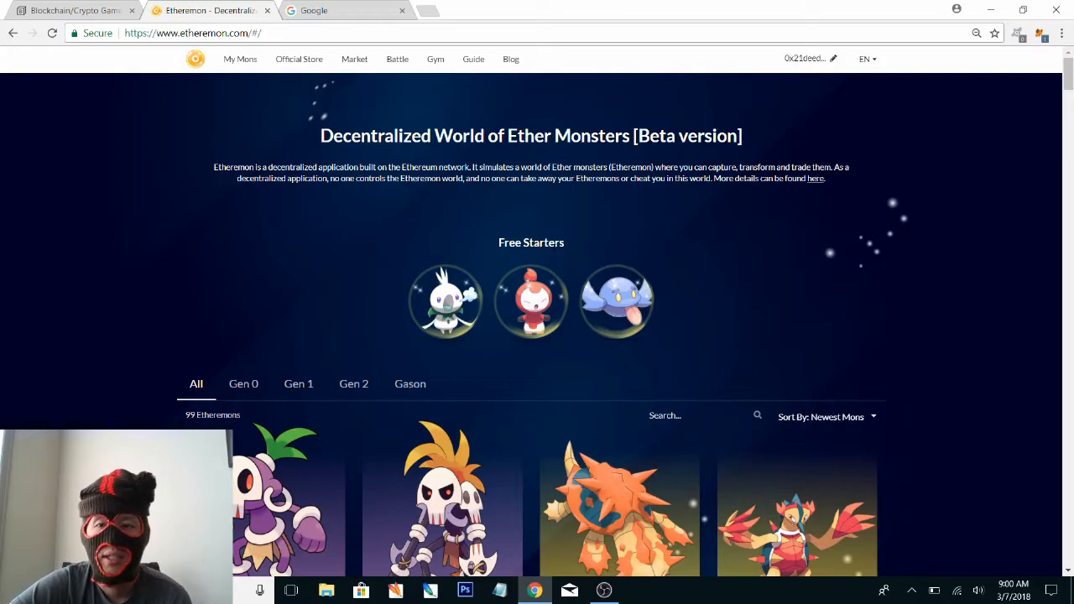
{"action": "mouse_move", "coordinate": [538, 197]}
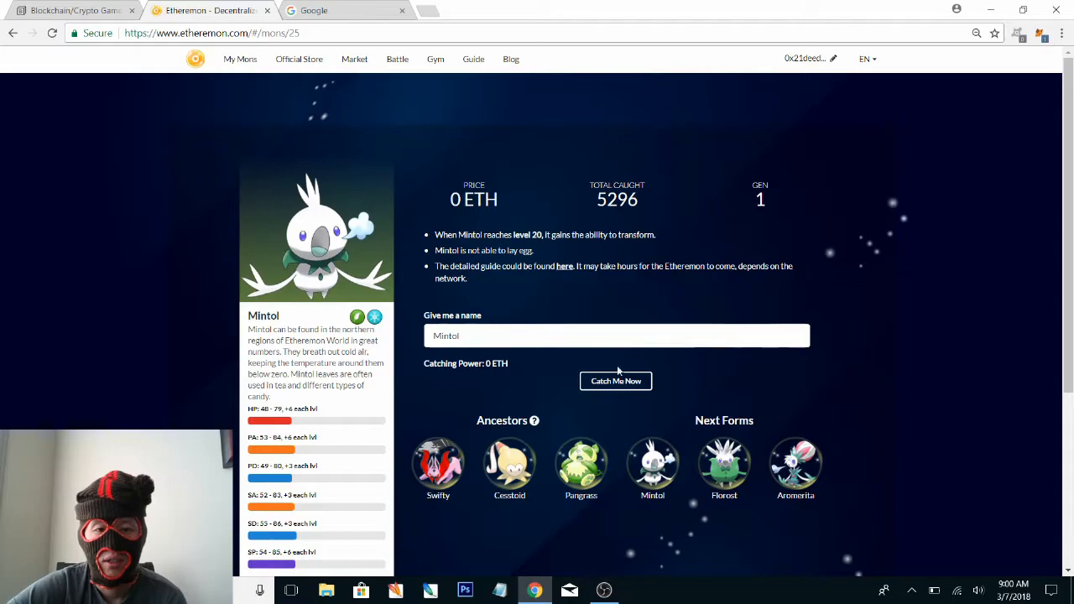
Catch Mintol for free, accepting the Term of Sale and submitting in MetaMask, then open My Mons
{"action": "left_click", "coordinate": [615, 381]}
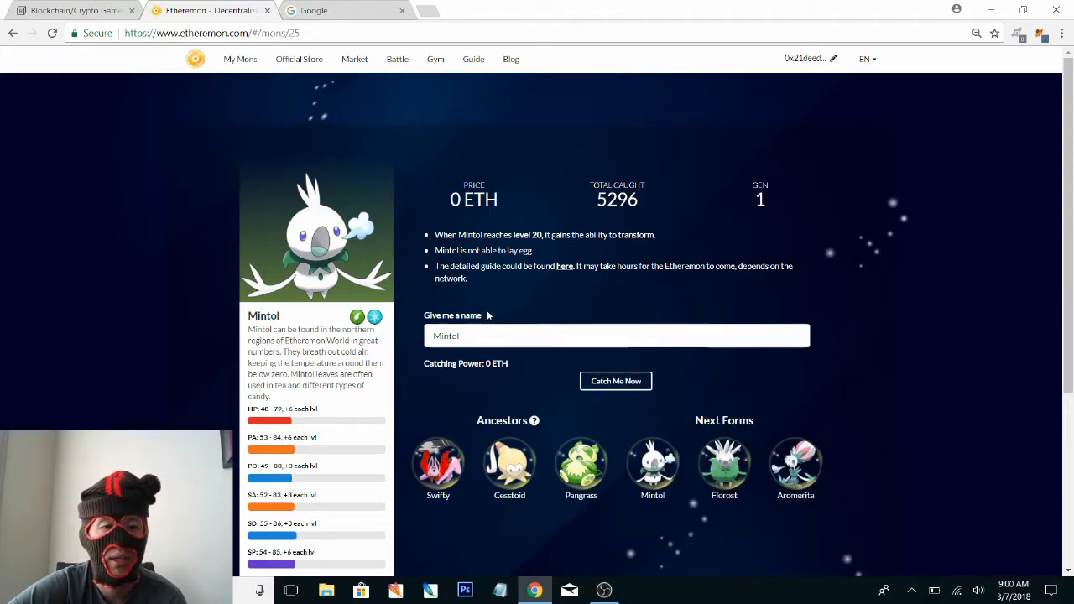
{"action": "left_click", "coordinate": [615, 380]}
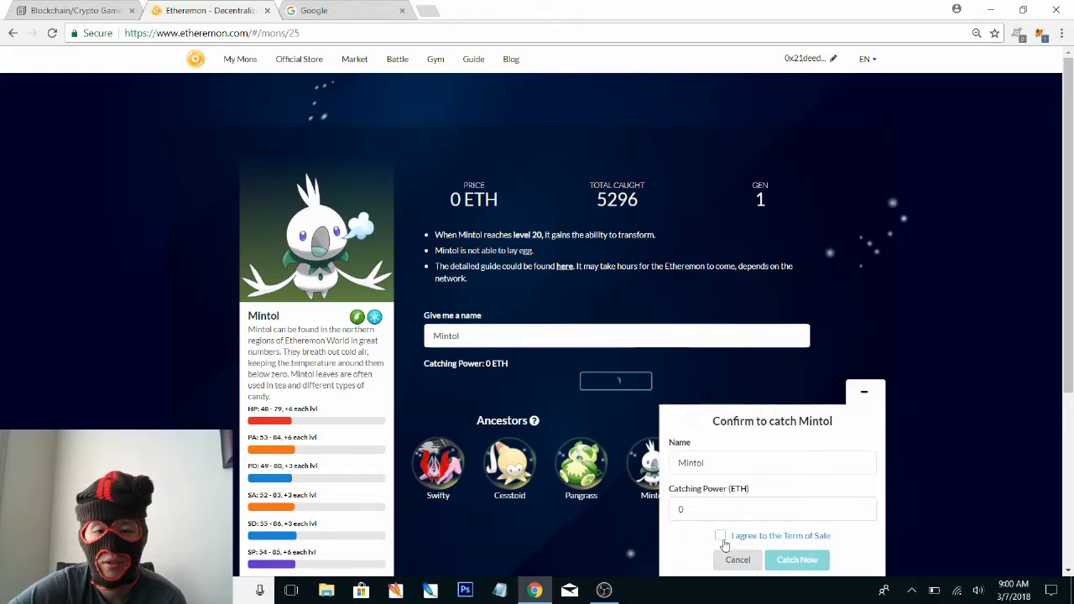
{"action": "left_click", "coordinate": [720, 536]}
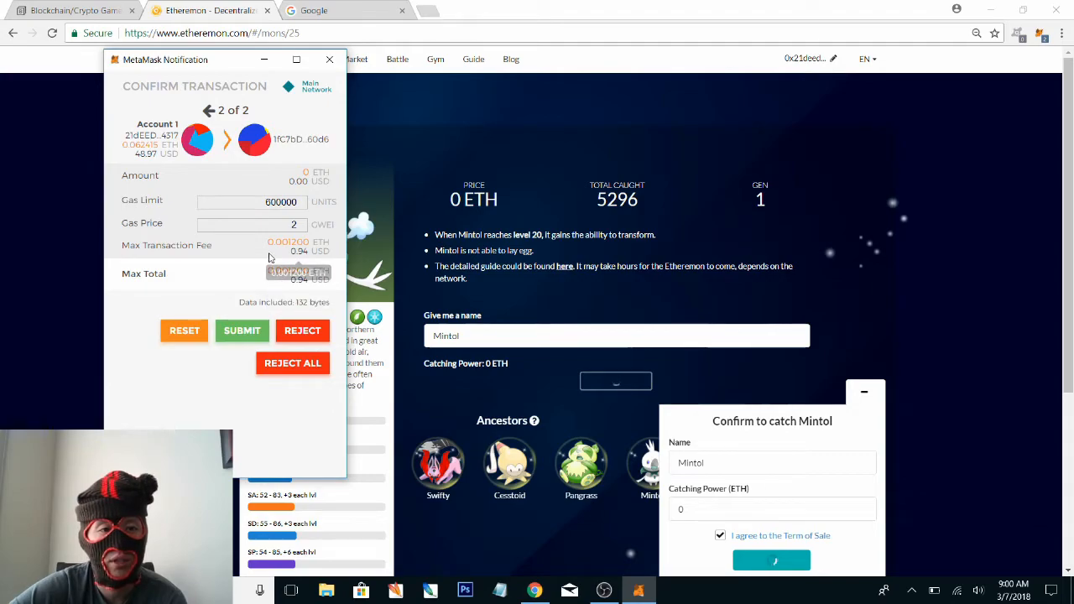
{"action": "left_click", "coordinate": [241, 329]}
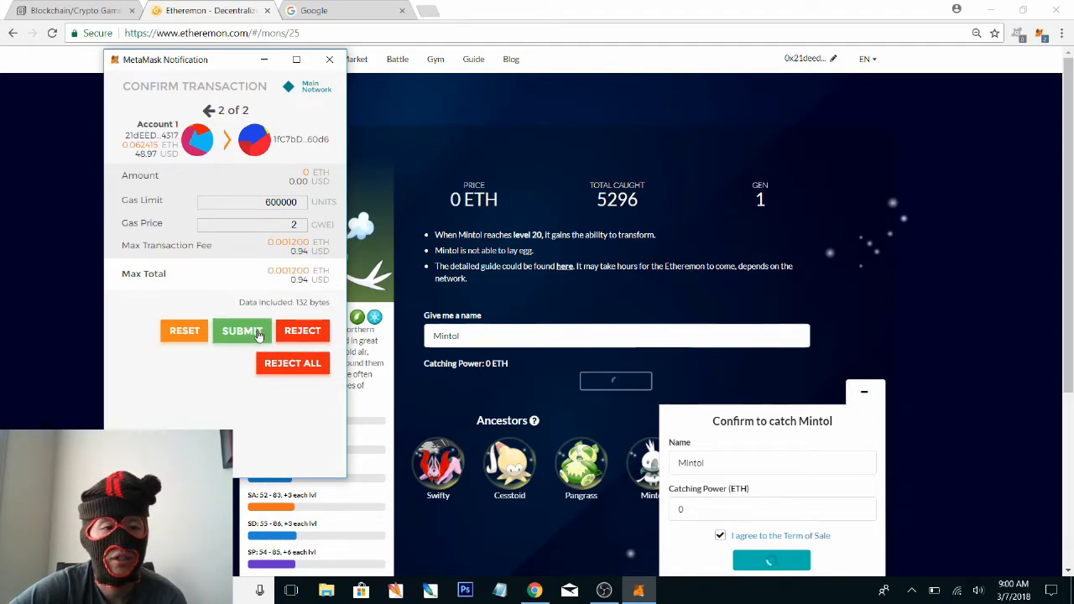
{"action": "left_click", "coordinate": [242, 330]}
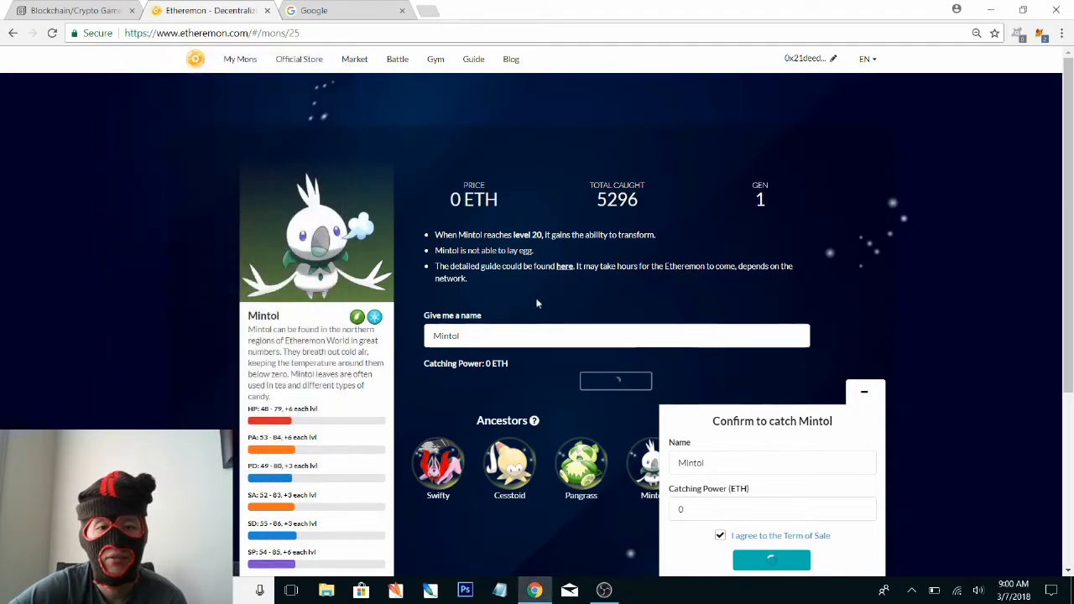
{"action": "left_click", "coordinate": [240, 59]}
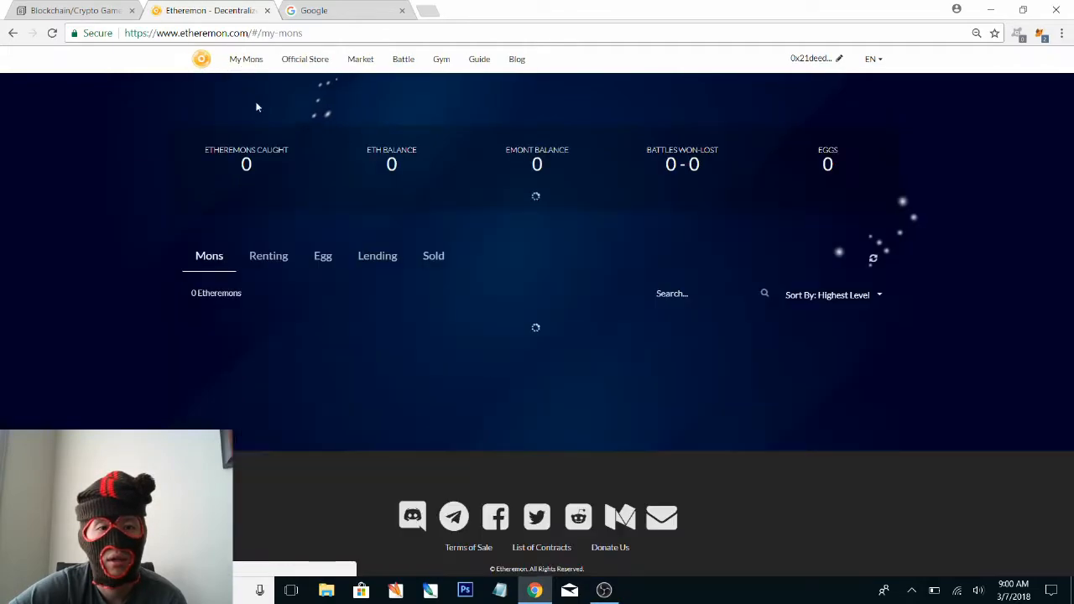
Browse My Mons and Mintol's details, confirming Mintol, Kyari and Omnom at level 1
{"action": "left_click", "coordinate": [196, 58]}
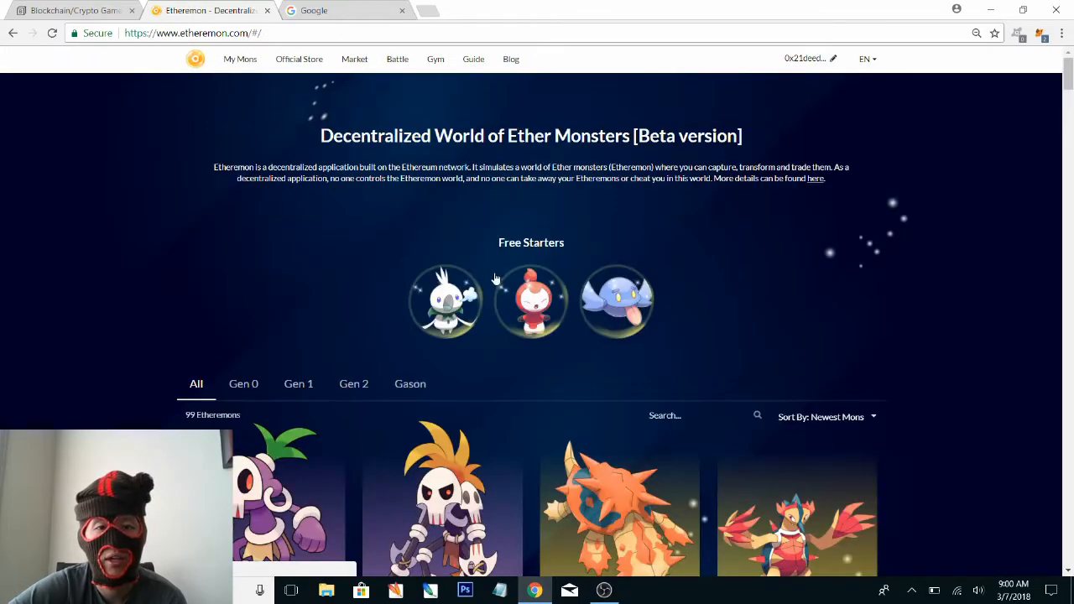
{"action": "mouse_move", "coordinate": [304, 78]}
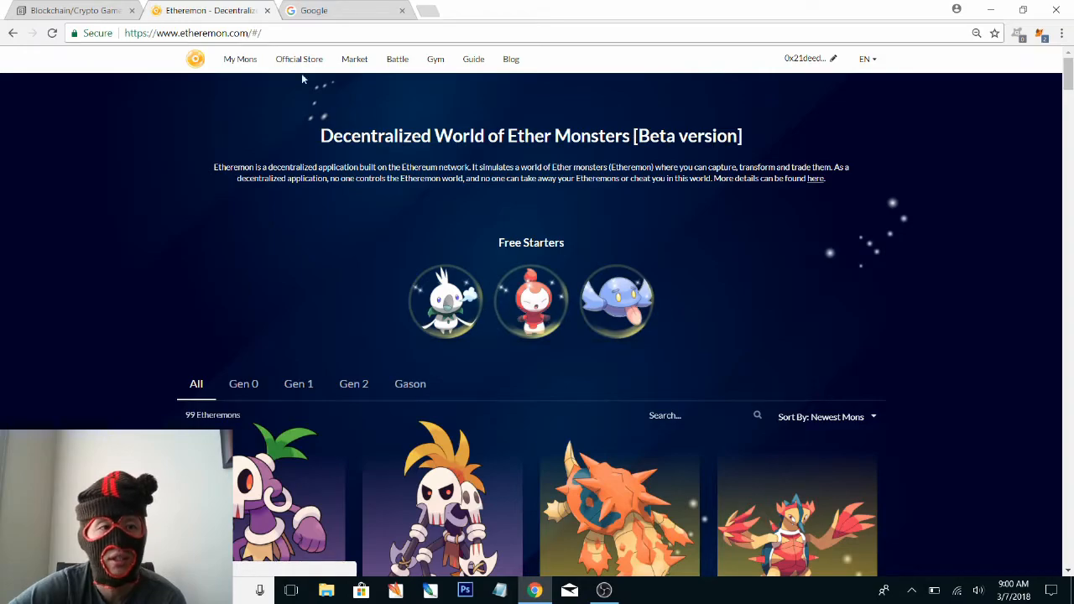
{"action": "left_click", "coordinate": [239, 58]}
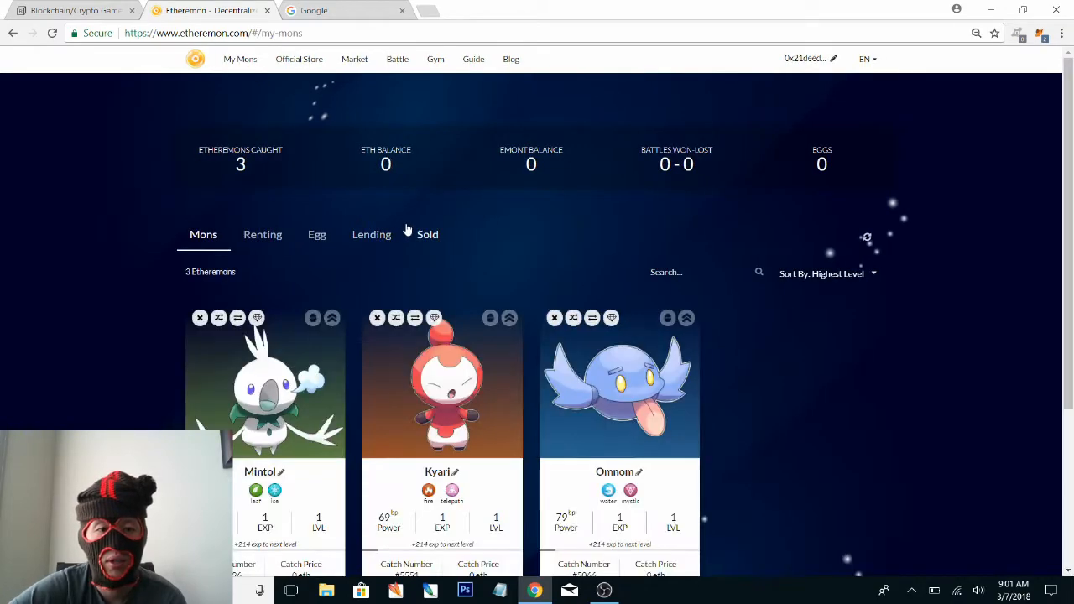
{"action": "scroll", "scroll_direction": "down", "scroll_amount": 3}
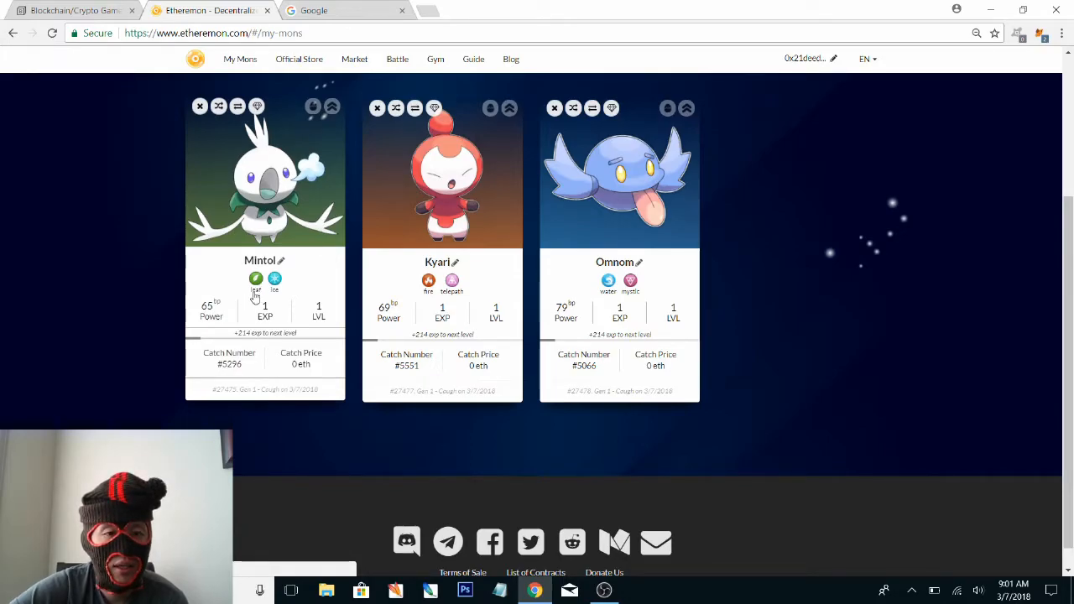
{"action": "left_click", "coordinate": [265, 176]}
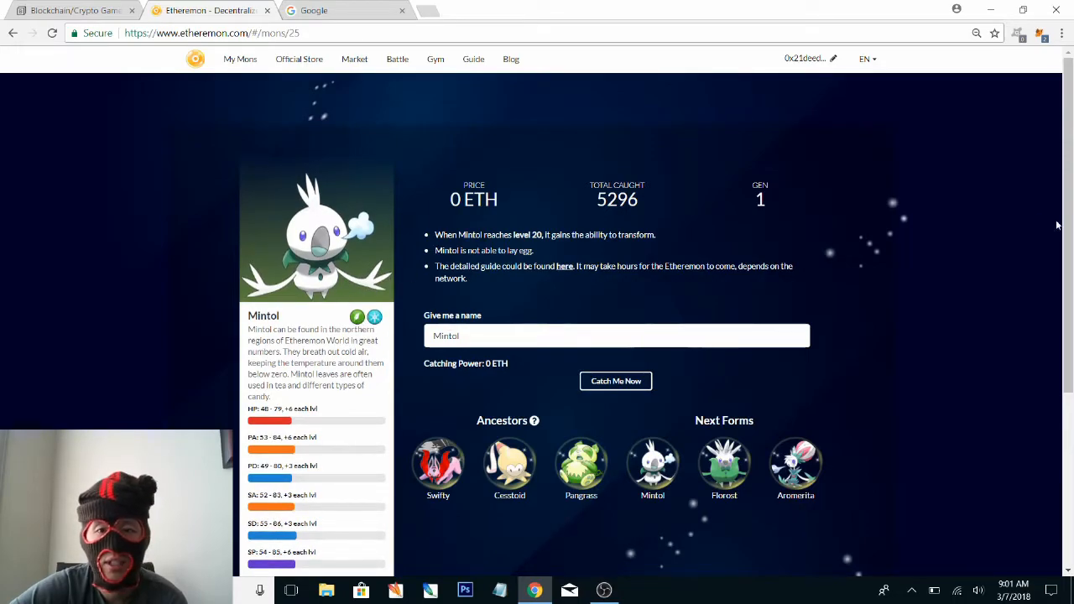
{"action": "scroll", "scroll_direction": "down", "scroll_amount": 3}
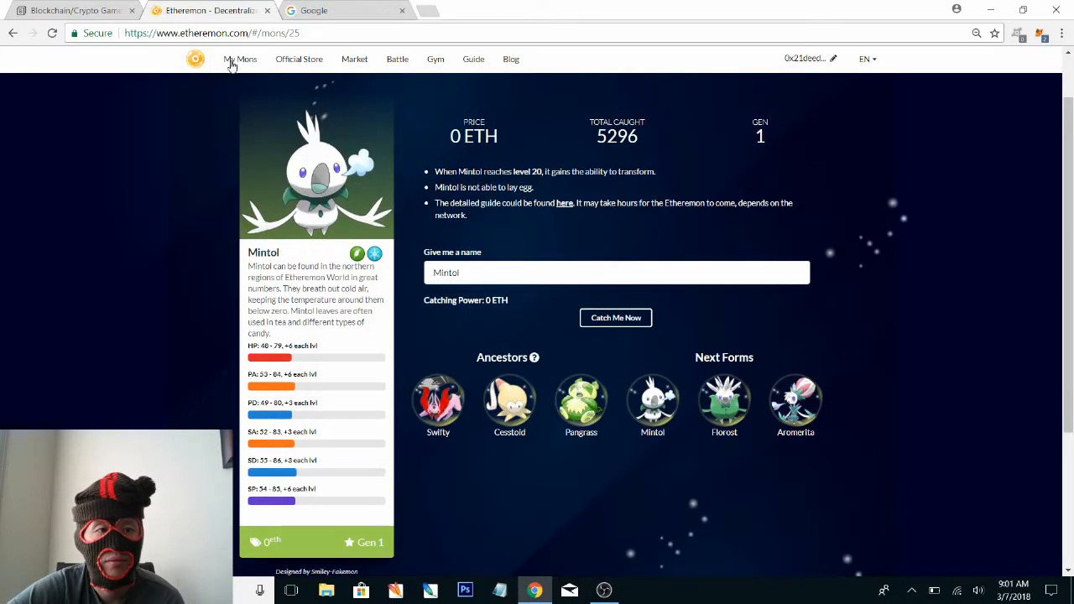
{"action": "left_click", "coordinate": [240, 59]}
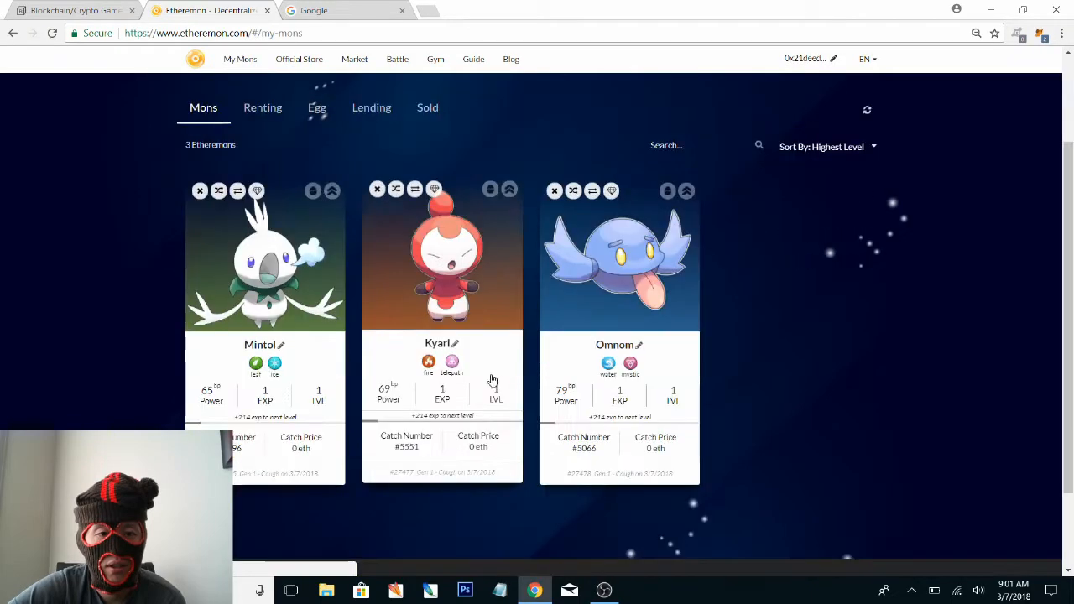
{"action": "scroll", "scroll_direction": "down", "scroll_amount": 3}
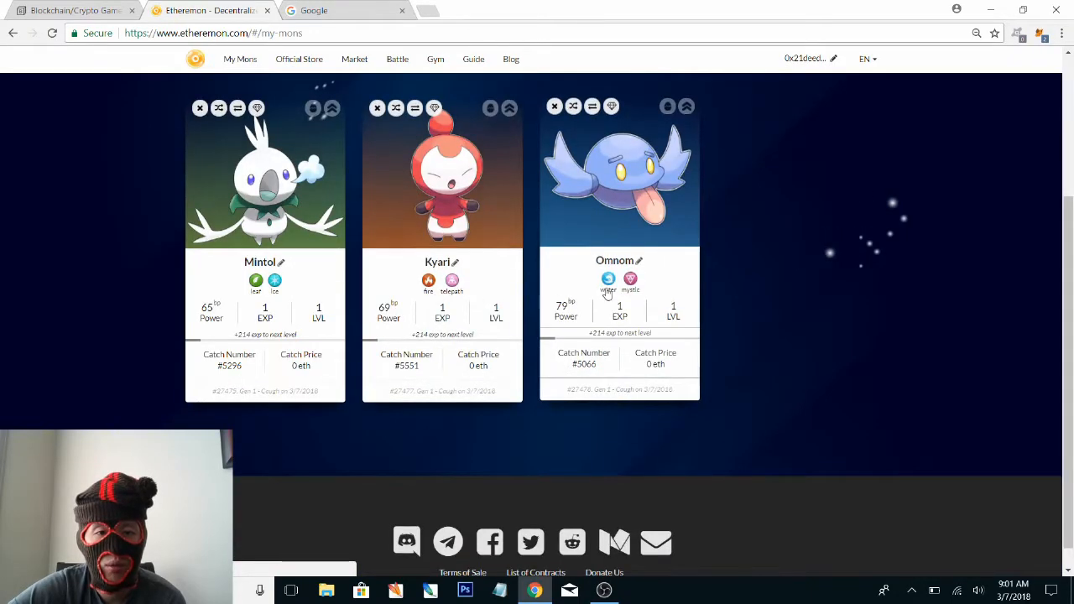
{"action": "mouse_move", "coordinate": [625, 289]}
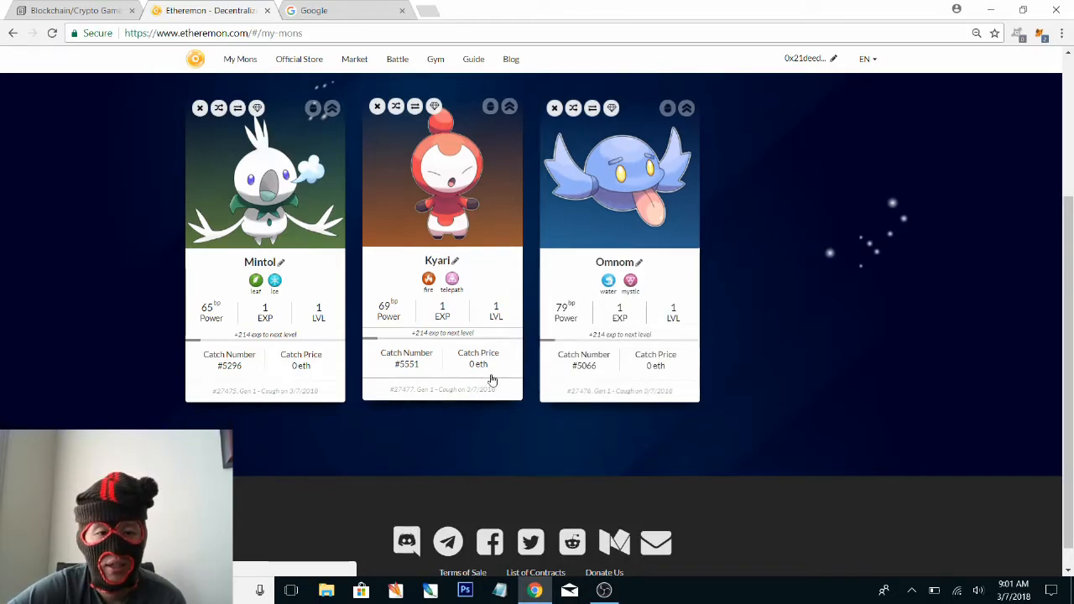
{"action": "mouse_move", "coordinate": [421, 324]}
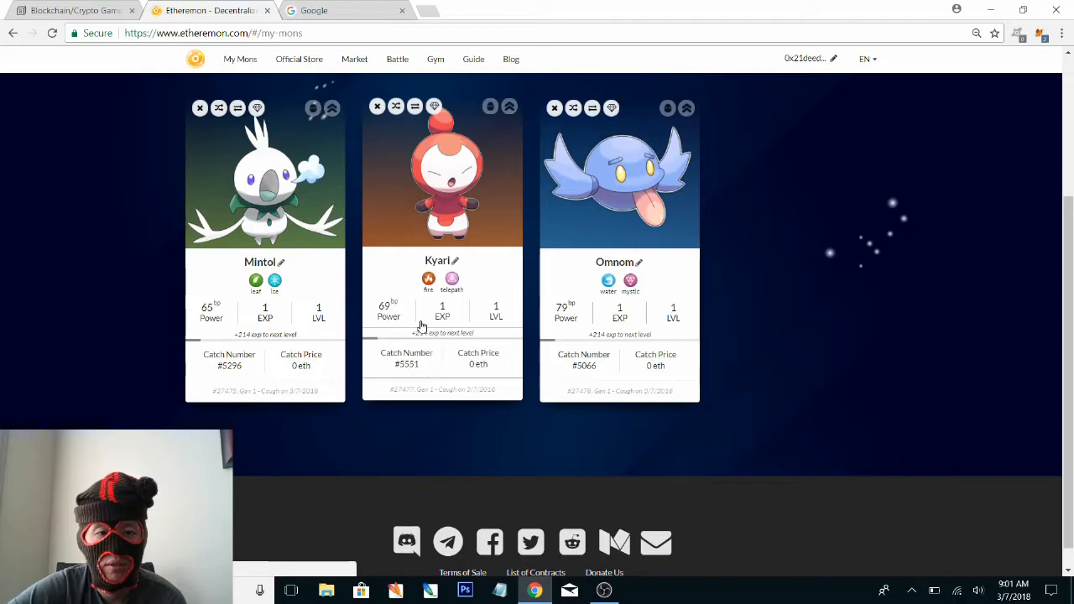
{"action": "mouse_move", "coordinate": [443, 326]}
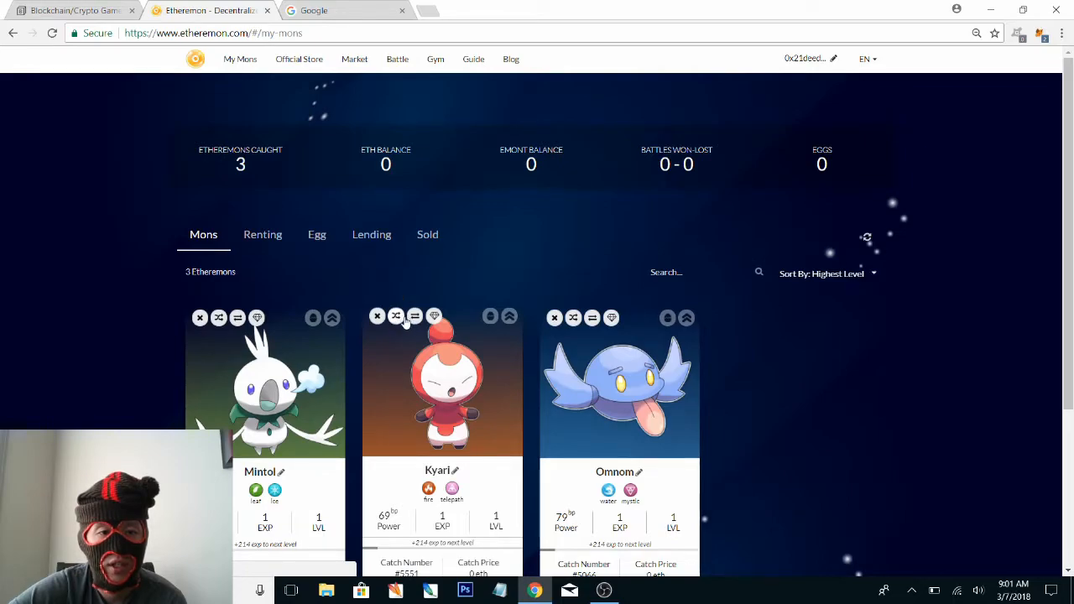
Open the My Mons Egg section, which shows no eggs owned
{"action": "left_click", "coordinate": [415, 317]}
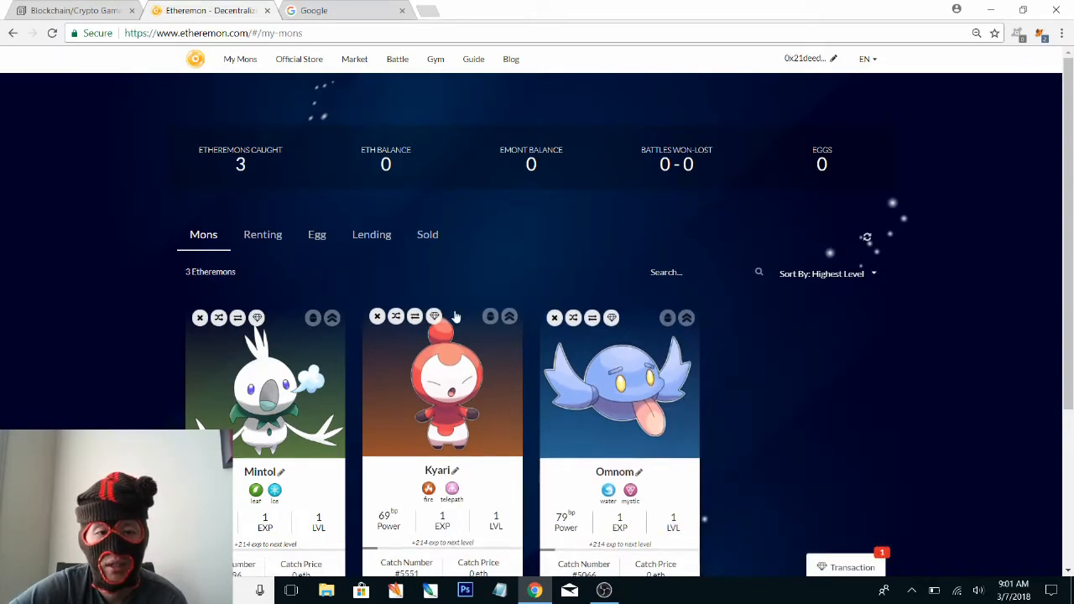
{"action": "left_click", "coordinate": [434, 317]}
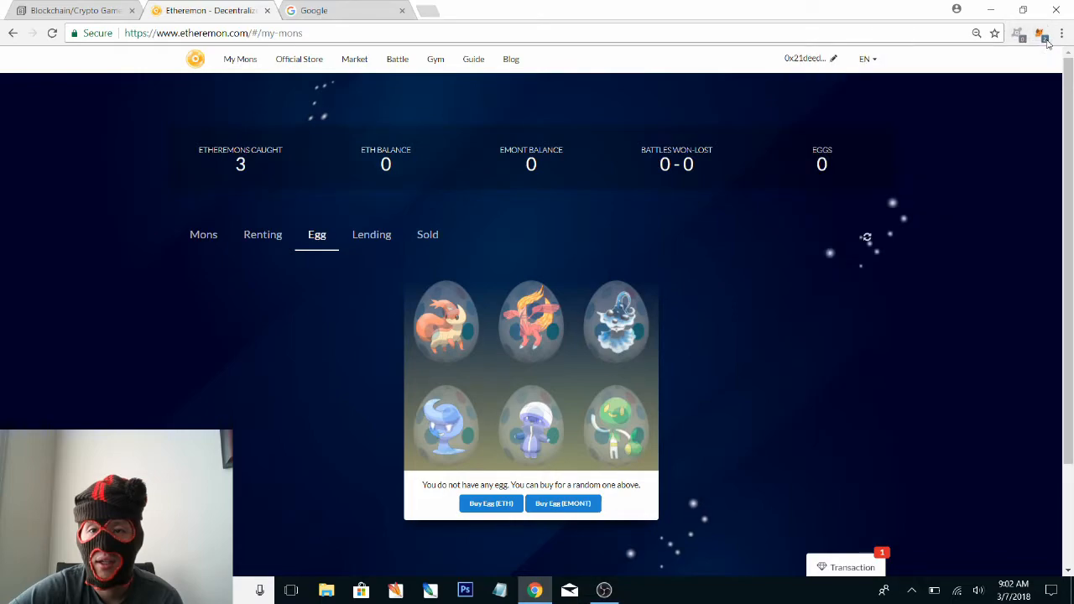
{"action": "left_click", "coordinate": [1041, 33]}
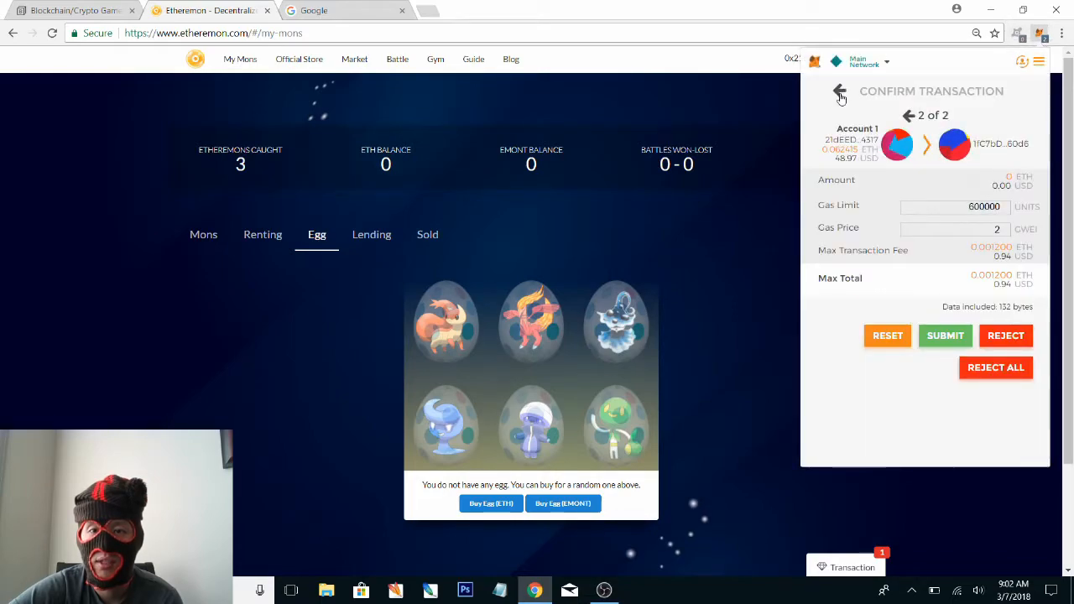
{"action": "left_click", "coordinate": [839, 91]}
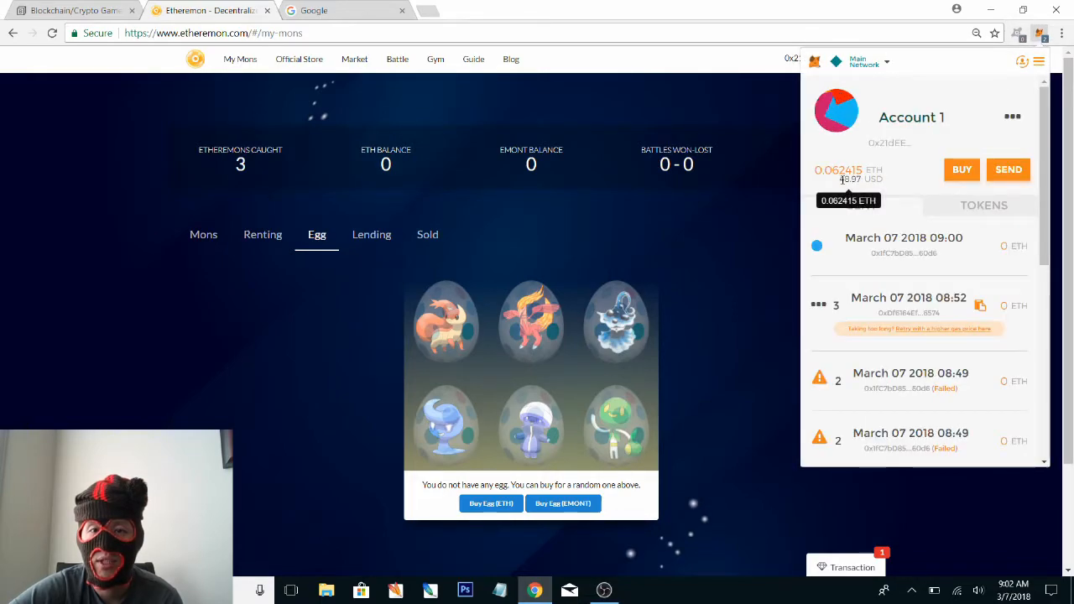
{"action": "left_click", "coordinate": [1040, 34]}
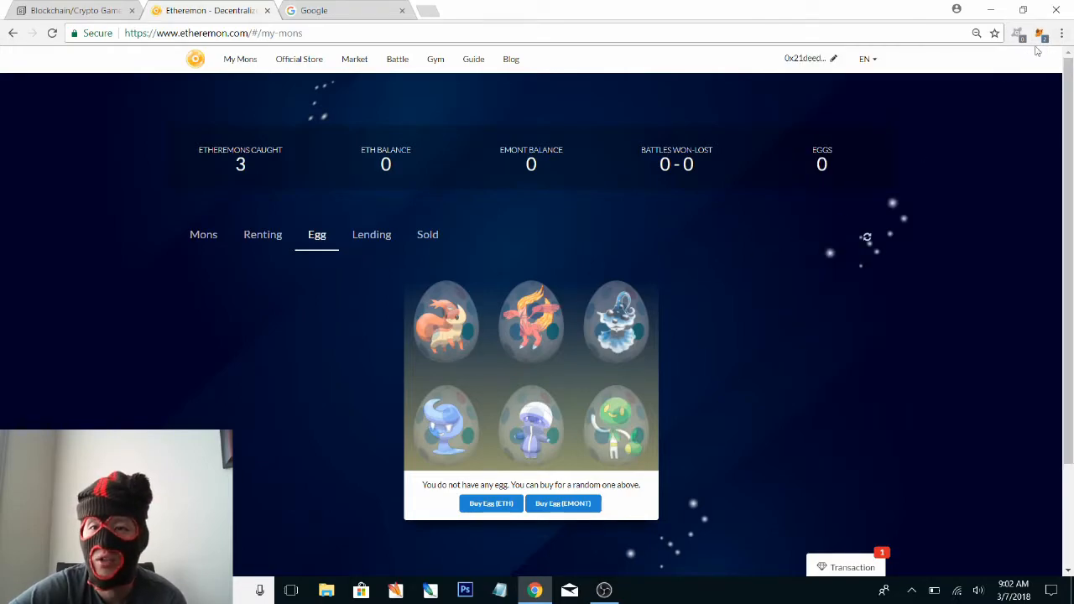
{"action": "left_click", "coordinate": [1041, 33]}
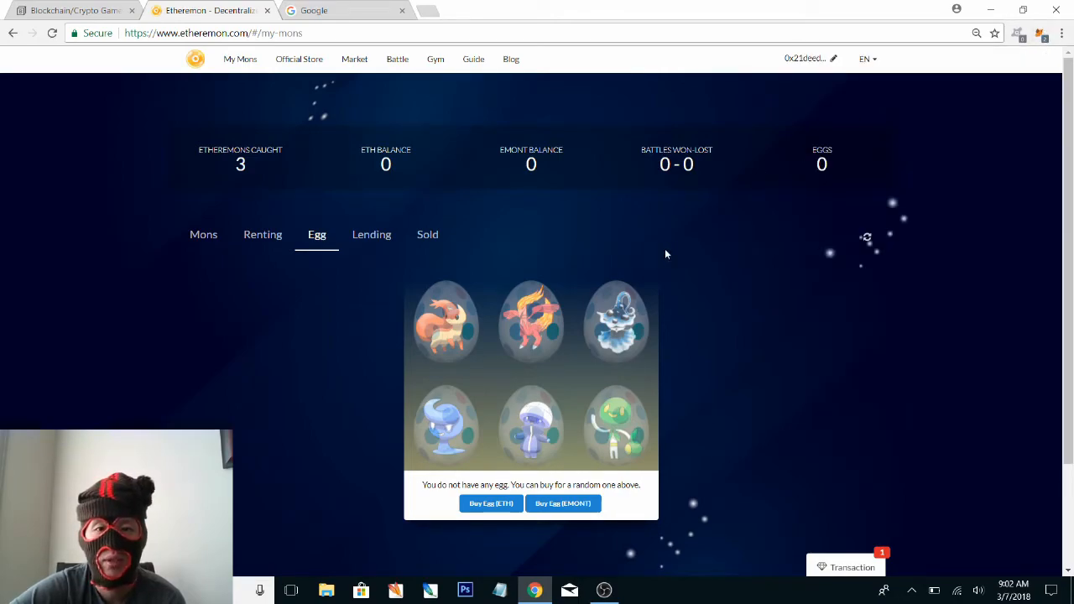
{"action": "mouse_move", "coordinate": [325, 181]}
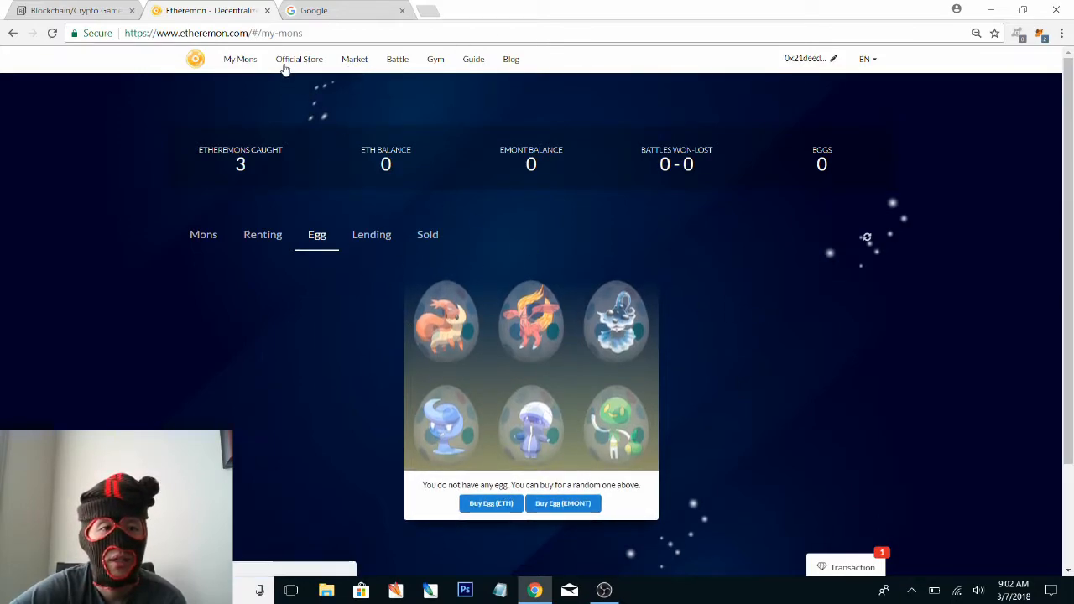
Open the Official Store and scroll through all 24 priced Etheremons
{"action": "left_click", "coordinate": [299, 59]}
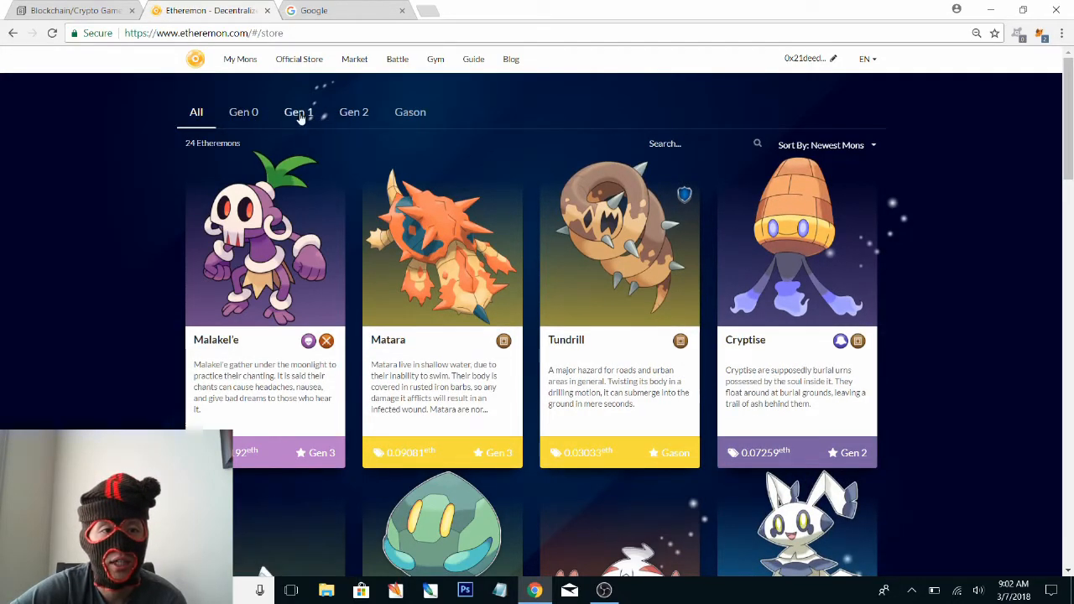
{"action": "mouse_move", "coordinate": [243, 112]}
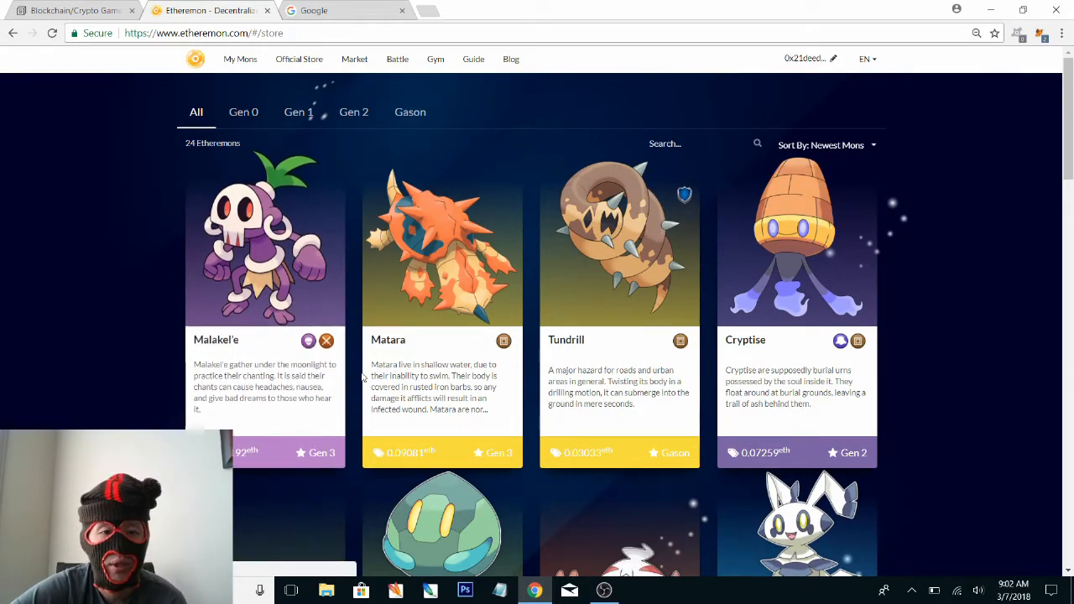
{"action": "scroll", "scroll_direction": "down", "scroll_amount": 3}
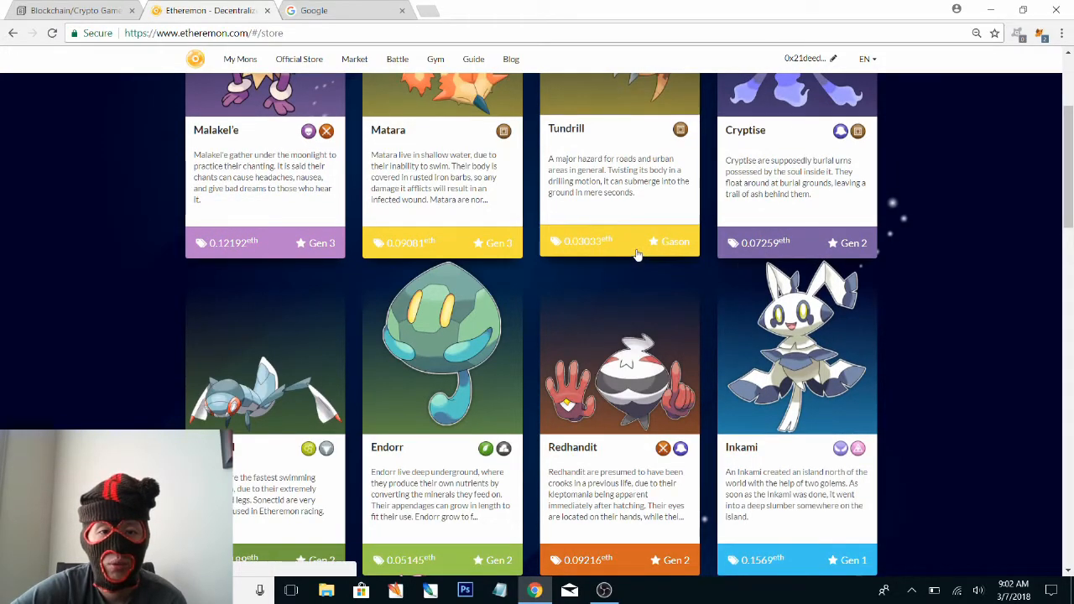
{"action": "scroll", "scroll_direction": "down", "scroll_amount": 3}
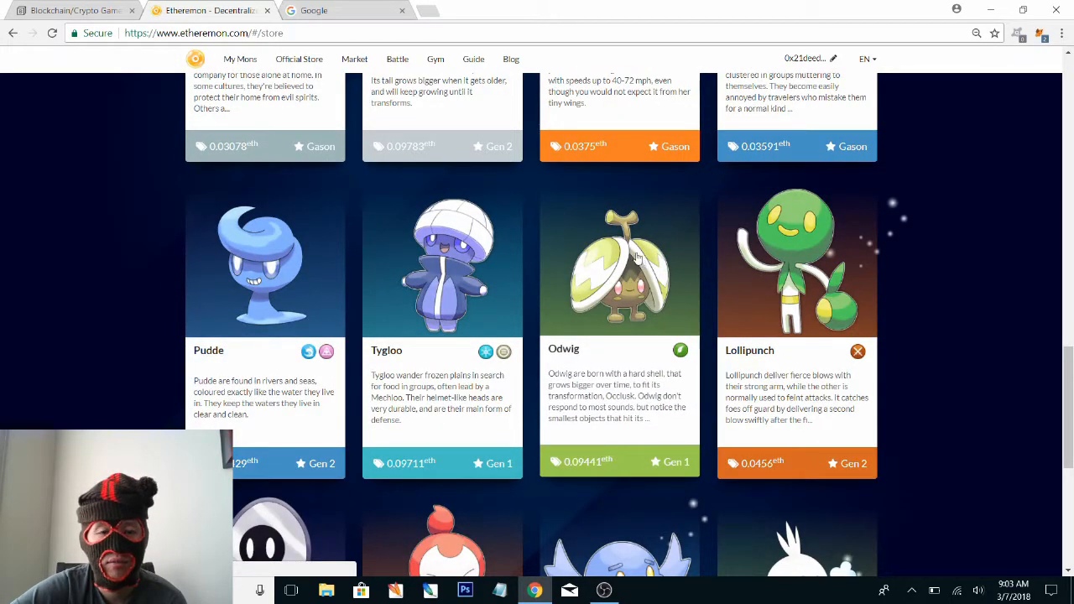
{"action": "scroll", "scroll_direction": "down", "scroll_amount": 3}
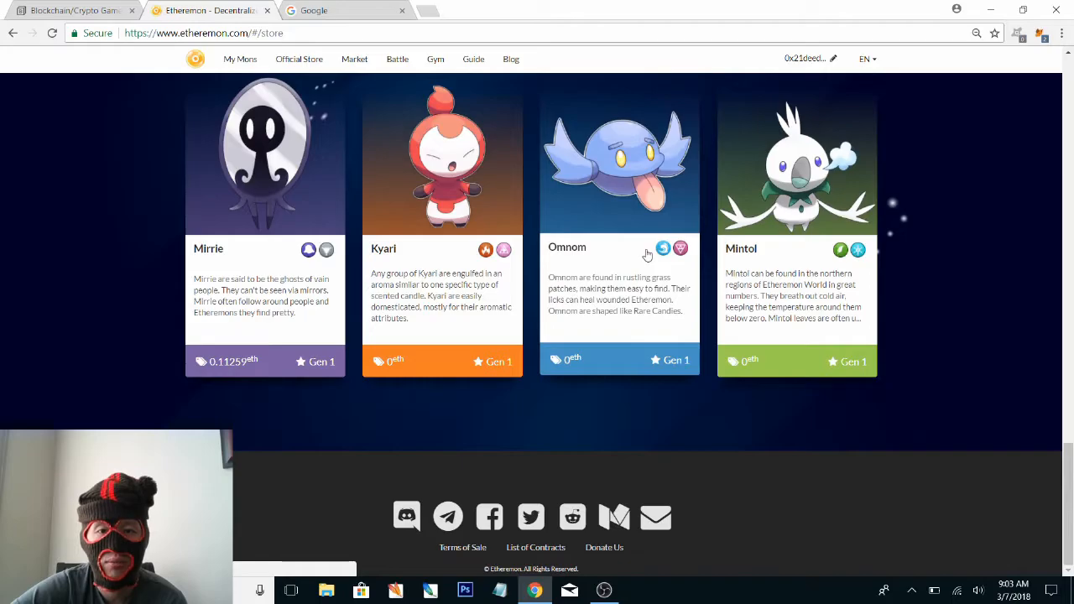
{"action": "scroll", "scroll_direction": "down", "scroll_amount": 3}
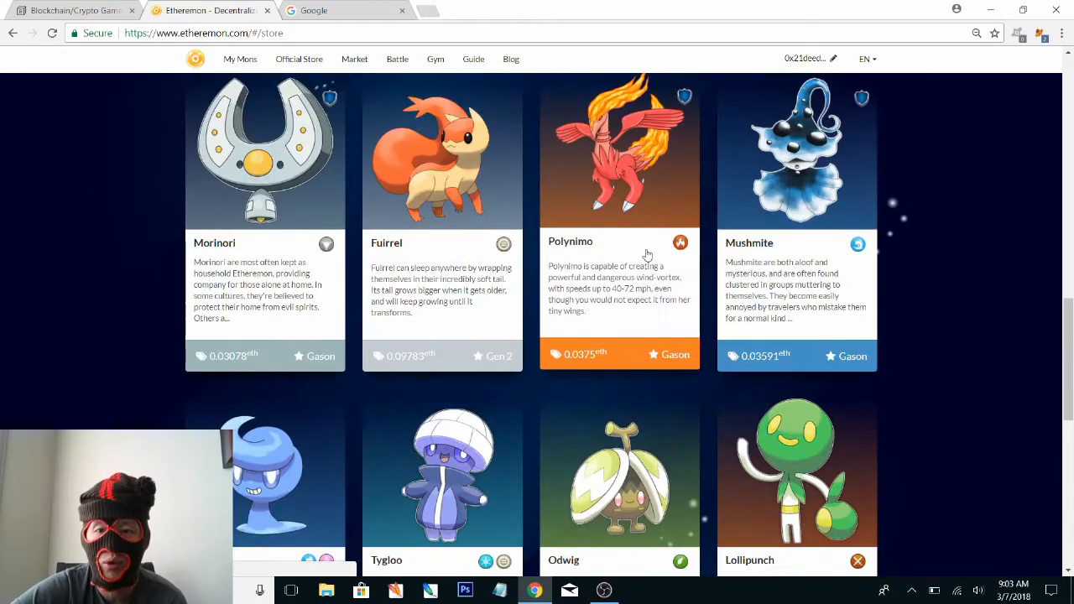
{"action": "scroll", "scroll_direction": "down", "scroll_amount": 3}
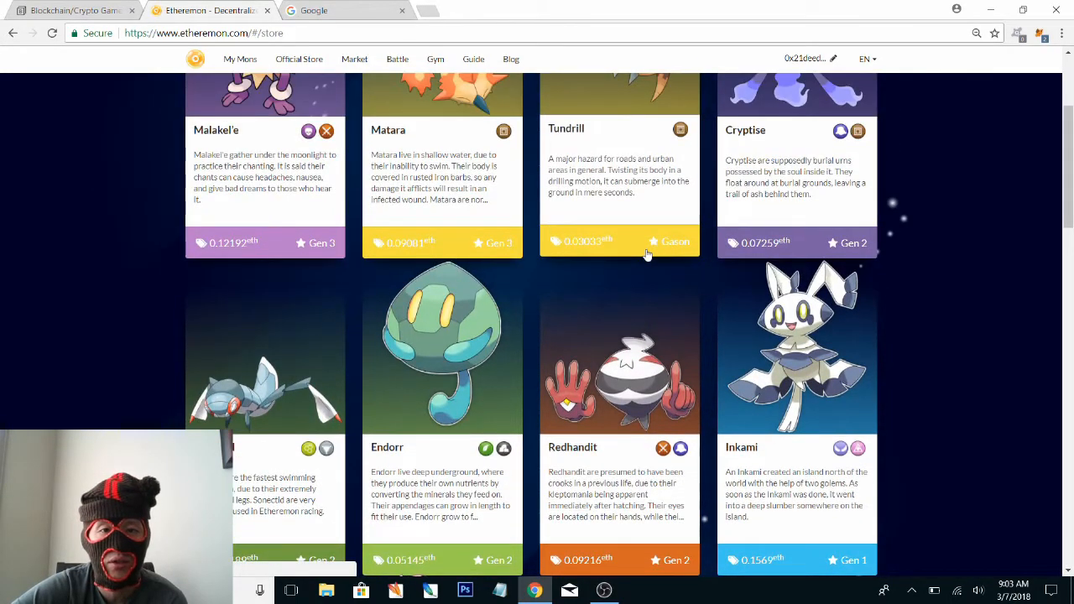
{"action": "scroll", "scroll_direction": "down", "scroll_amount": 3}
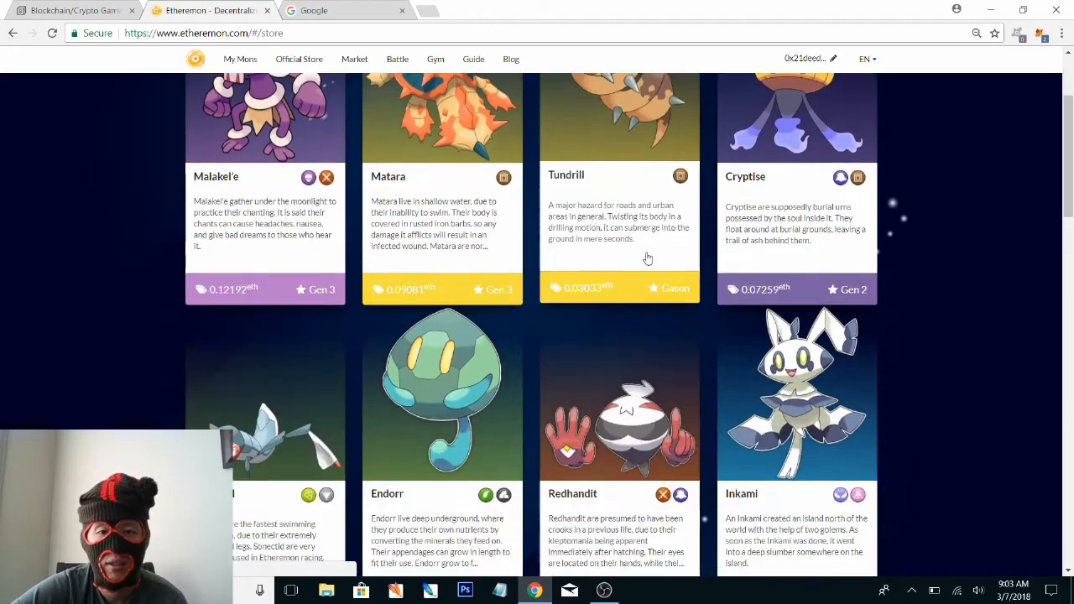
{"action": "scroll", "scroll_direction": "down", "scroll_amount": 3}
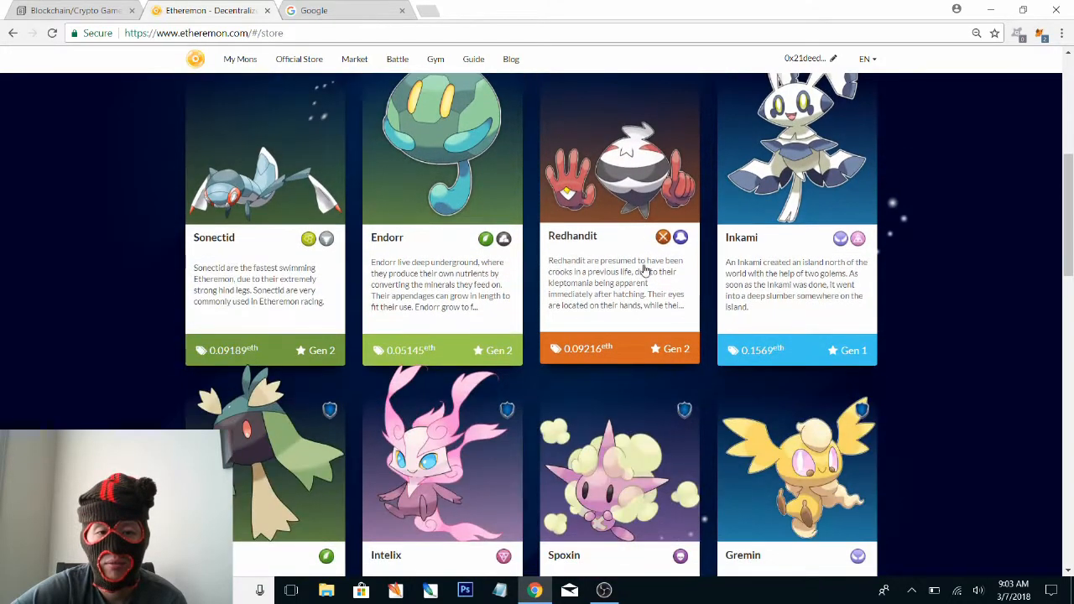
{"action": "scroll", "scroll_direction": "down", "scroll_amount": 3}
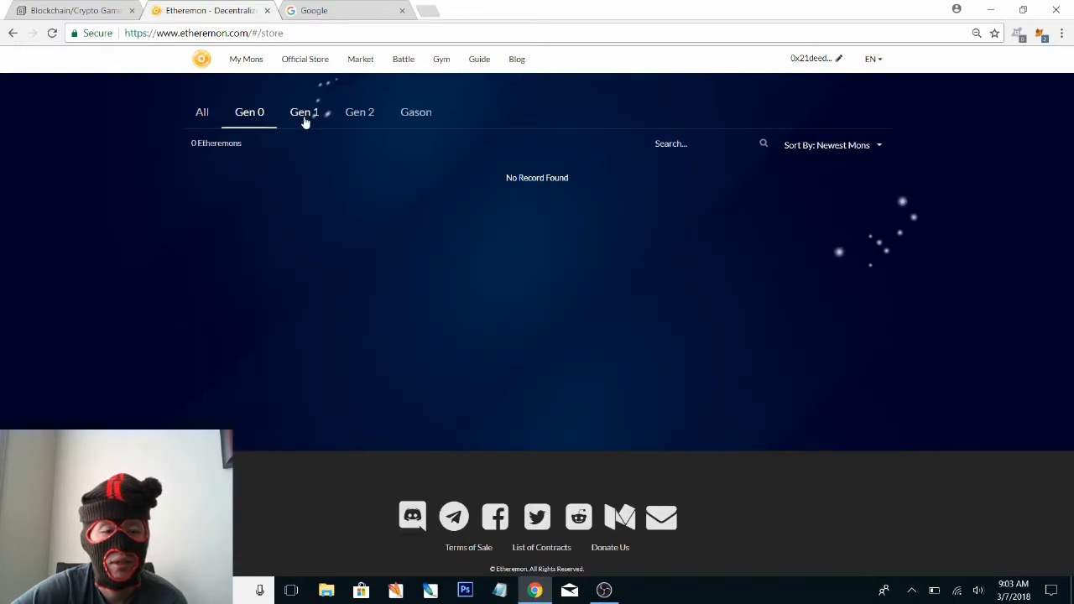
Browse the store's Gen 1 and Gen 2 lists, seven priced monsters each, then open the Medium article
{"action": "left_click", "coordinate": [304, 112]}
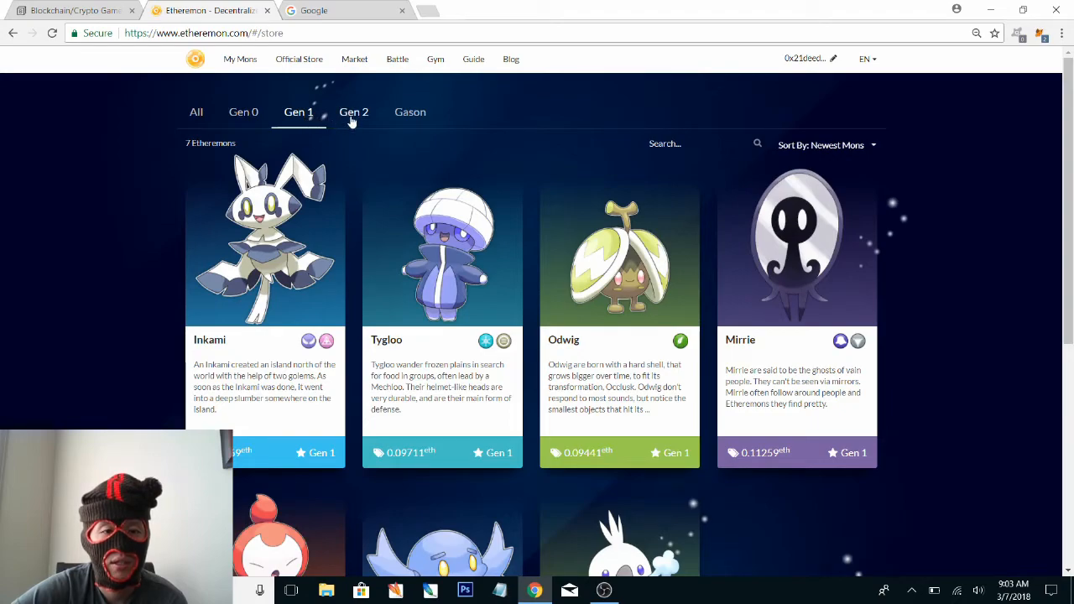
{"action": "scroll", "scroll_direction": "down", "scroll_amount": 3}
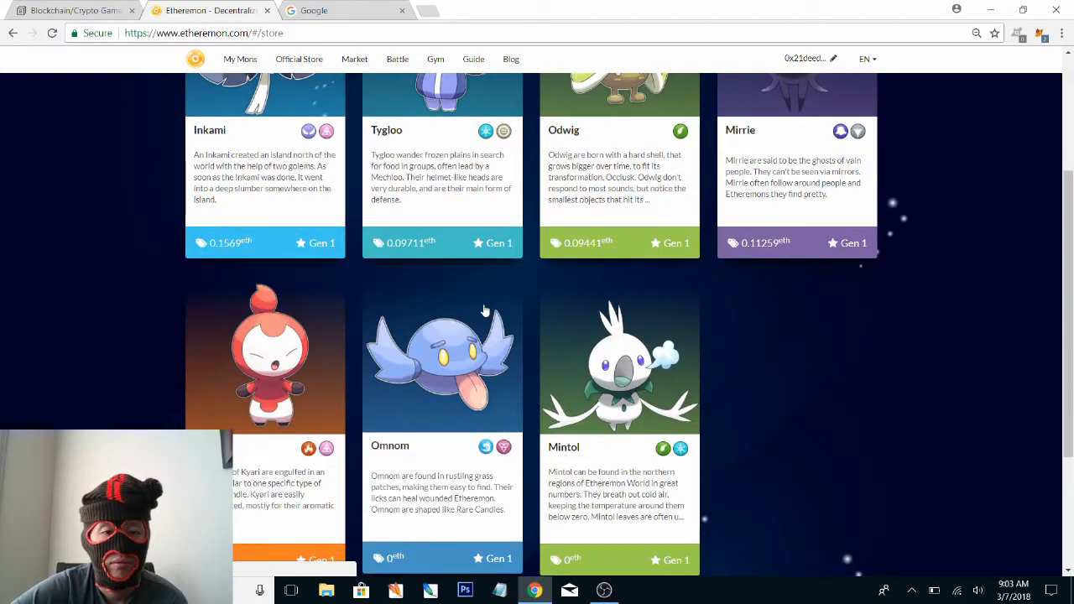
{"action": "scroll", "scroll_direction": "down", "scroll_amount": 3}
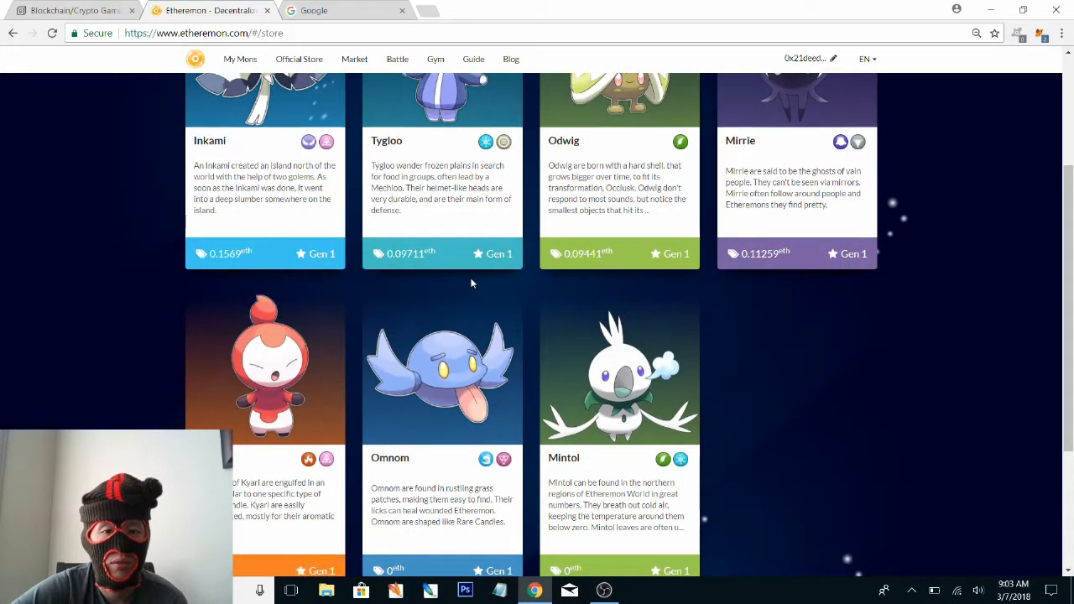
{"action": "left_click", "coordinate": [353, 112]}
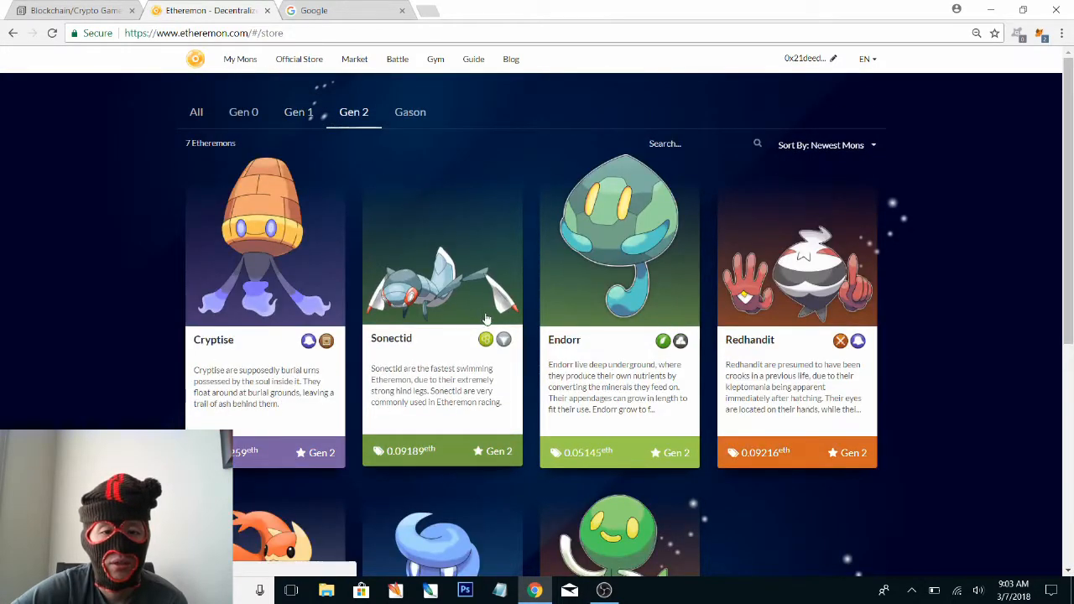
{"action": "scroll", "scroll_direction": "down", "scroll_amount": 3}
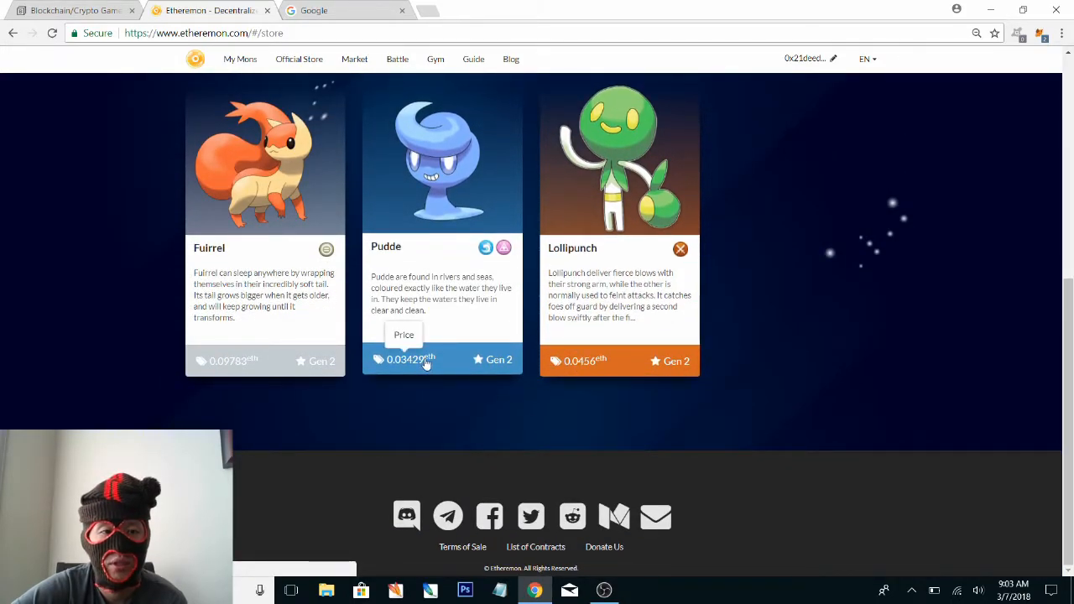
{"action": "left_click", "coordinate": [410, 112]}
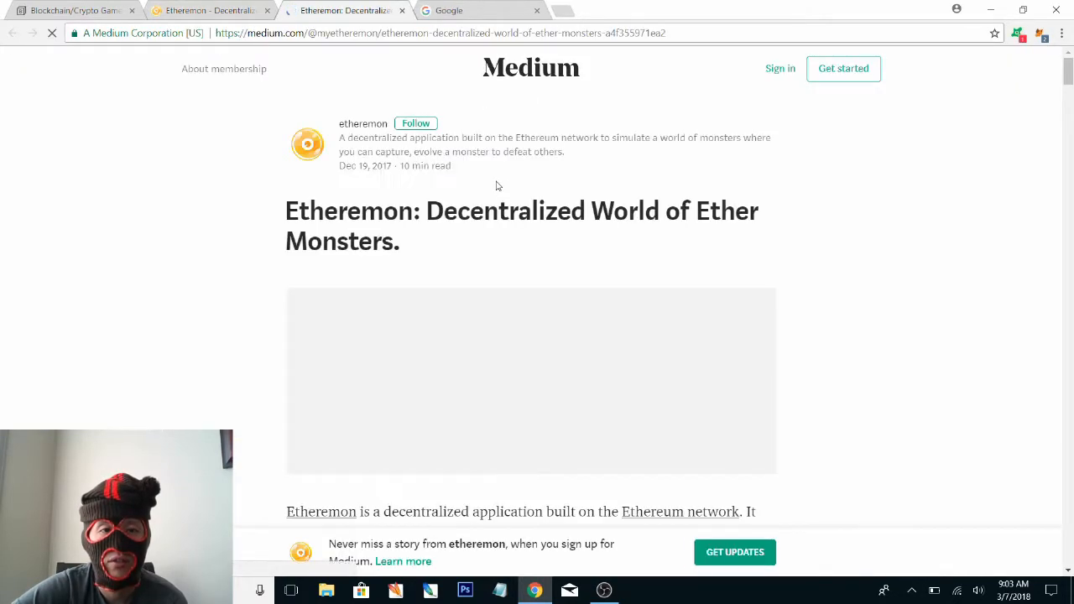
Scroll the Medium article 'Etheremon: Decentralized World of Ether Monsters'
{"action": "scroll", "scroll_direction": "down", "scroll_amount": 3}
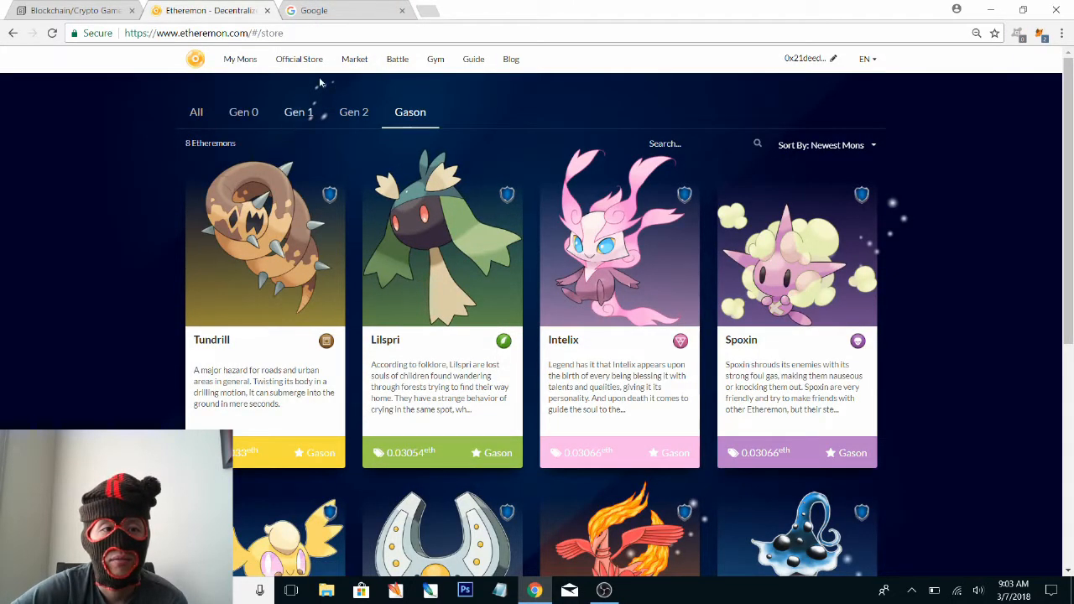
Open the Market's For Rent list and scroll through the 420 rentable monsters
{"action": "left_click", "coordinate": [360, 59]}
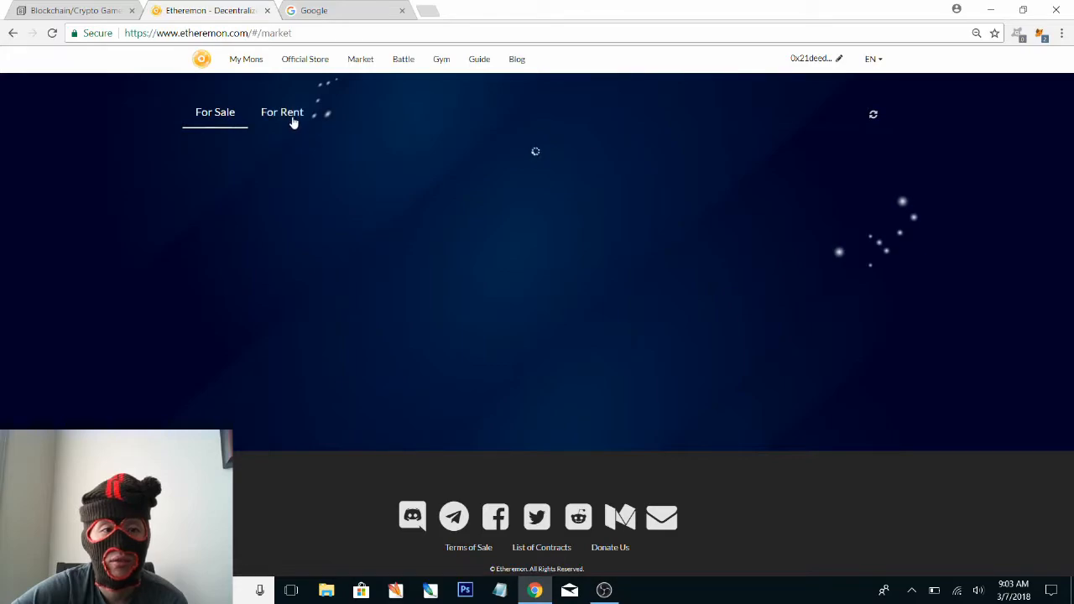
{"action": "left_click", "coordinate": [282, 112]}
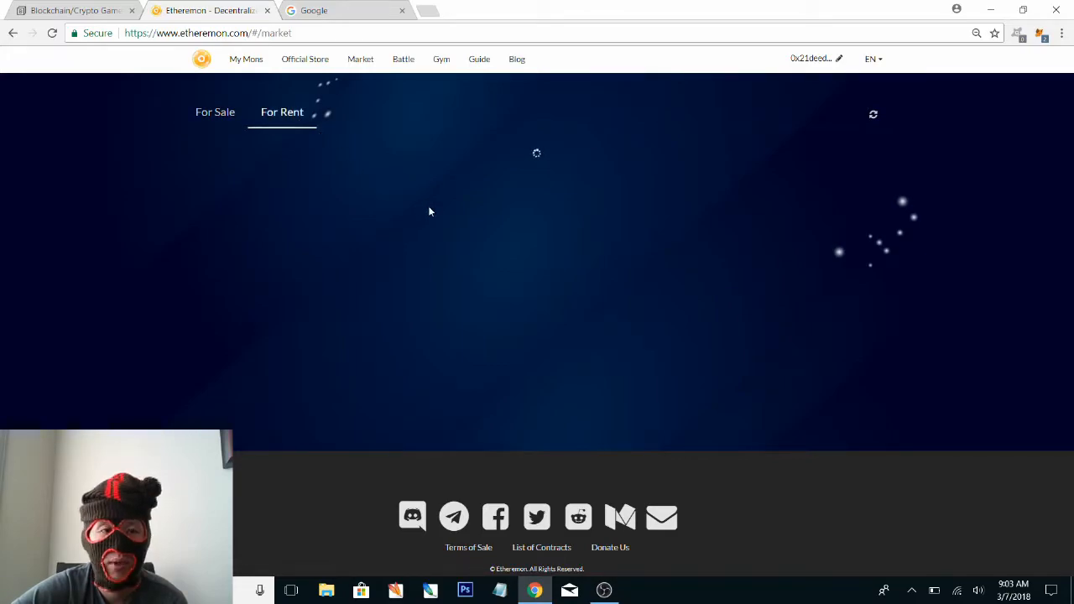
{"action": "mouse_move", "coordinate": [456, 206]}
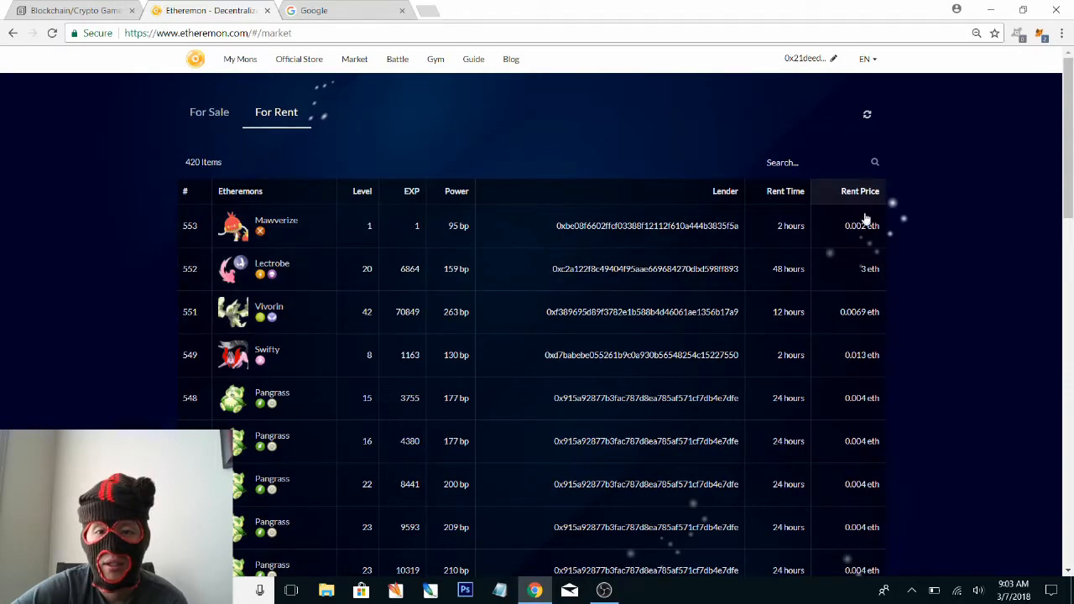
{"action": "scroll", "scroll_direction": "down", "scroll_amount": 3}
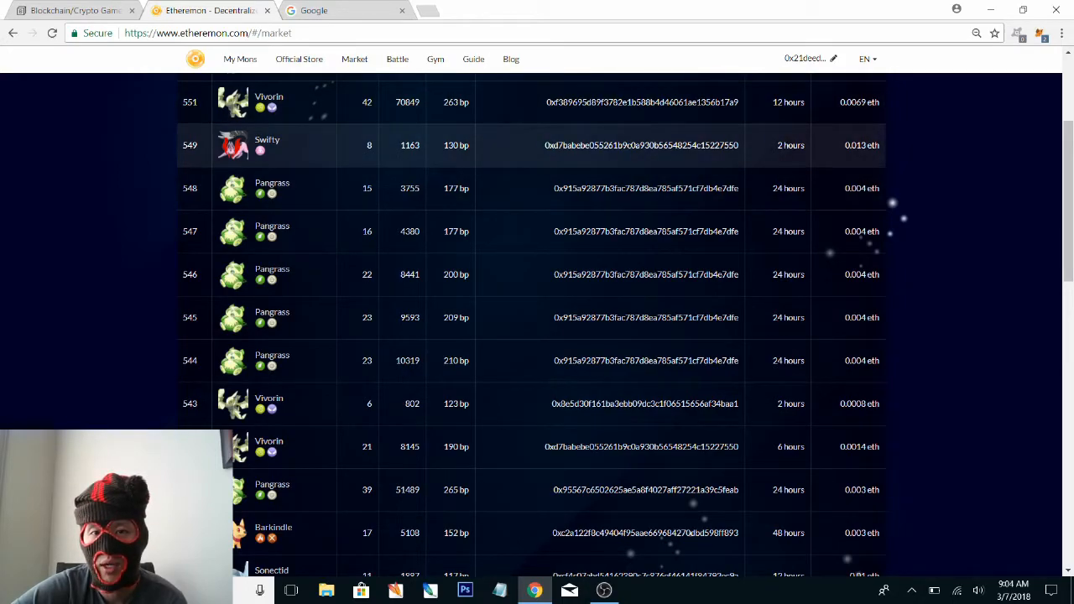
{"action": "scroll", "scroll_direction": "down", "scroll_amount": 3}
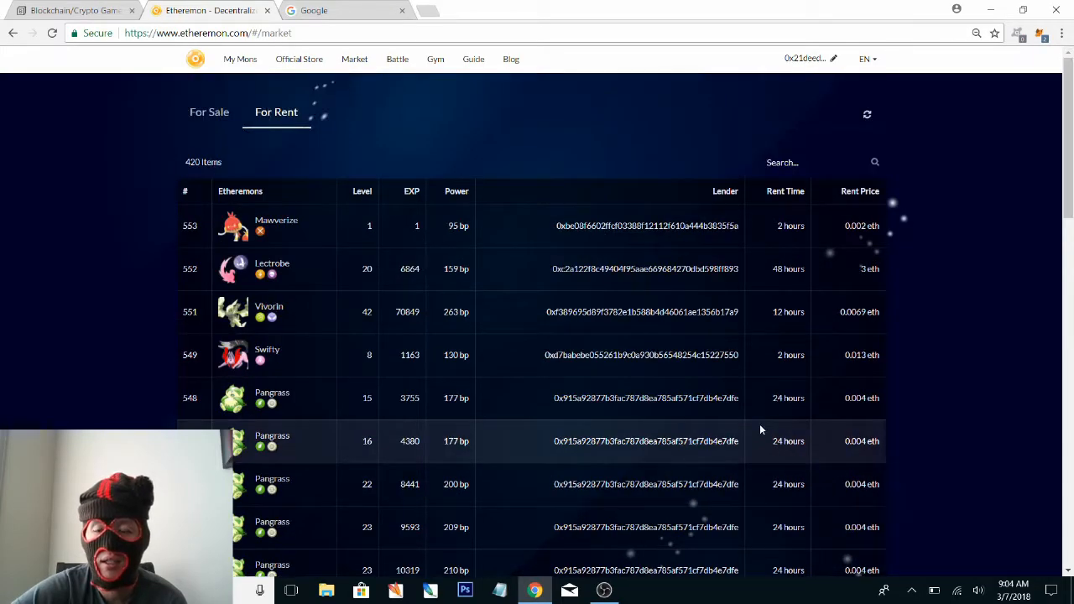
{"action": "mouse_move", "coordinate": [382, 176]}
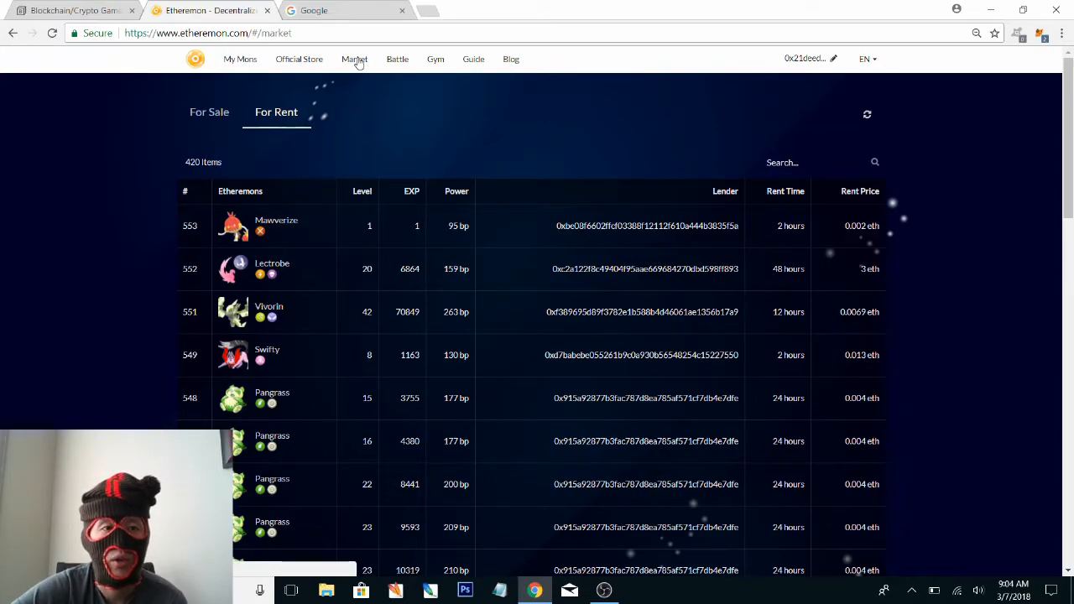
{"action": "mouse_move", "coordinate": [397, 59]}
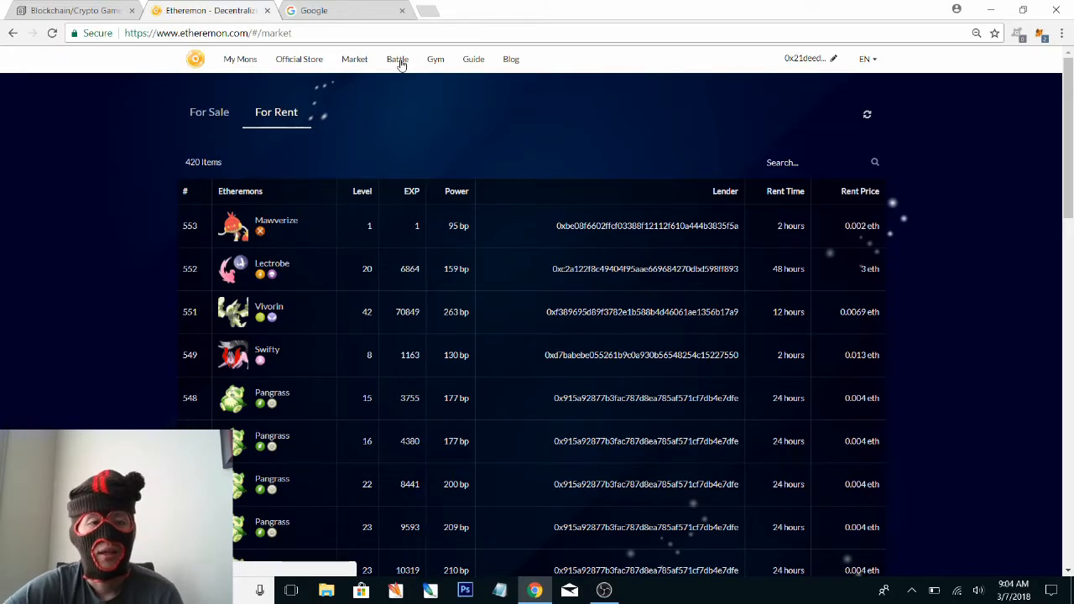
Open the Battle page and bring up the Build Castle form with attacker and supporter slots
{"action": "left_click", "coordinate": [397, 59]}
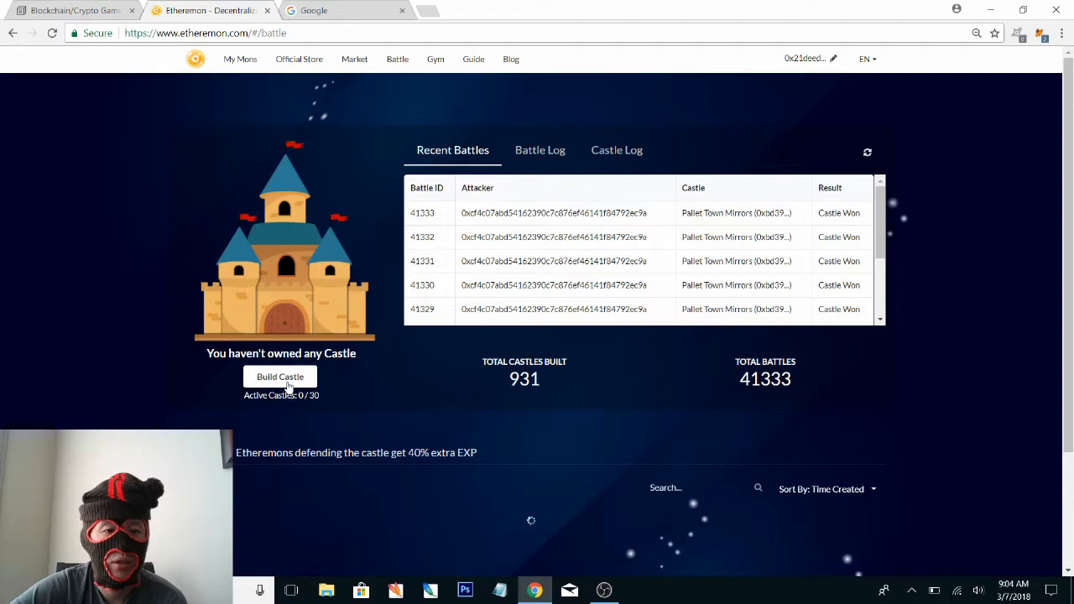
{"action": "left_click", "coordinate": [280, 376]}
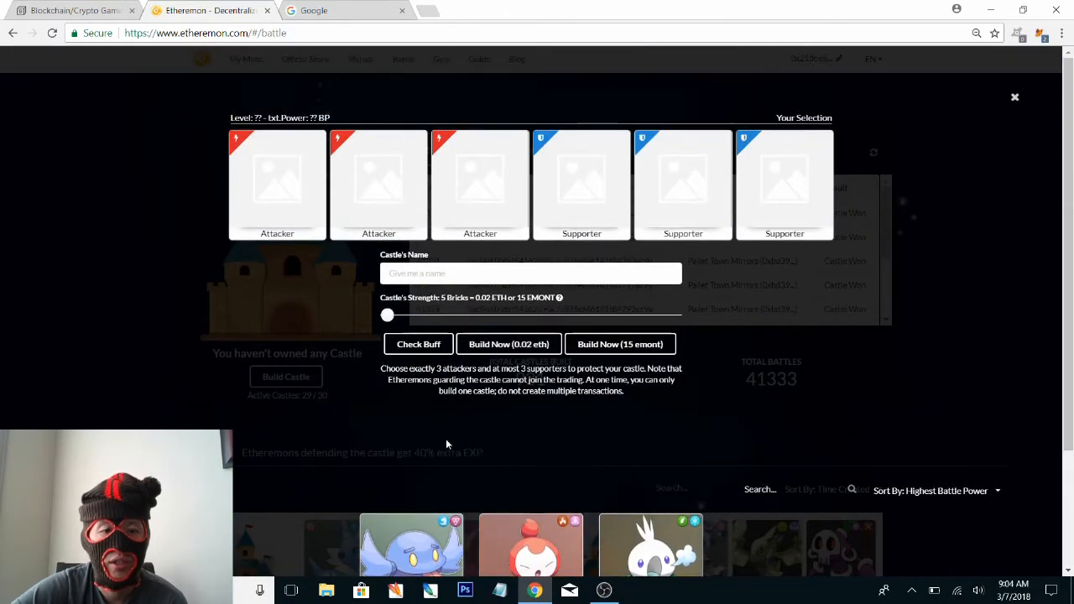
{"action": "scroll", "scroll_direction": "down", "scroll_amount": 3}
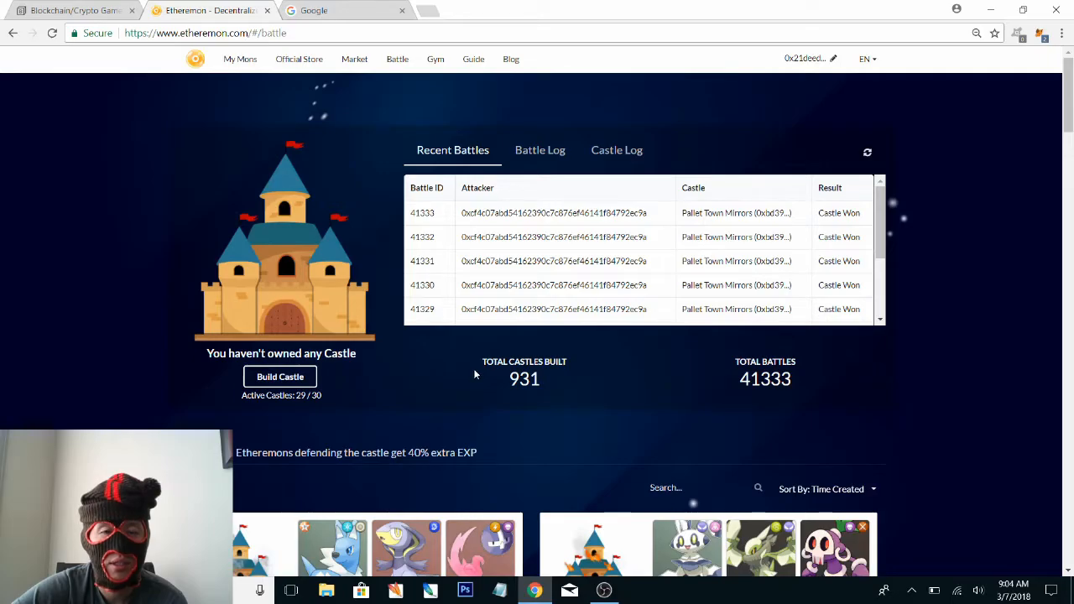
Scroll through the Battle page's list of 29 defended castles
{"action": "scroll", "scroll_direction": "down", "scroll_amount": 3}
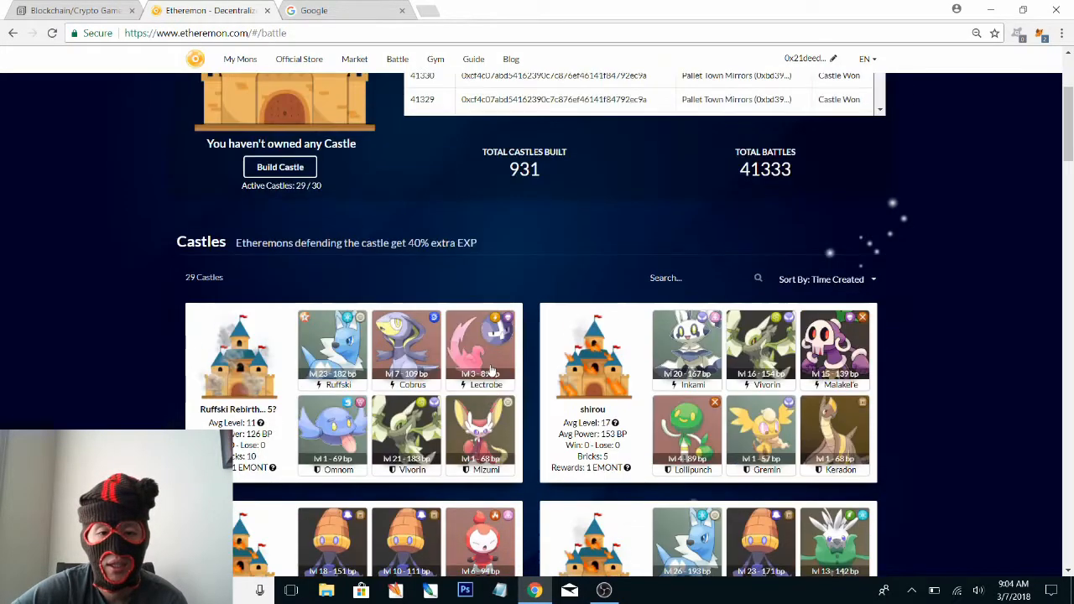
{"action": "scroll", "scroll_direction": "down", "scroll_amount": 3}
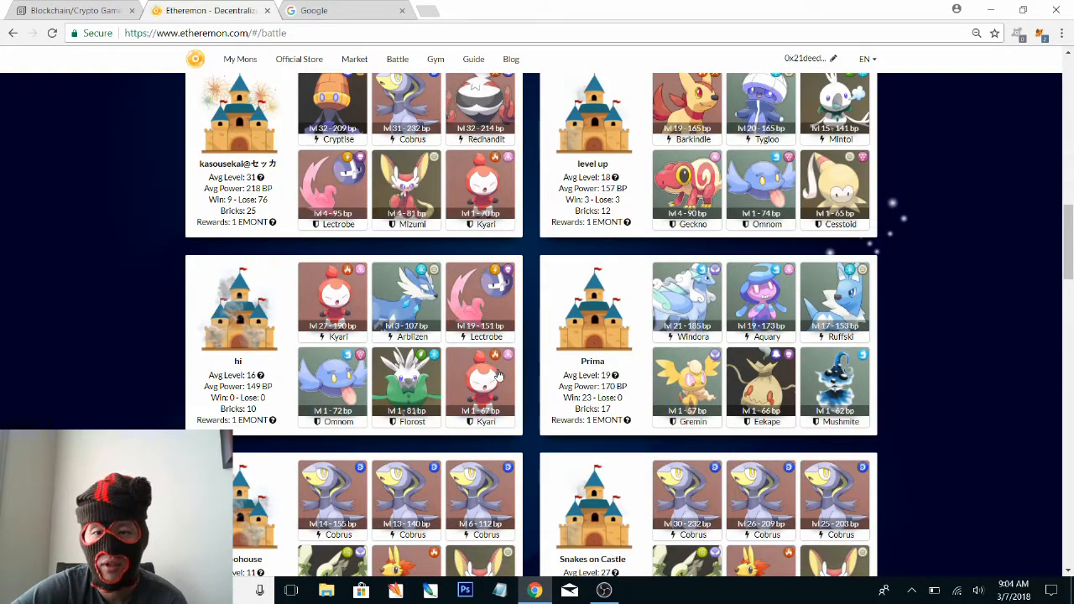
{"action": "scroll", "scroll_direction": "down", "scroll_amount": 3}
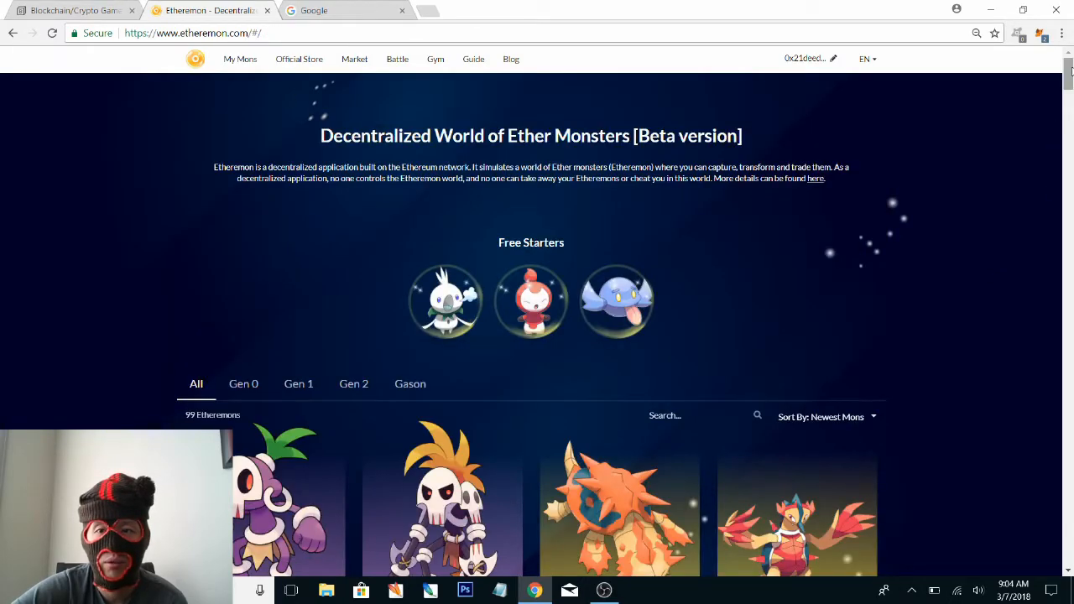
Visit Etheremon's Twitter profile from the footer and reach the Castle Practice Mode Medium article
{"action": "scroll", "scroll_direction": "down", "scroll_amount": 3}
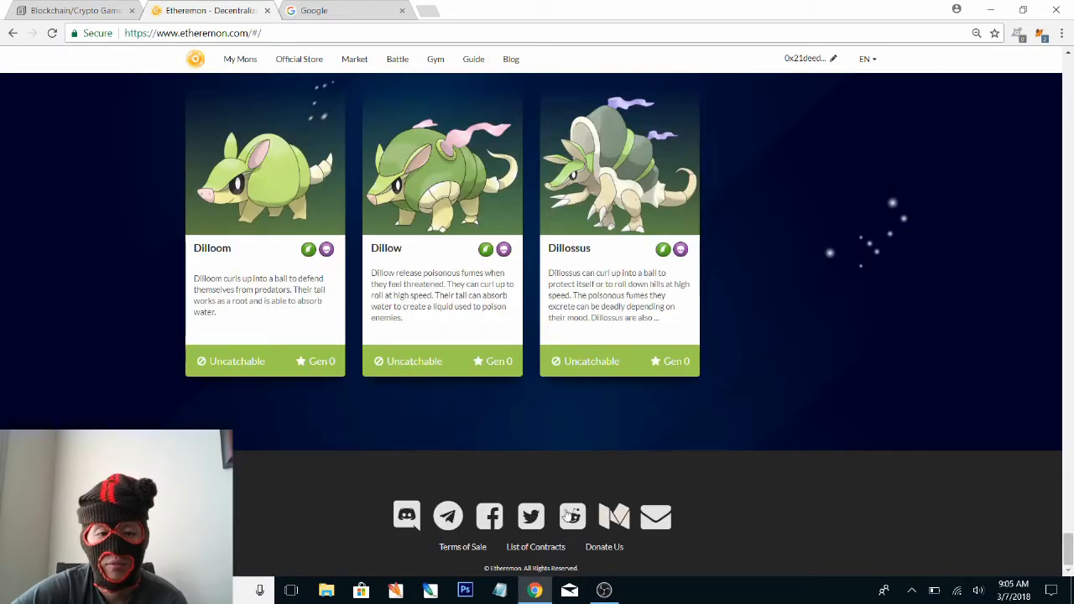
{"action": "left_click", "coordinate": [530, 515]}
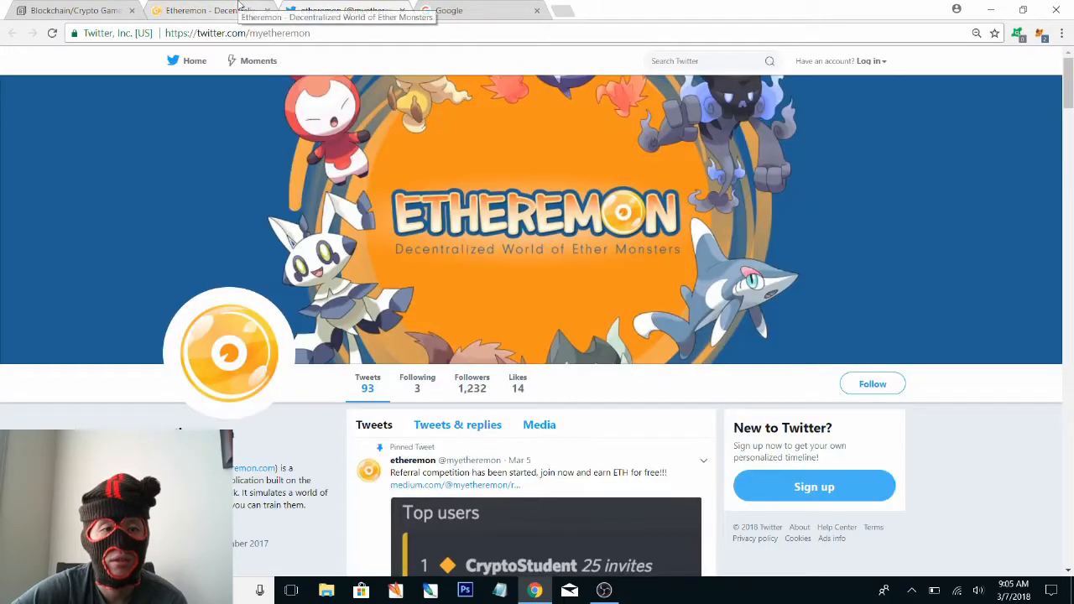
{"action": "scroll", "scroll_direction": "down", "scroll_amount": 3}
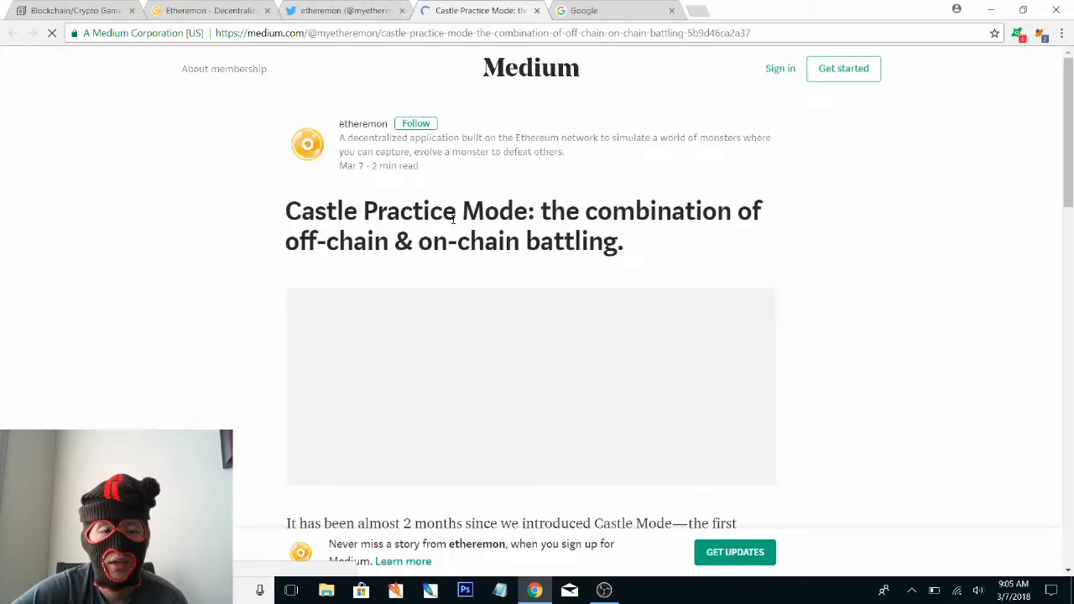
Read the article, highlighting the 'high gas costs' and 'castle mode + gym mode' phrases
{"action": "scroll", "scroll_direction": "down", "scroll_amount": 3}
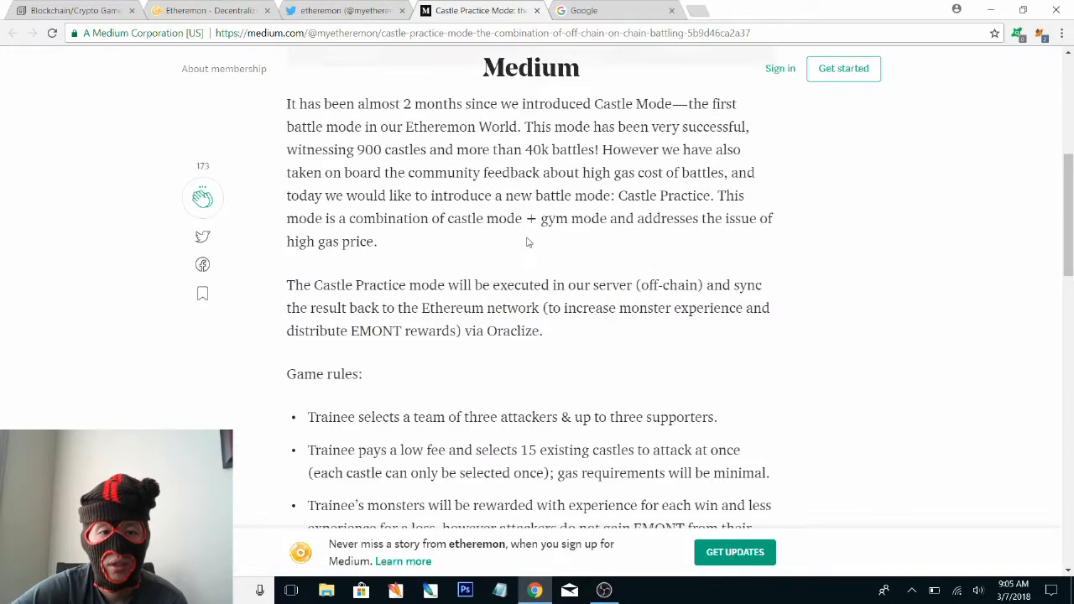
{"action": "left_click_drag", "start_coordinate": [543, 172], "coordinate": [628, 172]}
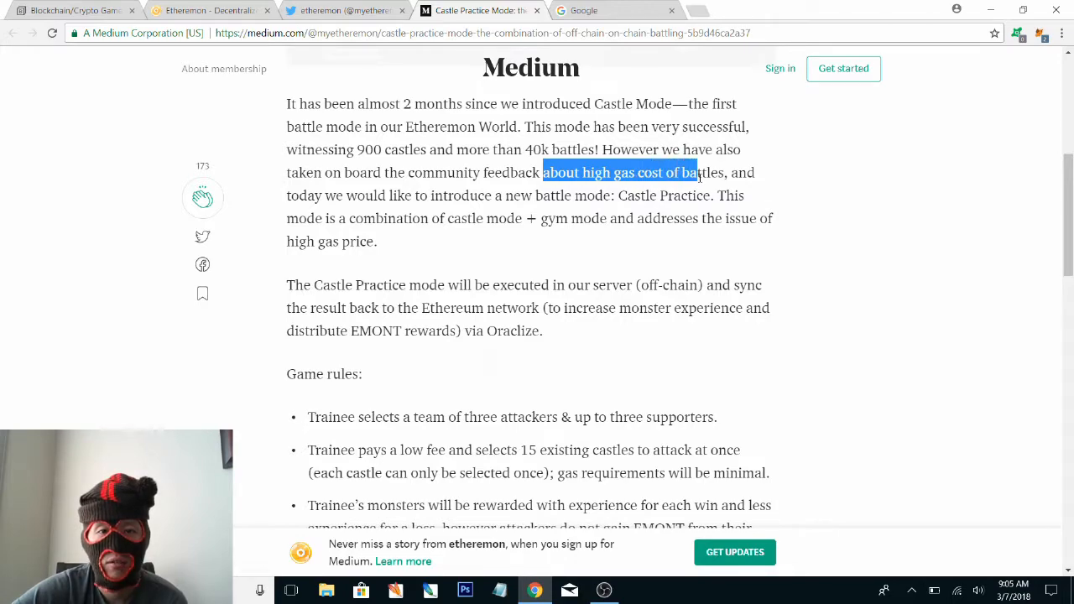
{"action": "left_click_drag", "start_coordinate": [697, 172], "coordinate": [720, 172]}
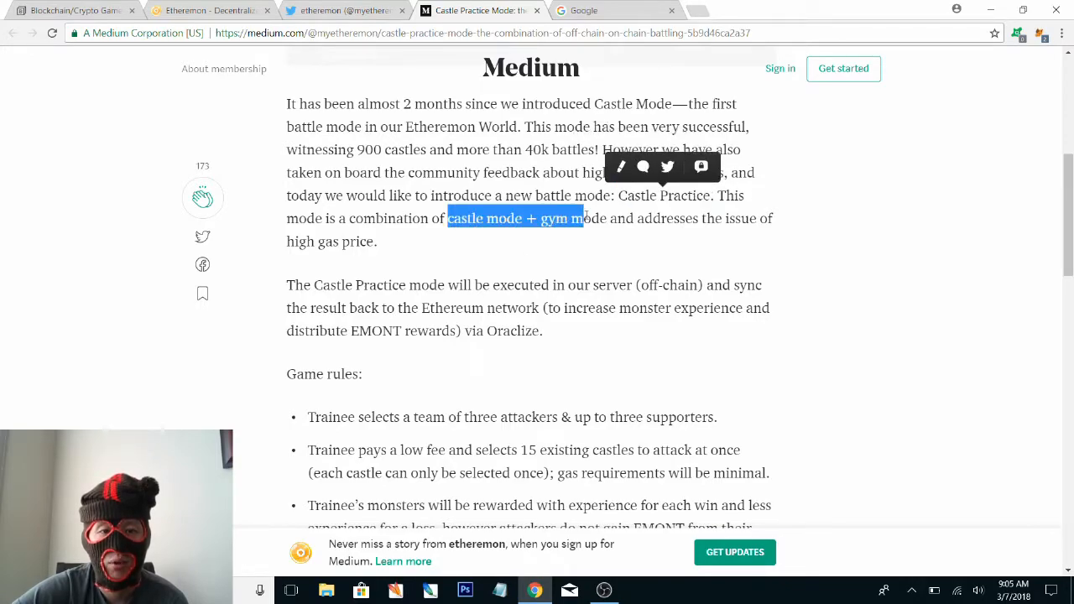
{"action": "scroll", "scroll_direction": "down", "scroll_amount": 3}
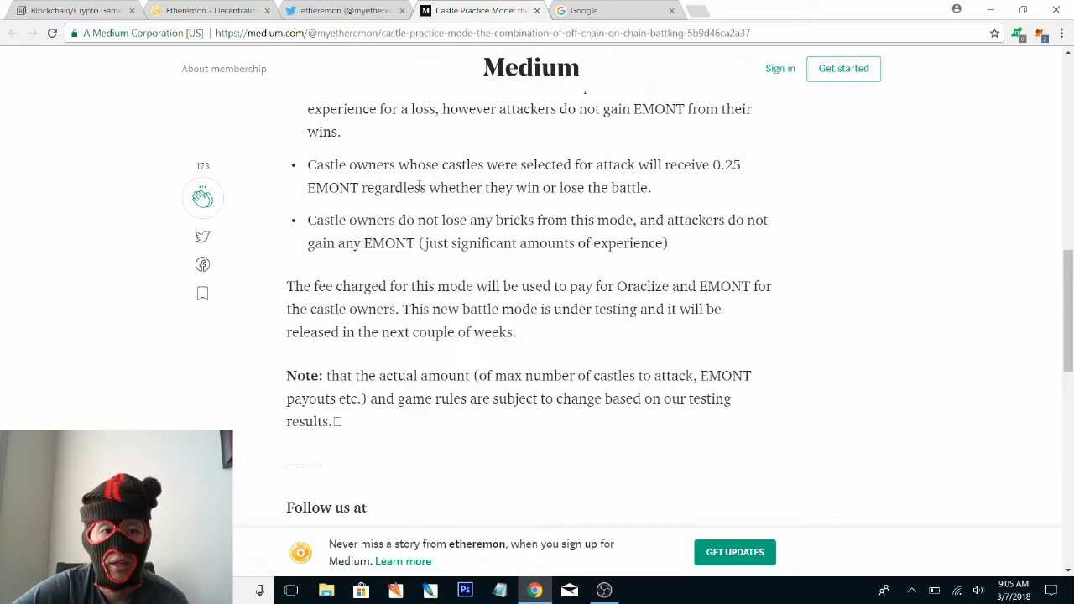
{"action": "scroll", "scroll_direction": "up", "scroll_amount": 3}
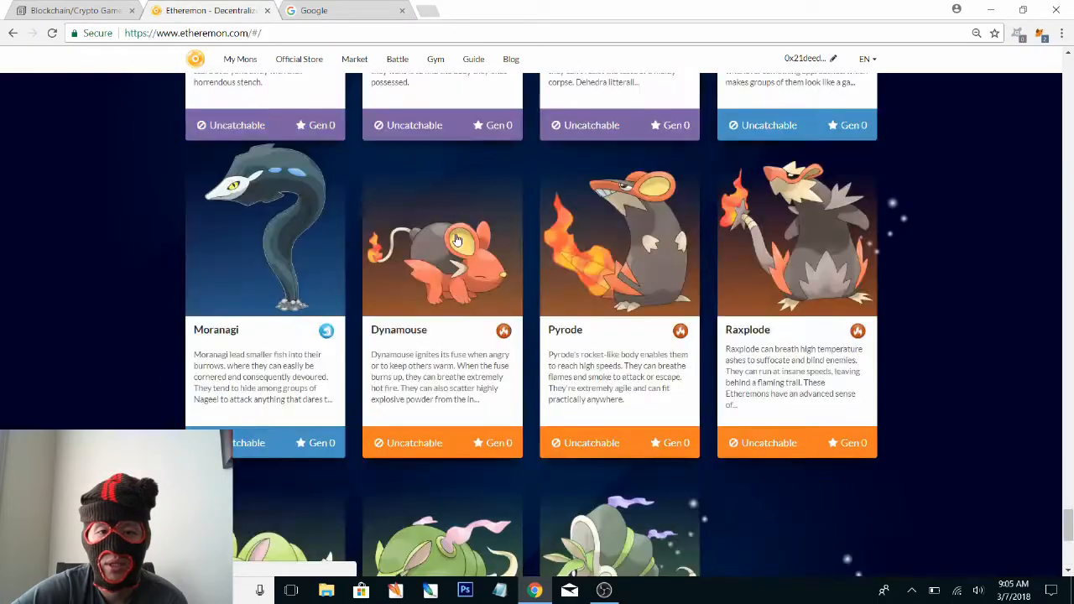
Go to the Battle page showing 931 castles and 41,334 total battles
{"action": "scroll", "scroll_direction": "down", "scroll_amount": 3}
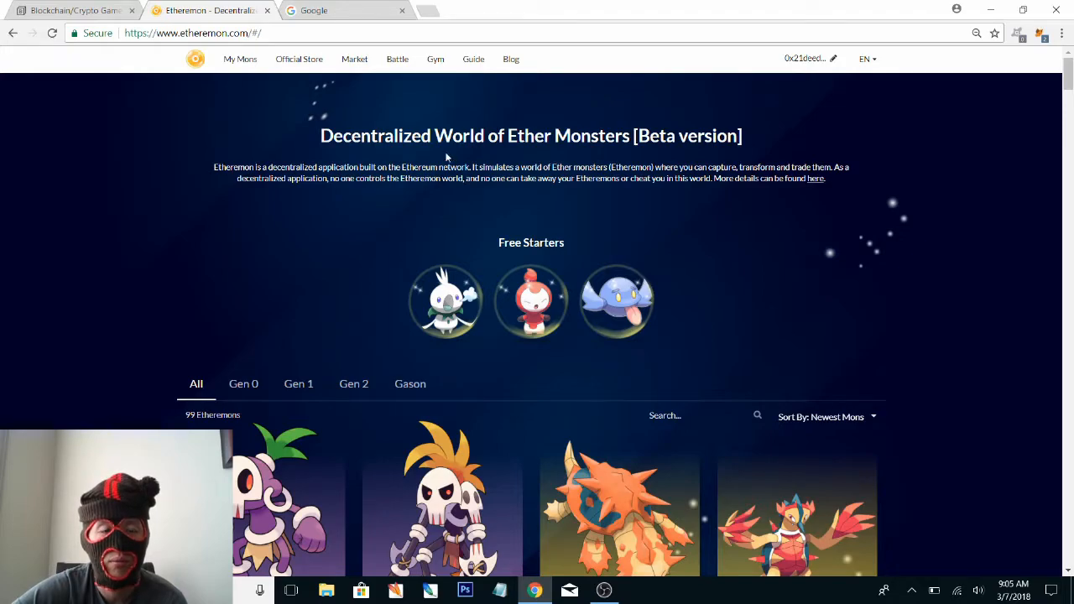
{"action": "mouse_move", "coordinate": [442, 76]}
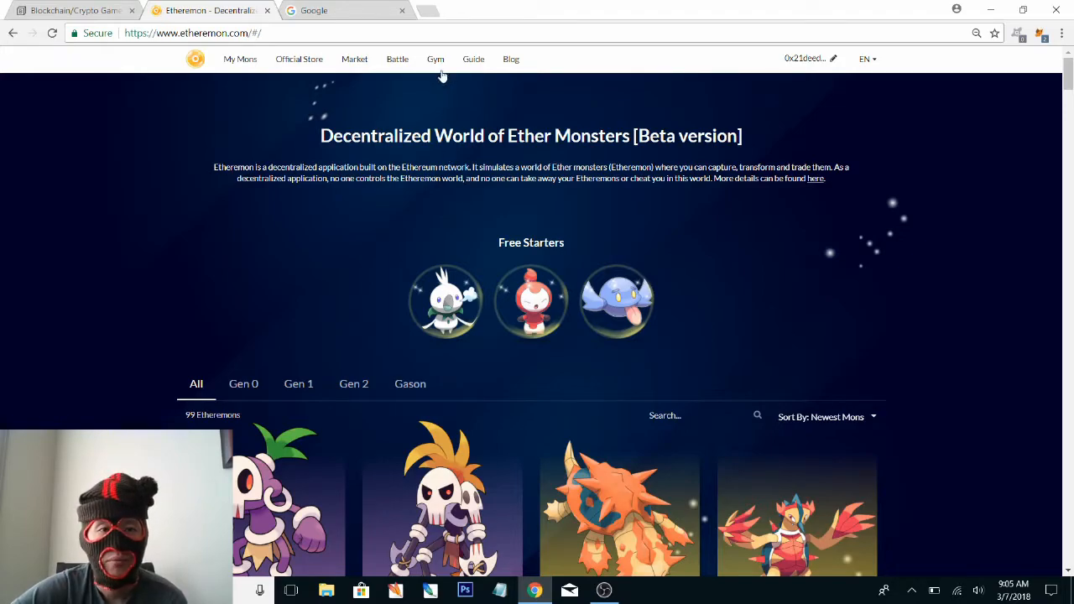
{"action": "left_click", "coordinate": [397, 59]}
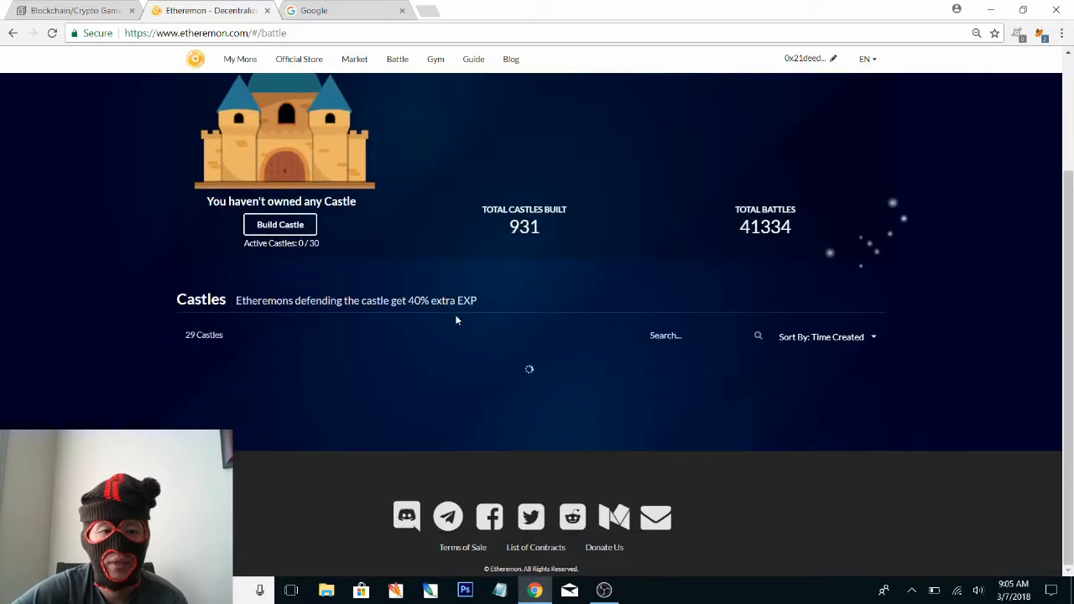
{"action": "mouse_move", "coordinate": [453, 348]}
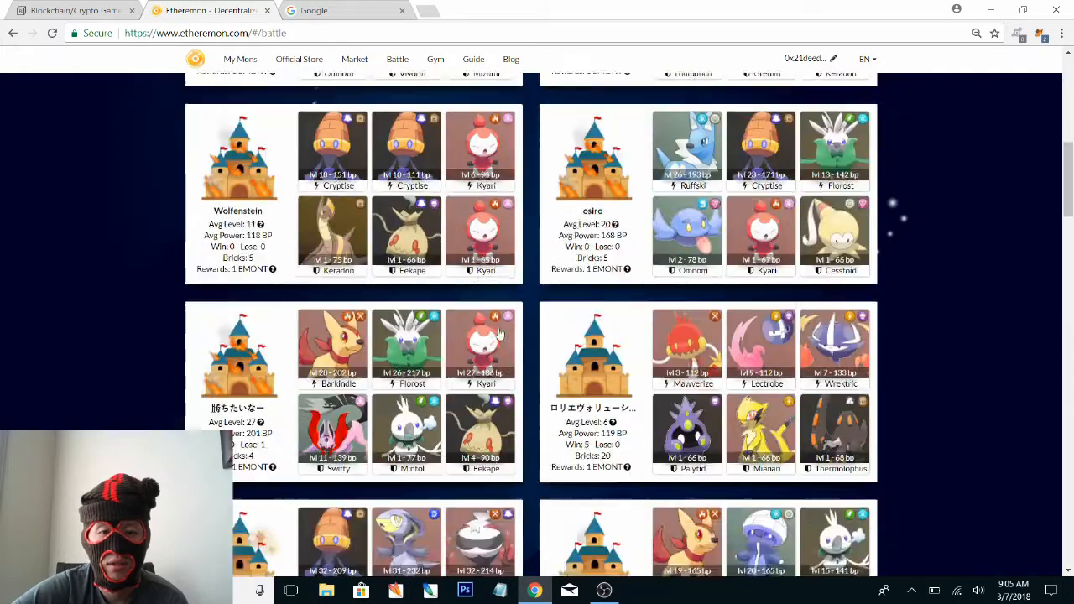
Sort castles by Lowest Level and select Bauder's Gate IV: Oblivion to attack
{"action": "scroll", "scroll_direction": "up", "scroll_amount": 3}
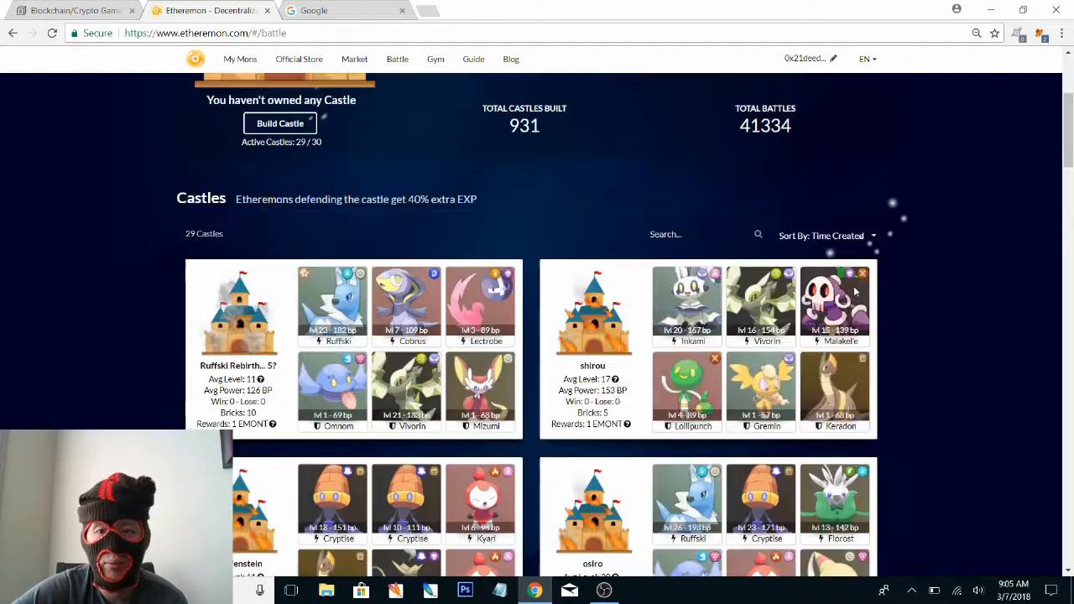
{"action": "scroll", "scroll_direction": "down", "scroll_amount": 3}
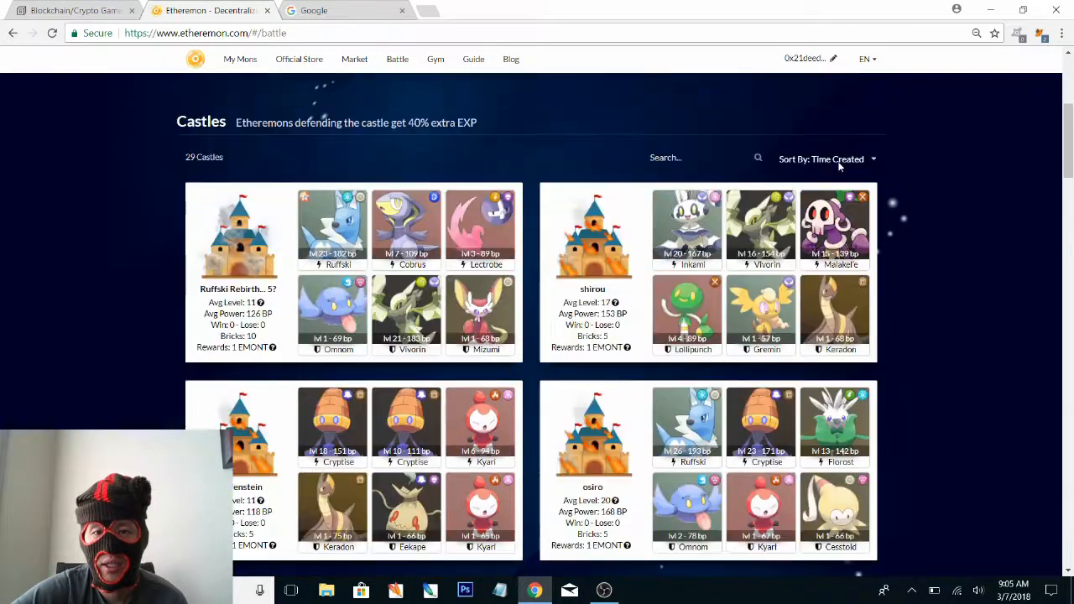
{"action": "left_click", "coordinate": [826, 159]}
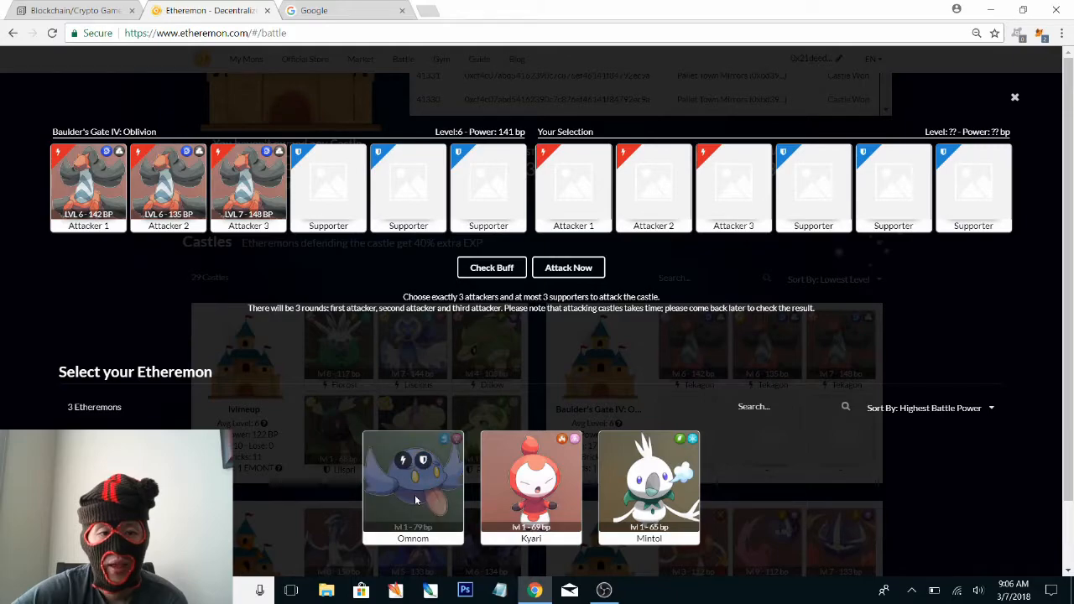
Fill attacker slots 1–3 with Omnom, Kyari and Mintol, then choose Attack Now
{"action": "left_click", "coordinate": [531, 487]}
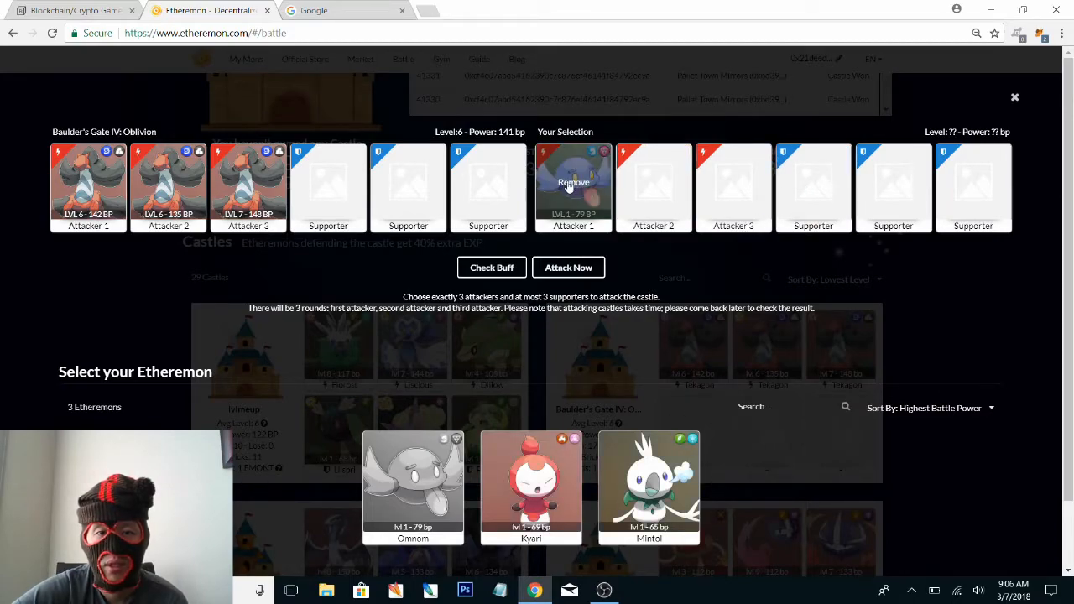
{"action": "left_click", "coordinate": [573, 182]}
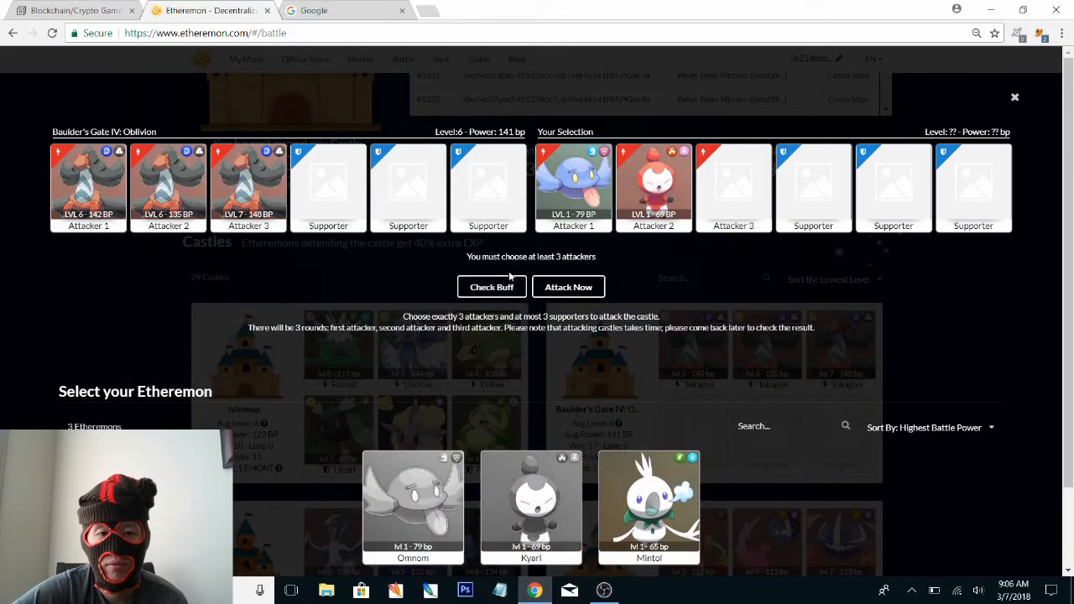
{"action": "left_click", "coordinate": [649, 504]}
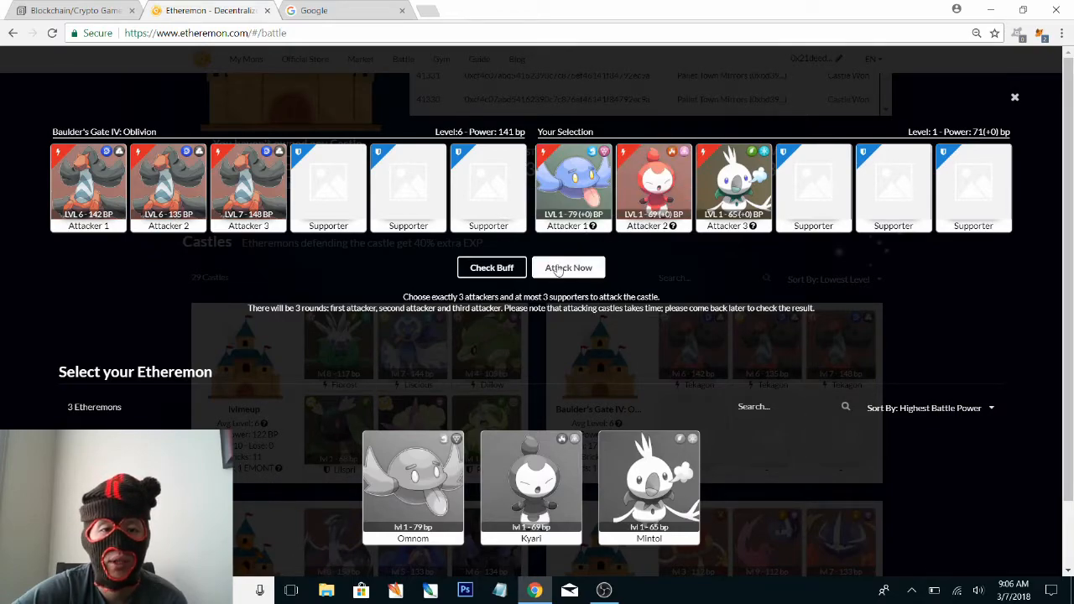
{"action": "left_click", "coordinate": [568, 267]}
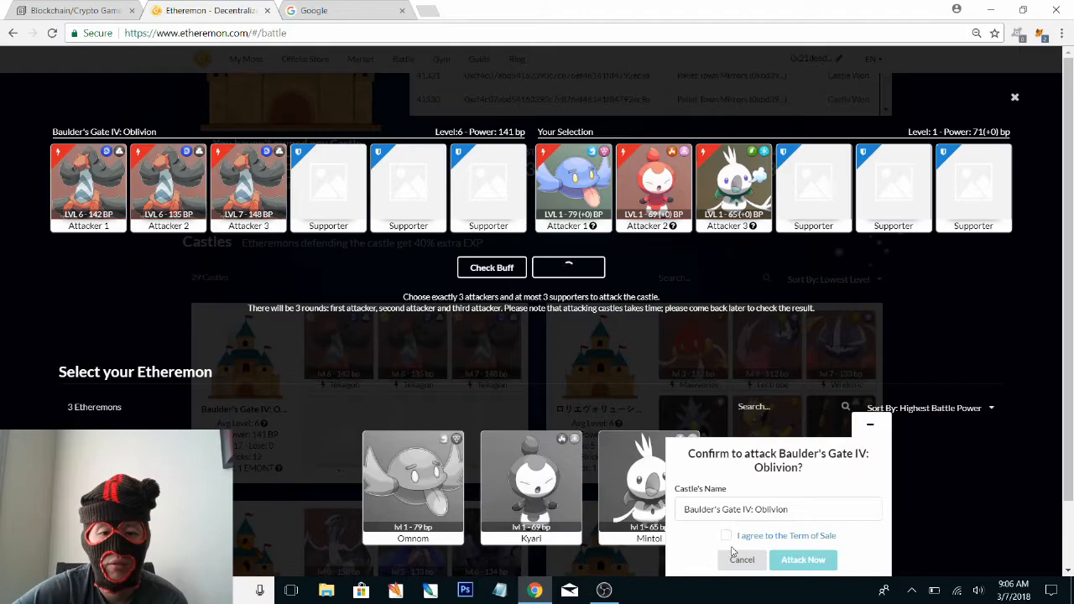
Agree to the Term of Sale, confirm the attack, then reject and close the MetaMask transaction
{"action": "left_click", "coordinate": [727, 535]}
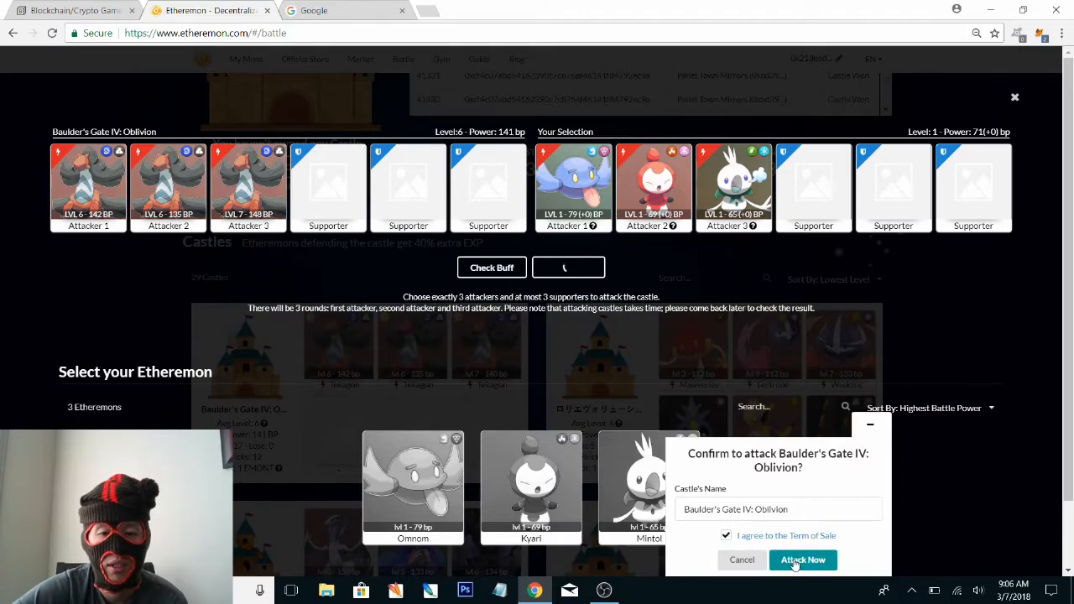
{"action": "left_click", "coordinate": [802, 560]}
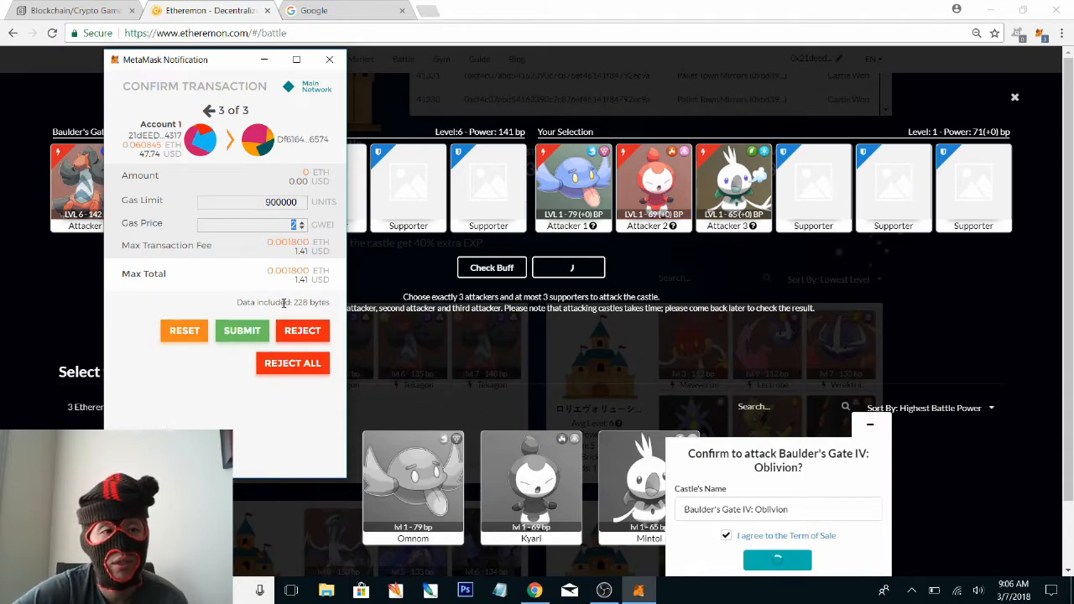
{"action": "left_click", "coordinate": [242, 330]}
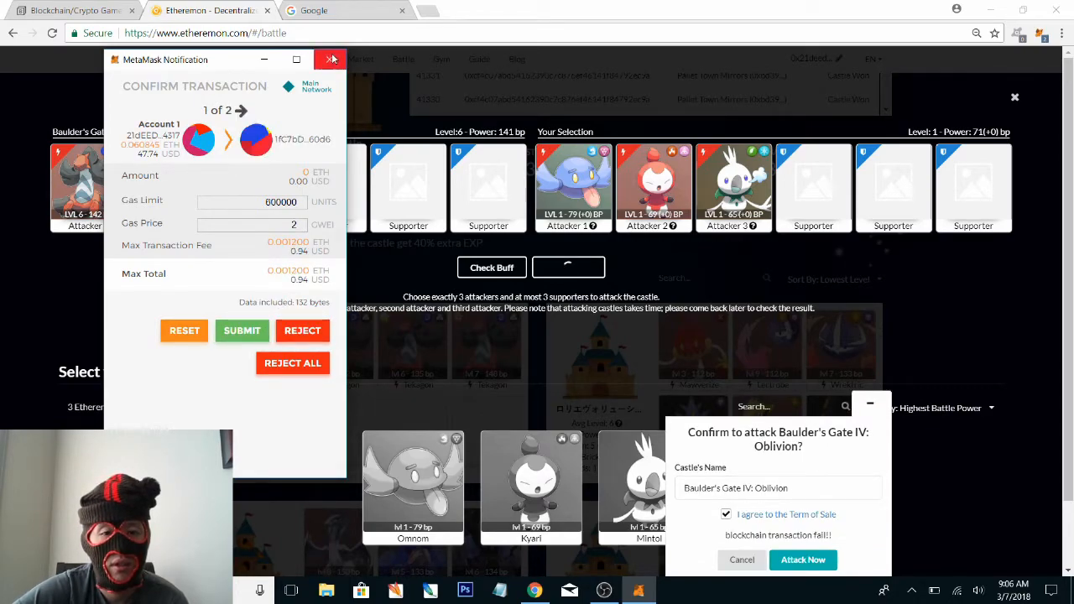
{"action": "left_click", "coordinate": [331, 58]}
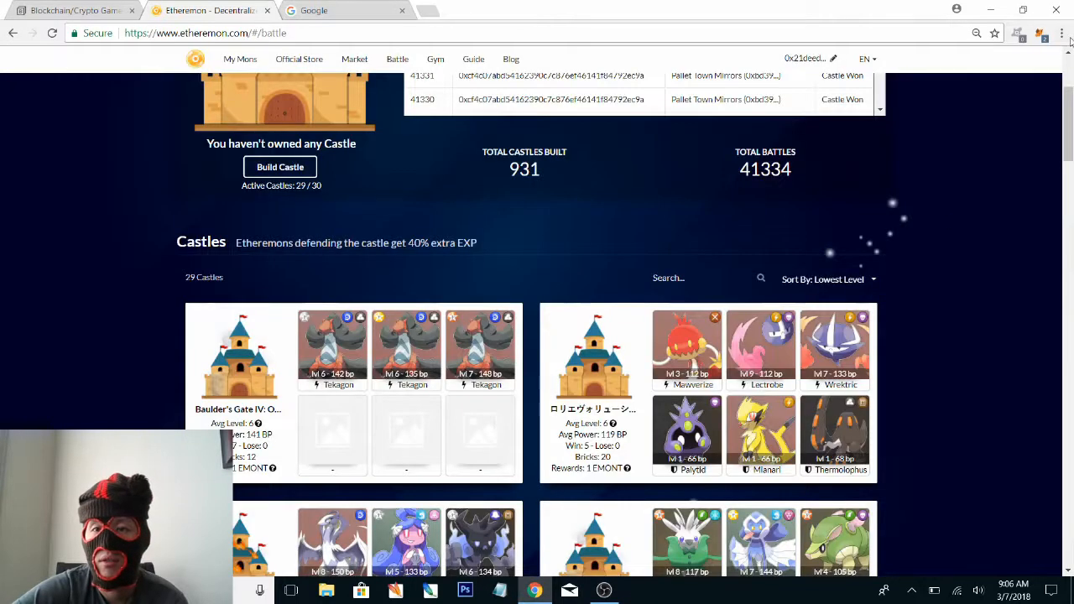
Open MetaMask and dismiss the pending castle-attack transaction confirmation
{"action": "left_click", "coordinate": [1041, 34]}
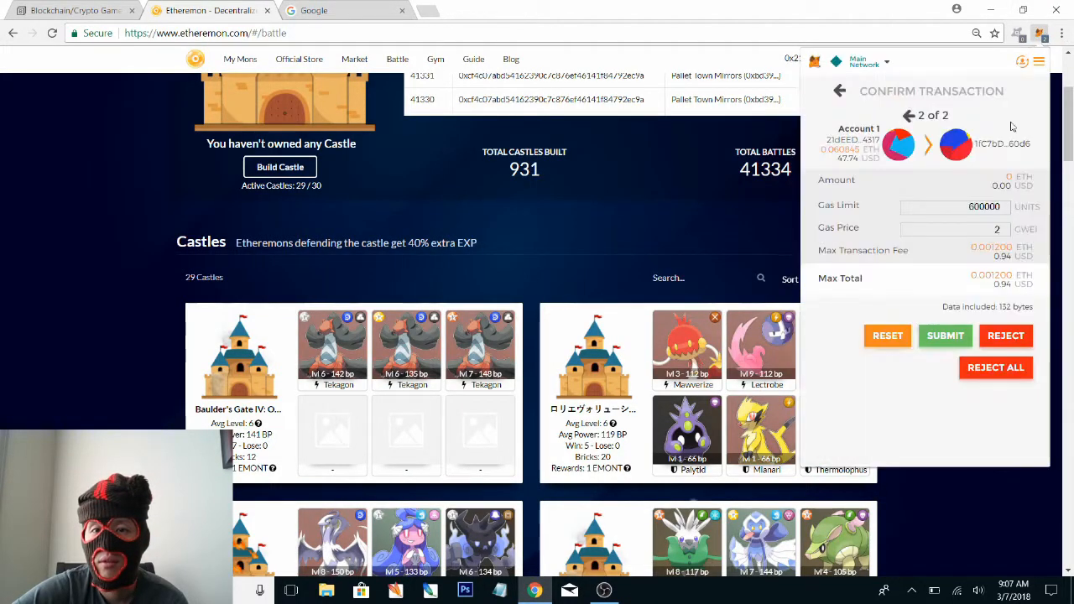
{"action": "mouse_move", "coordinate": [839, 90]}
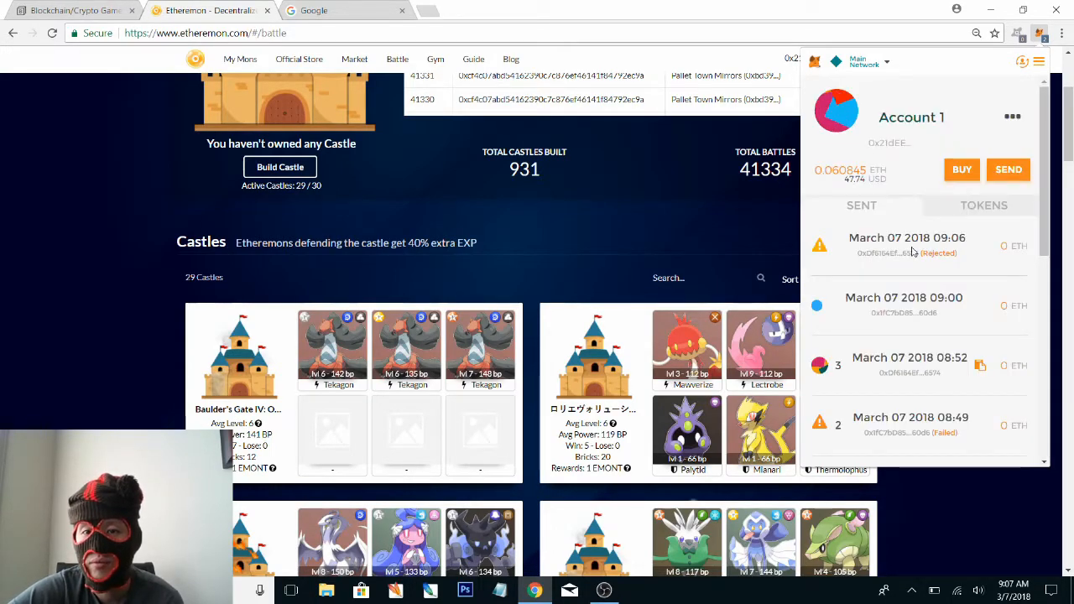
{"action": "mouse_move", "coordinate": [948, 308]}
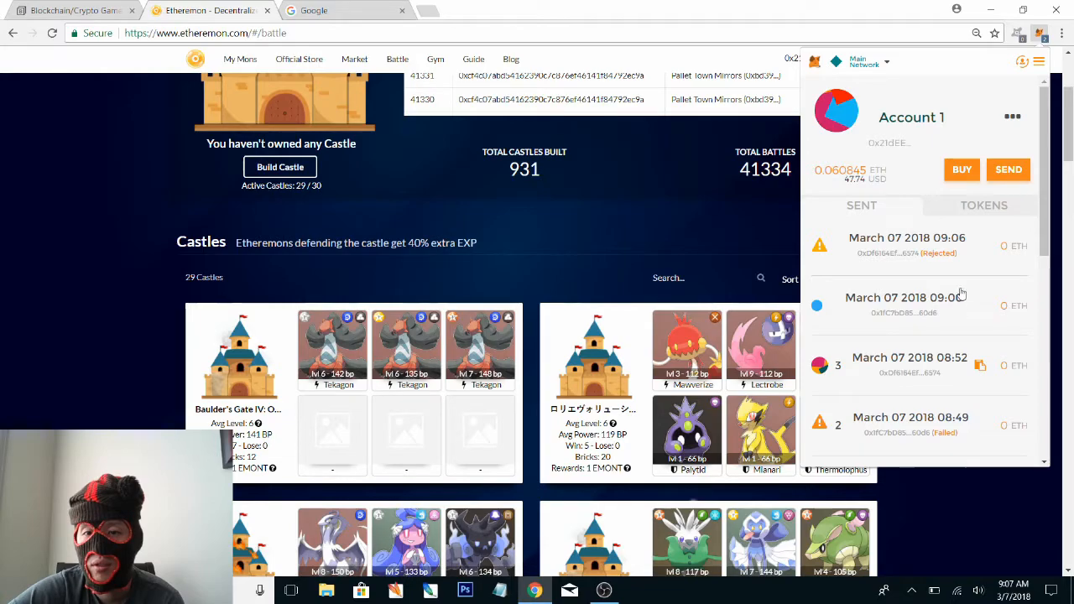
{"action": "left_click", "coordinate": [906, 305]}
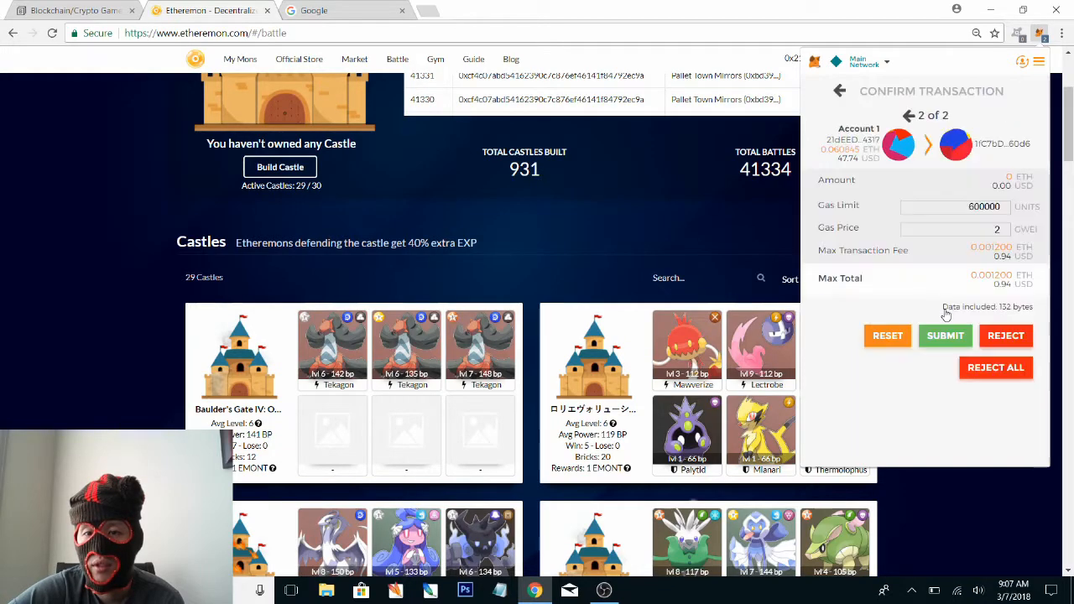
{"action": "mouse_move", "coordinate": [953, 279]}
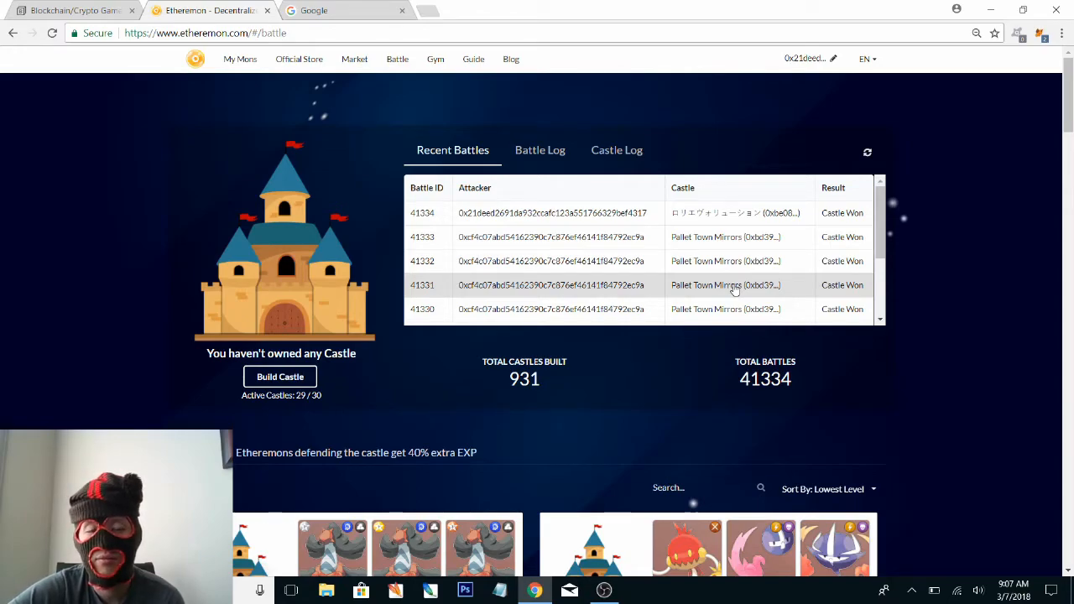
{"action": "mouse_move", "coordinate": [640, 308]}
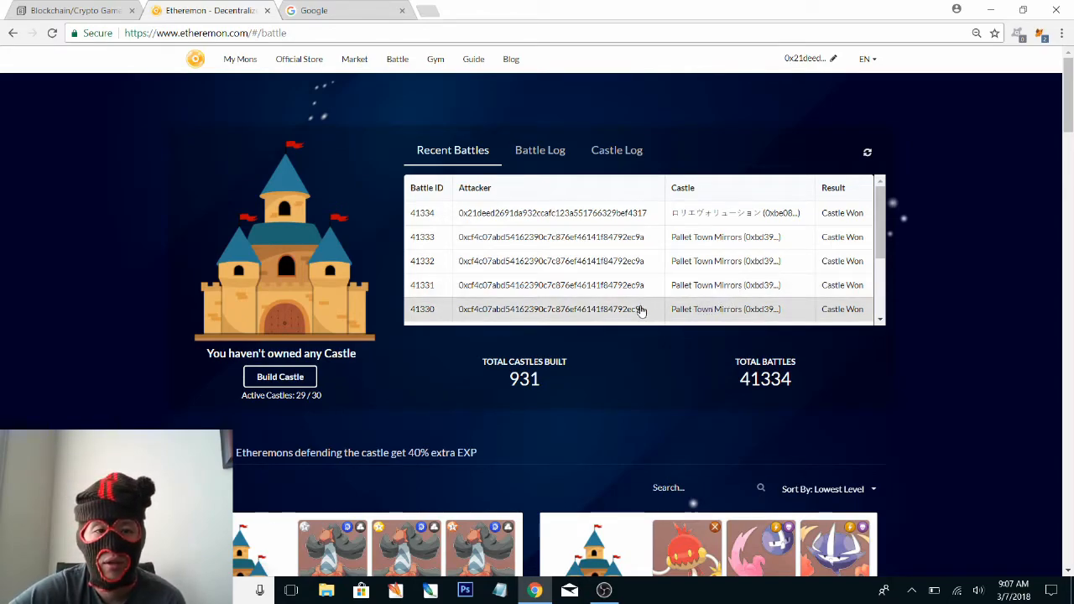
{"action": "mouse_move", "coordinate": [629, 329]}
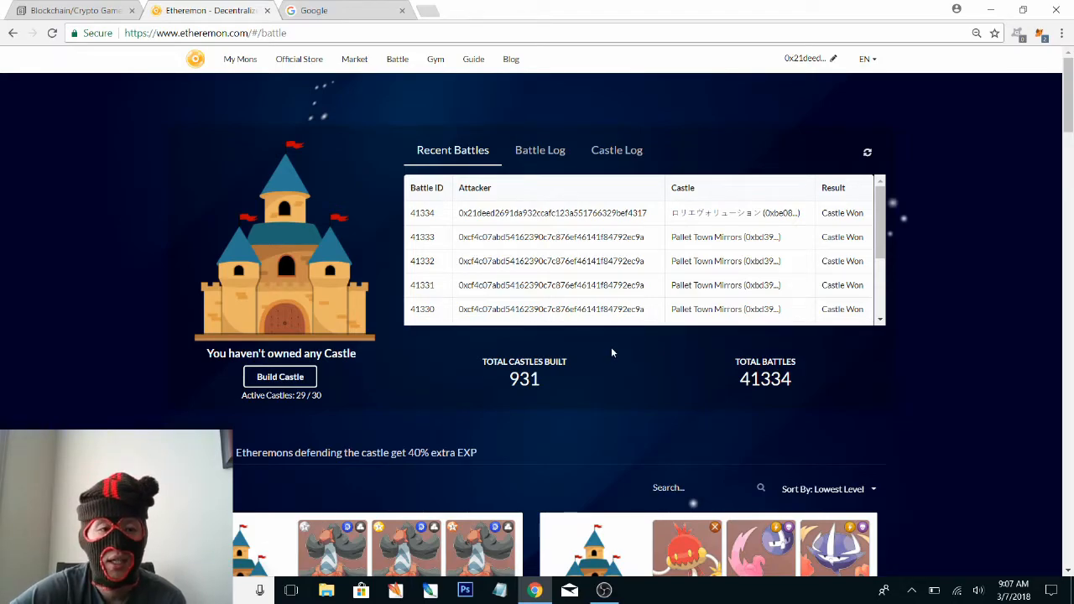
{"action": "mouse_move", "coordinate": [638, 339]}
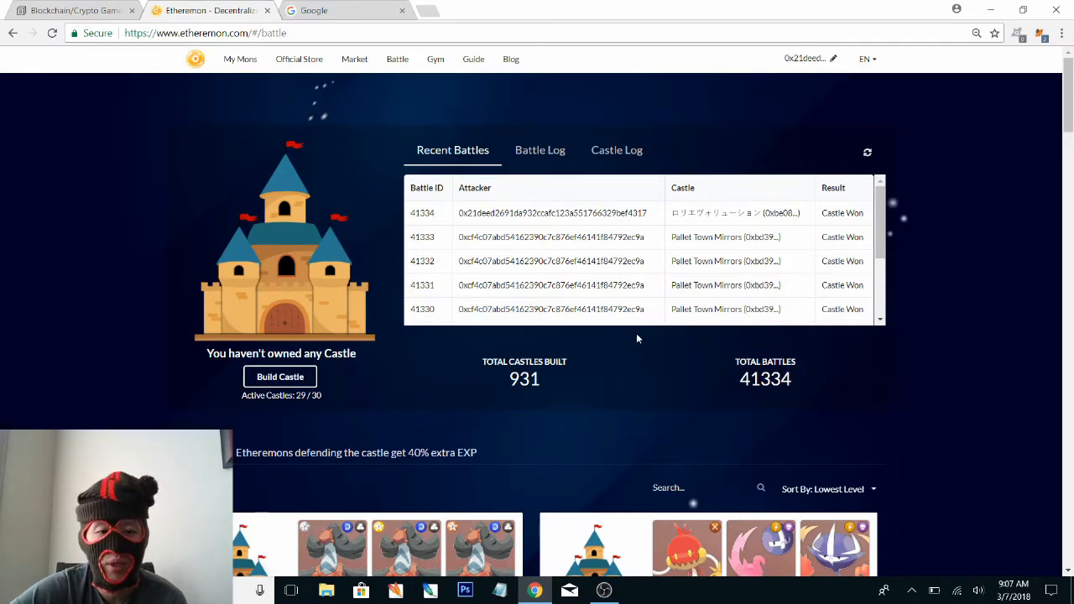
{"action": "scroll", "scroll_direction": "down", "scroll_amount": 3}
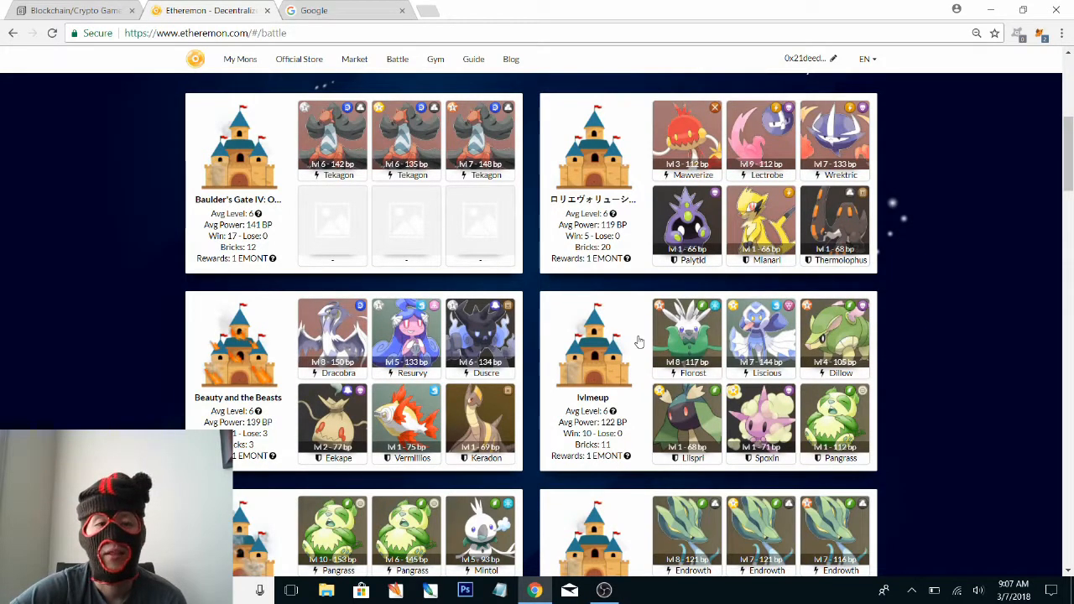
{"action": "mouse_move", "coordinate": [459, 301]}
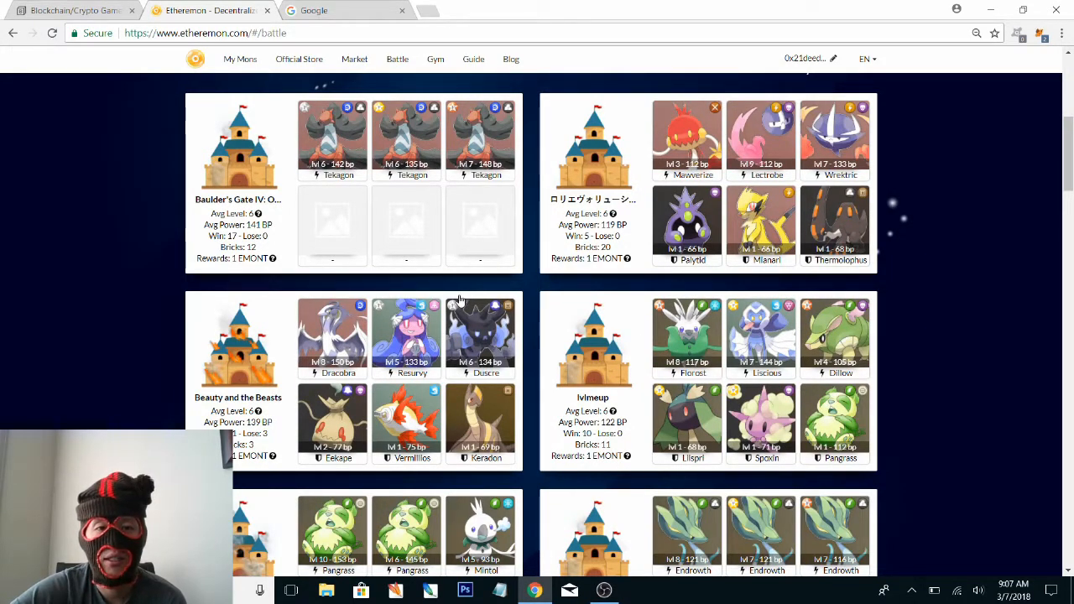
{"action": "mouse_move", "coordinate": [462, 277]}
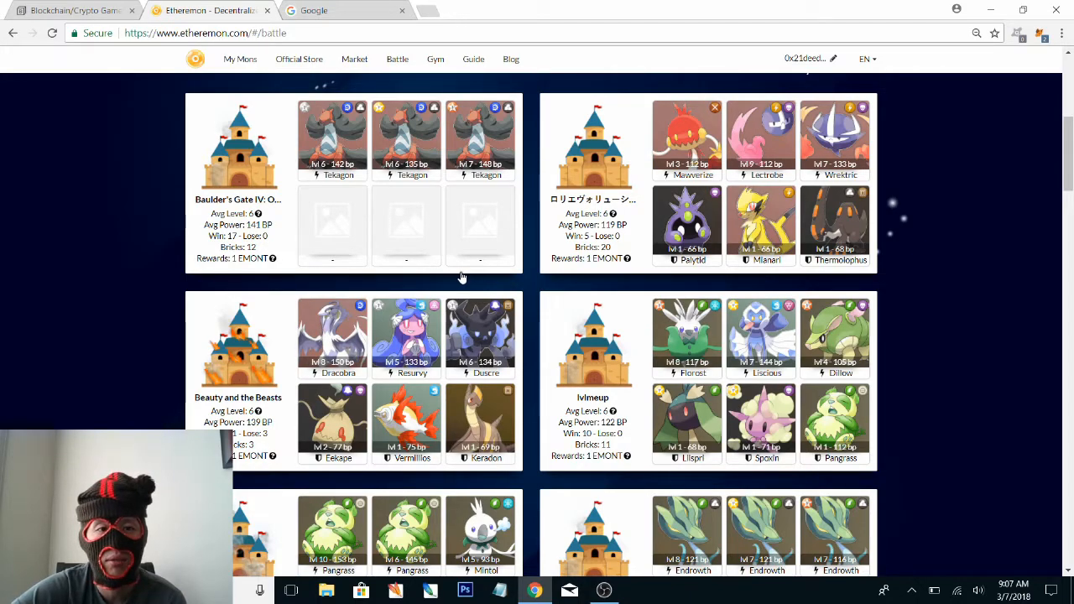
{"action": "mouse_move", "coordinate": [416, 168]}
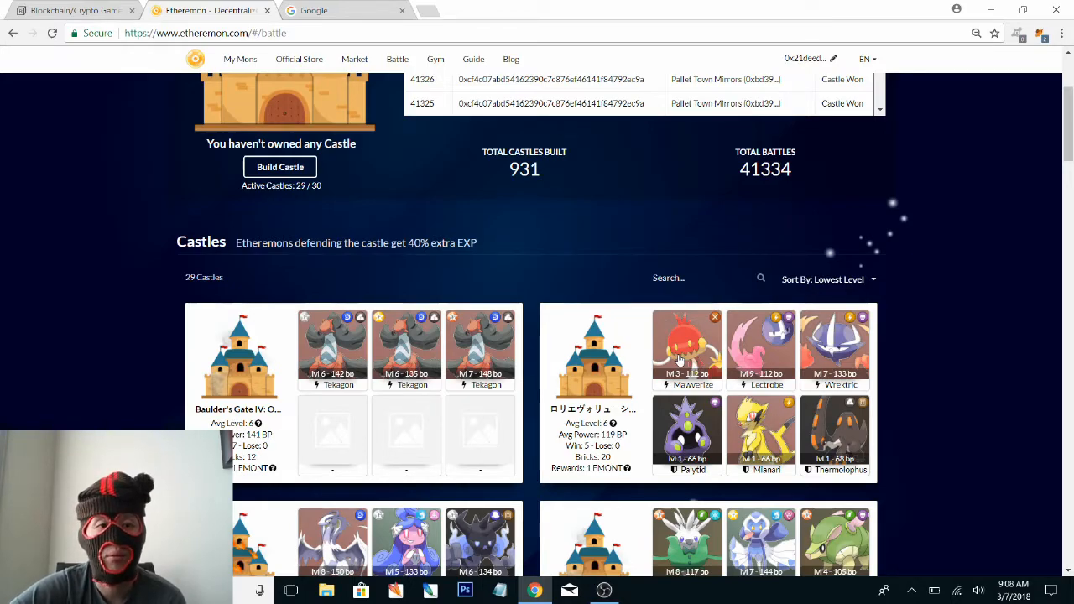
{"action": "scroll", "scroll_direction": "down", "scroll_amount": 3}
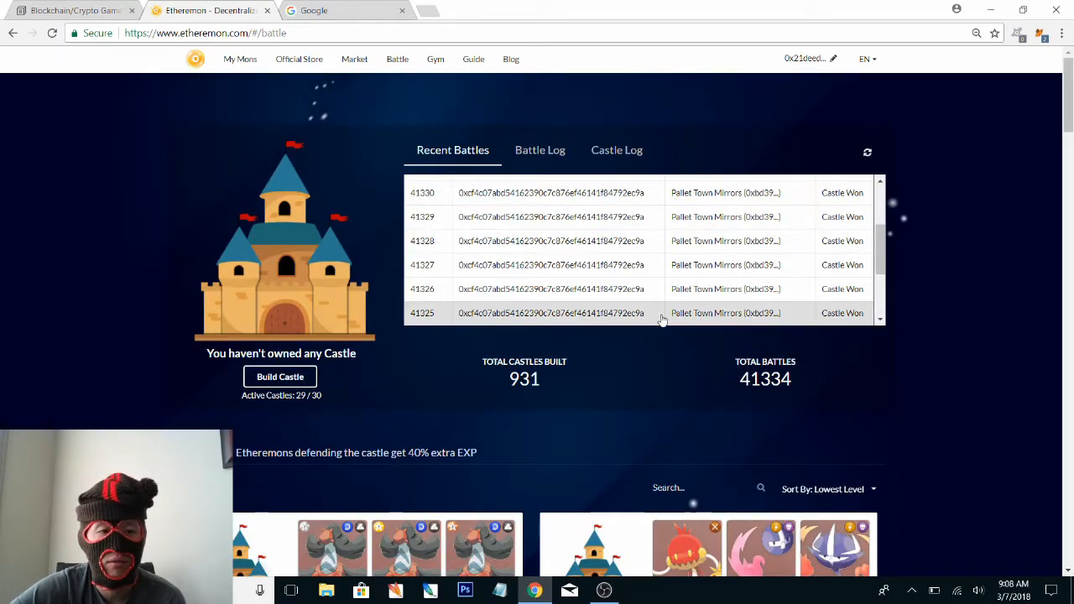
{"action": "scroll", "scroll_direction": "down", "scroll_amount": 3}
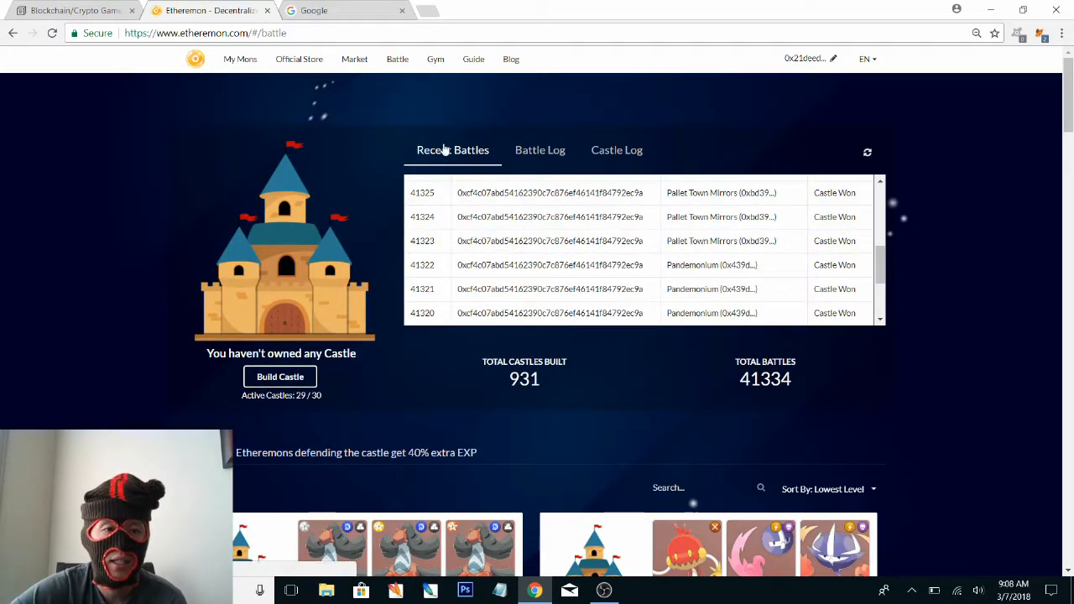
{"action": "mouse_move", "coordinate": [434, 69]}
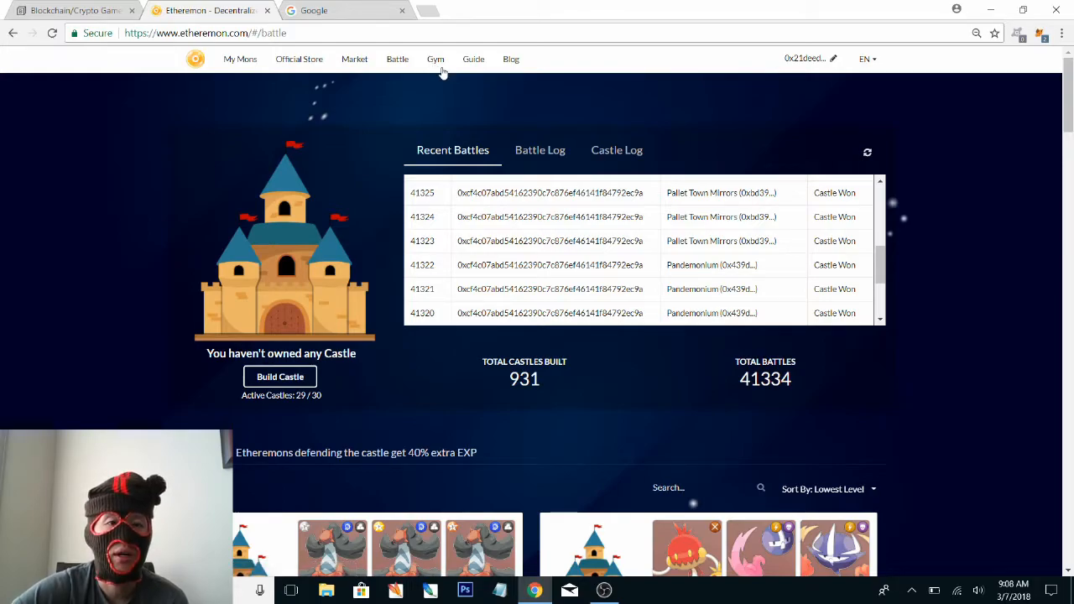
{"action": "mouse_move", "coordinate": [449, 68]}
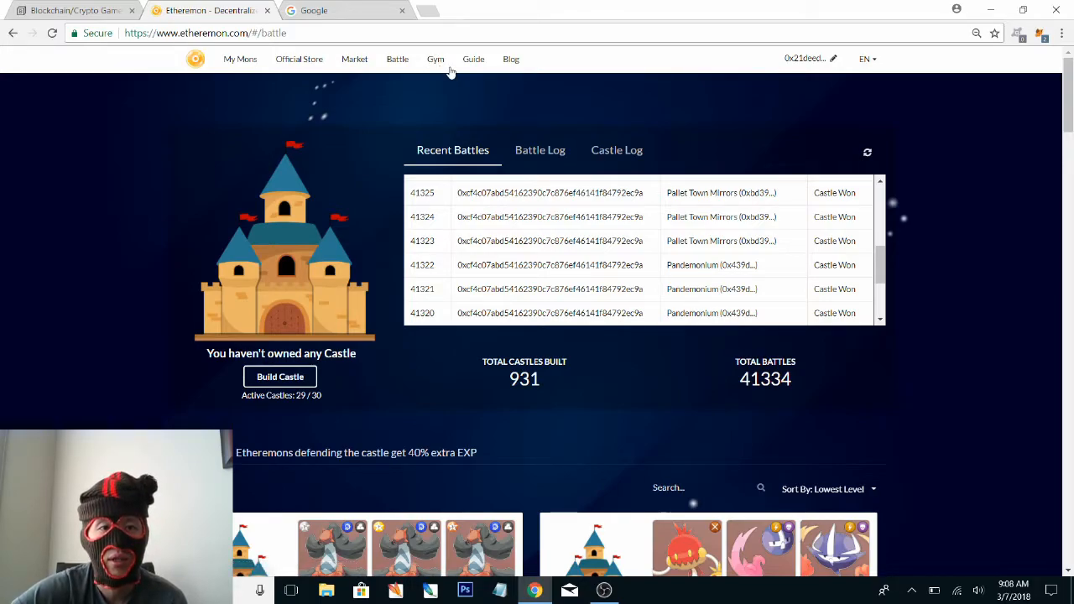
On the Gym page, train Omnom against level 5 trainers for an estimated 24–78 exp
{"action": "left_click", "coordinate": [435, 59]}
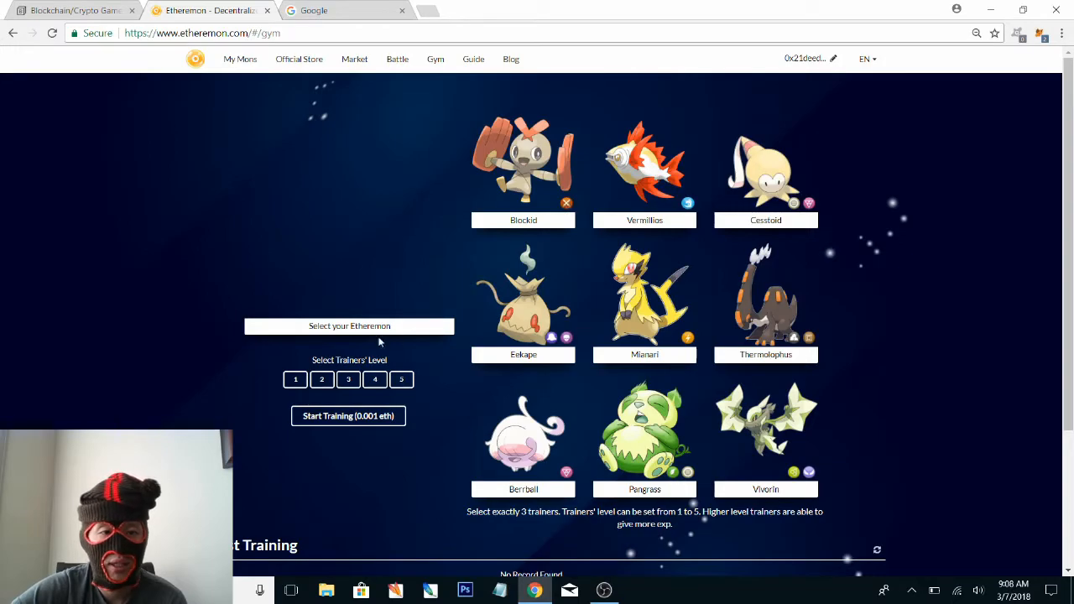
{"action": "left_click", "coordinate": [349, 326]}
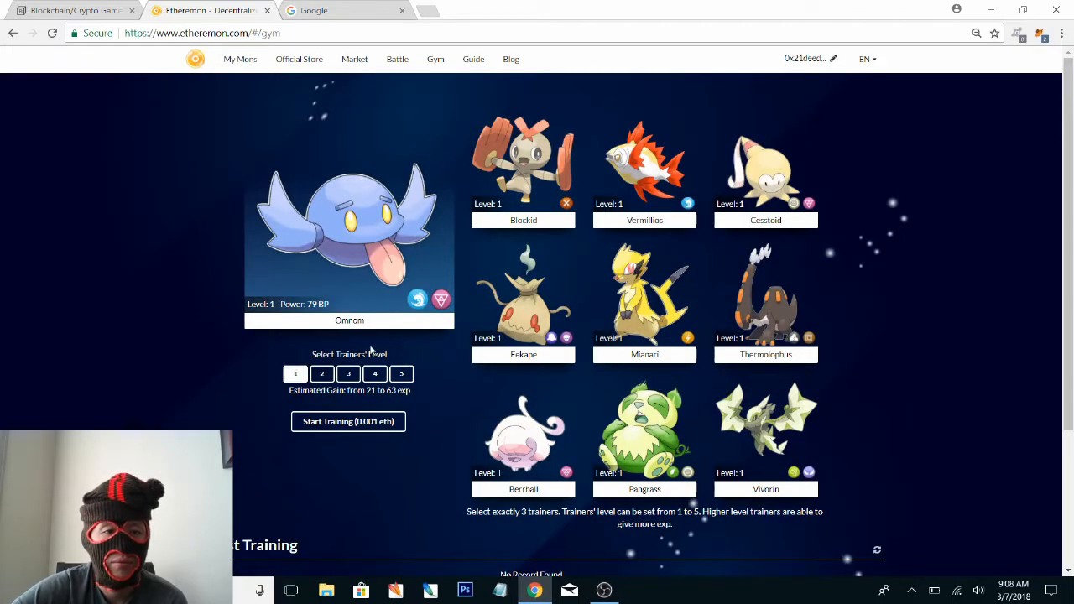
{"action": "left_click", "coordinate": [348, 373]}
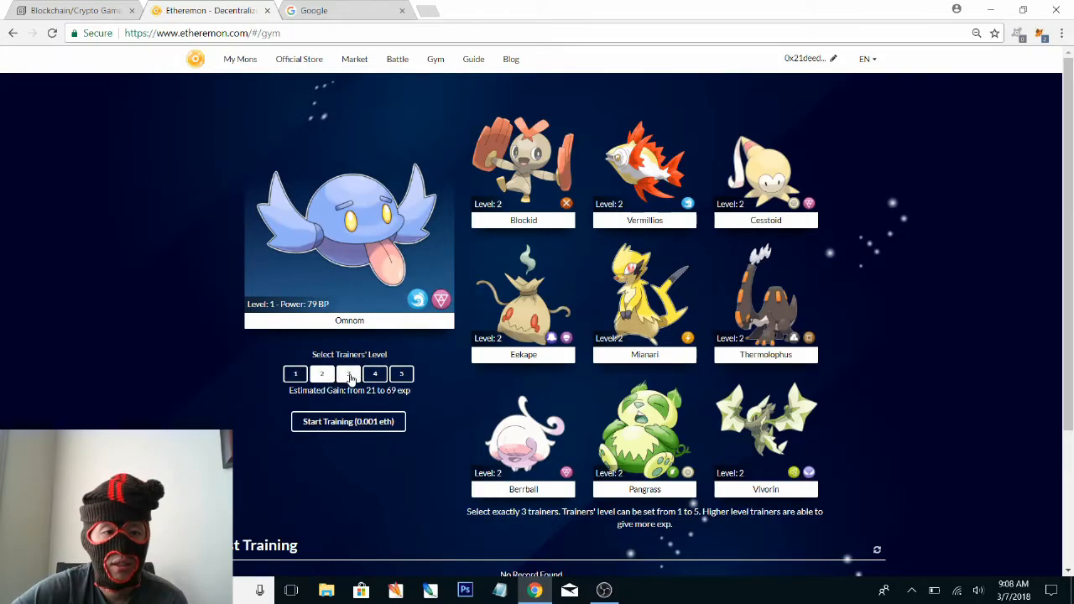
{"action": "left_click", "coordinate": [374, 374]}
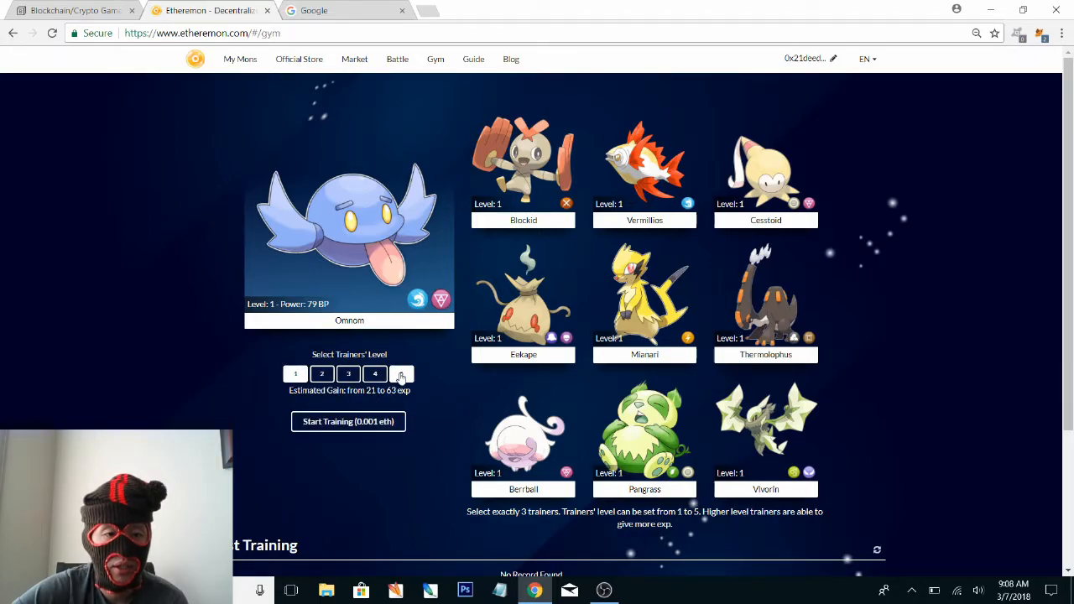
{"action": "left_click", "coordinate": [401, 374]}
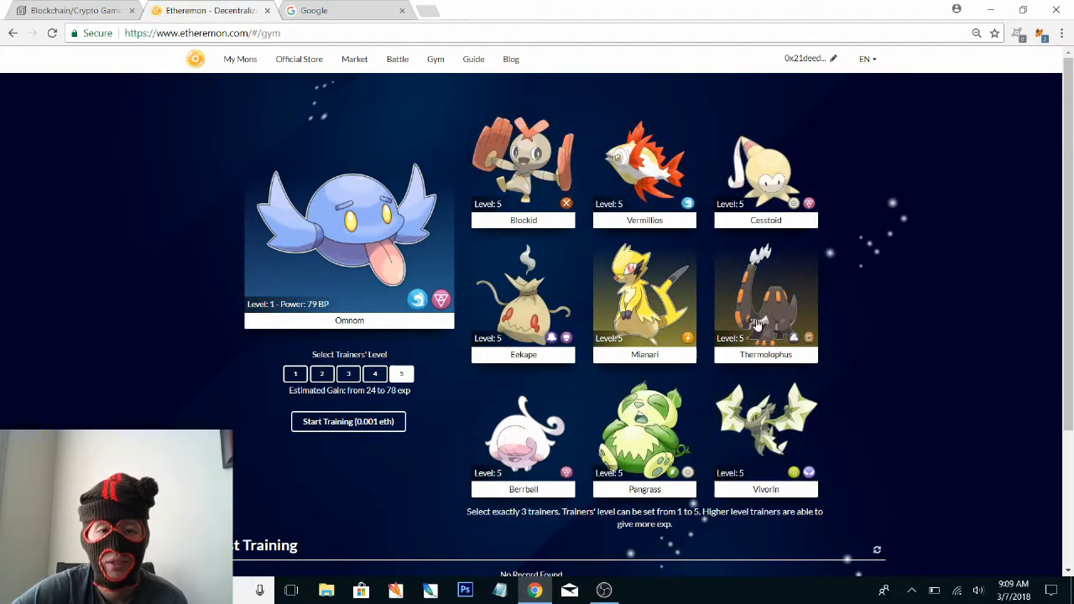
Scroll down the Gym page to the empty training records and back up
{"action": "scroll", "scroll_direction": "down", "scroll_amount": 3}
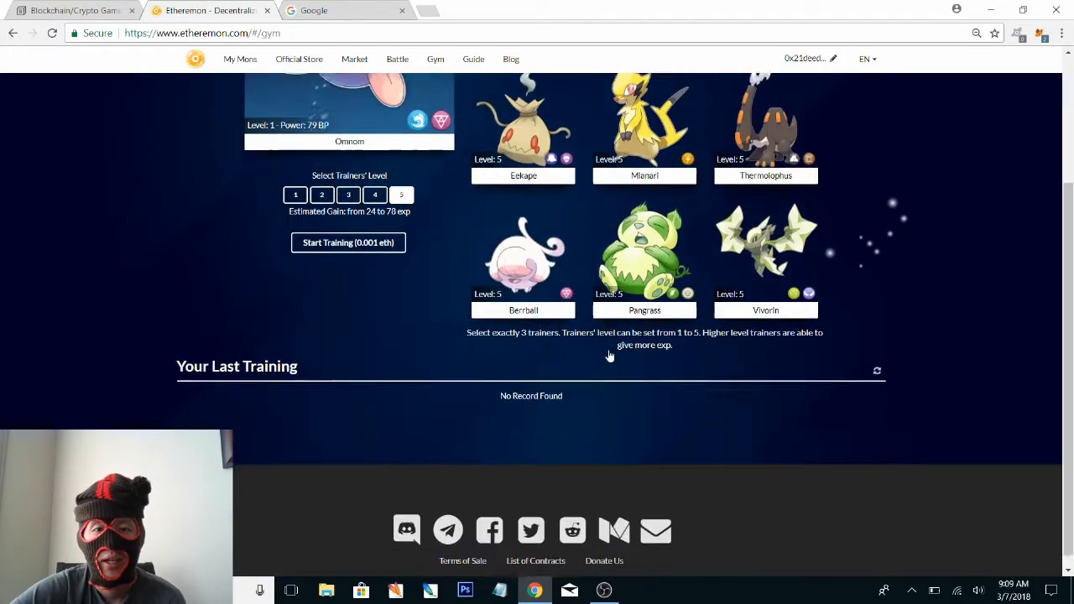
{"action": "scroll", "scroll_direction": "down", "scroll_amount": 3}
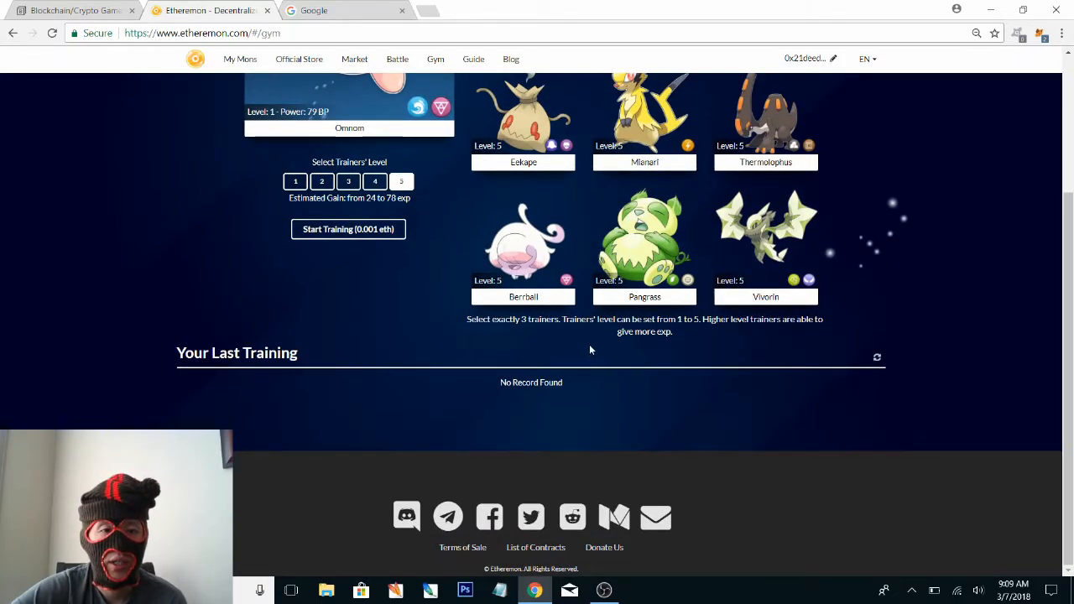
{"action": "scroll", "scroll_direction": "up", "scroll_amount": 3}
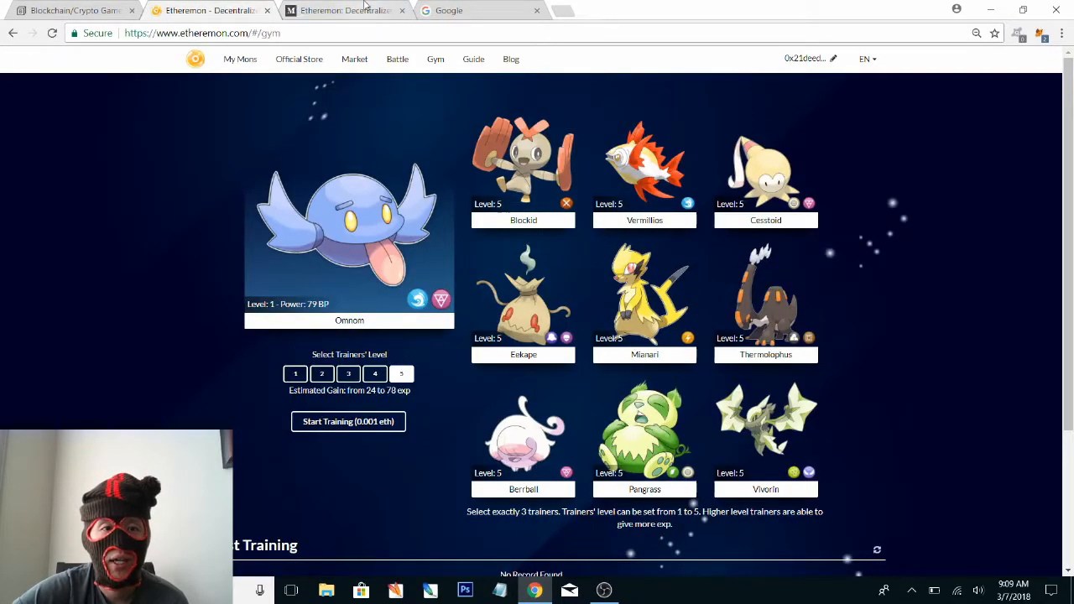
Skim the whitepaper's Etheremon Species section, then close that tab
{"action": "left_click", "coordinate": [344, 10]}
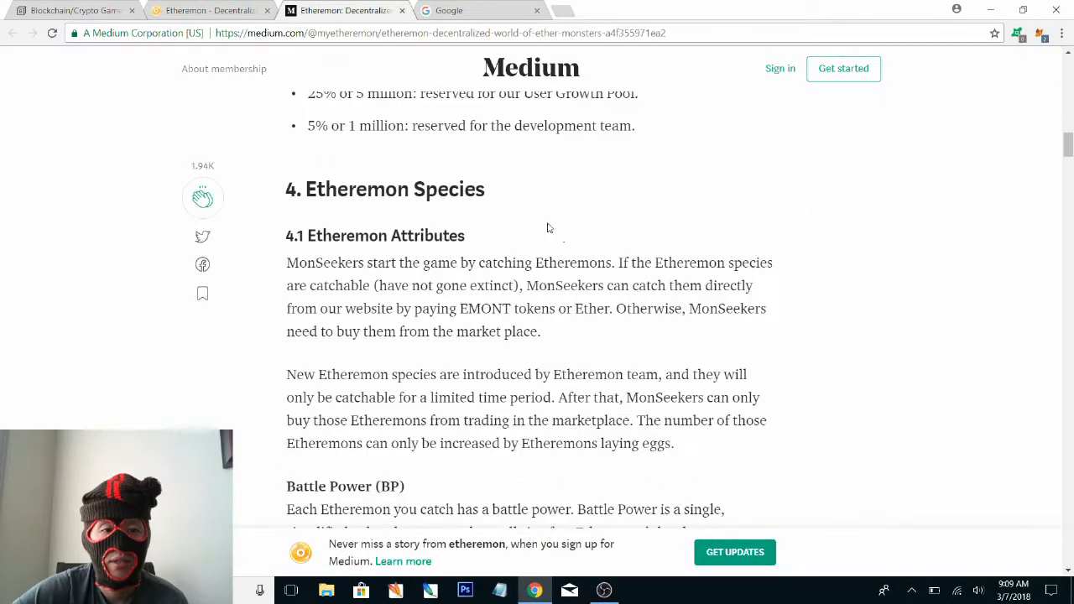
{"action": "scroll", "scroll_direction": "down", "scroll_amount": 3}
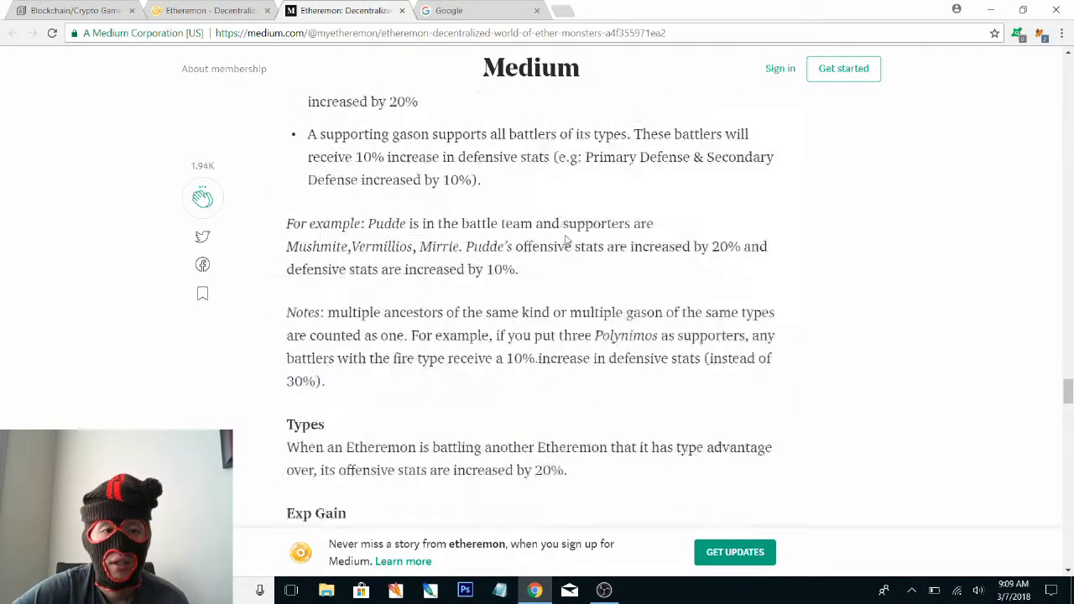
{"action": "left_click", "coordinate": [210, 10]}
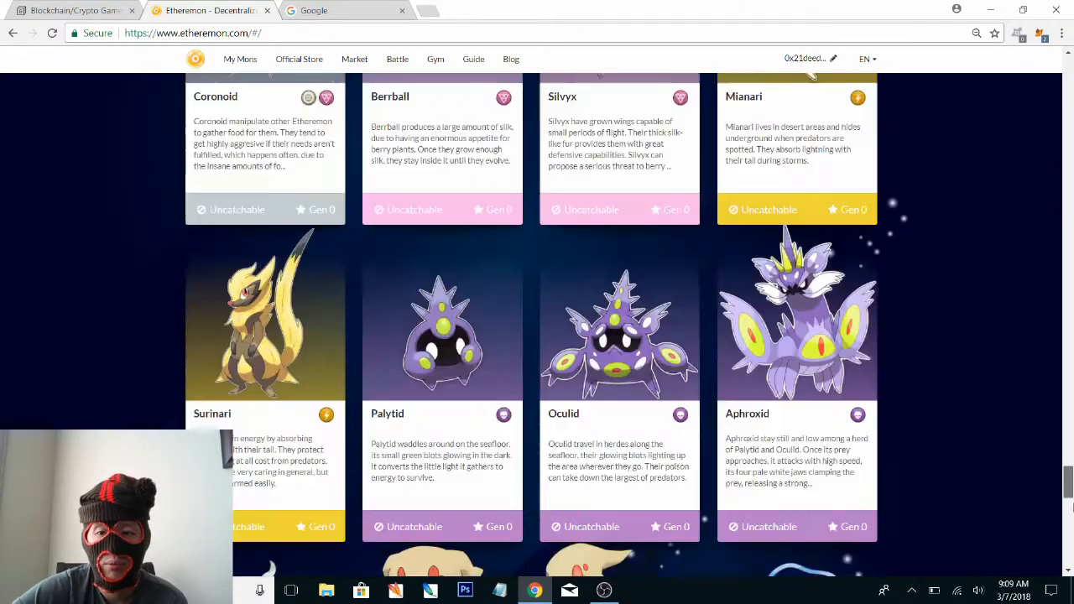
Scroll through the 99-monster catalogue, past Gen 3 monsters like Malakel'e, Kahukel'e and Matara
{"action": "scroll", "scroll_direction": "down", "scroll_amount": 3}
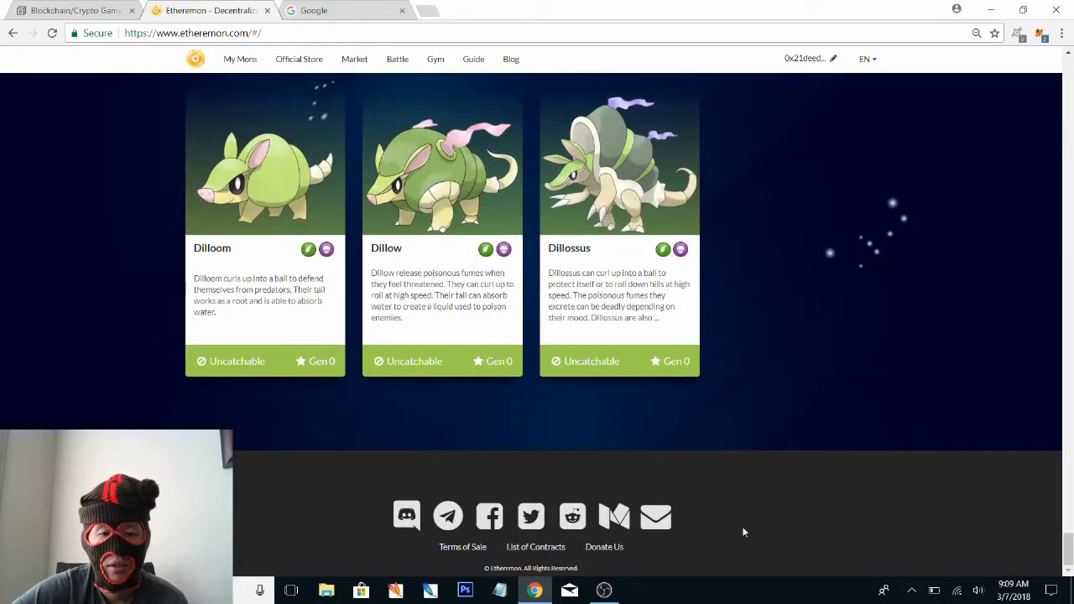
{"action": "mouse_move", "coordinate": [604, 551]}
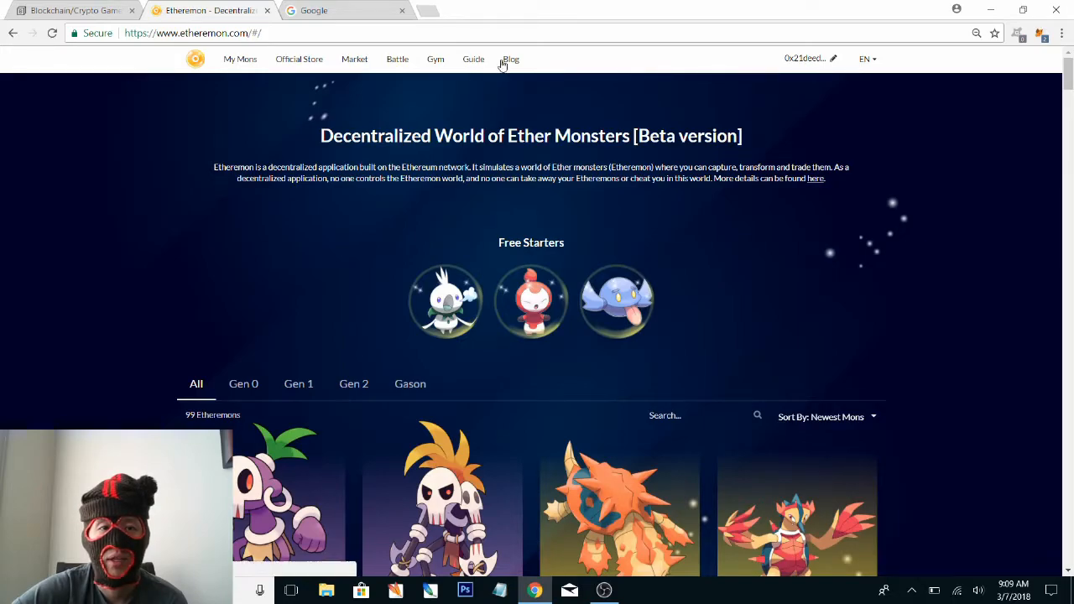
{"action": "mouse_move", "coordinate": [536, 87]}
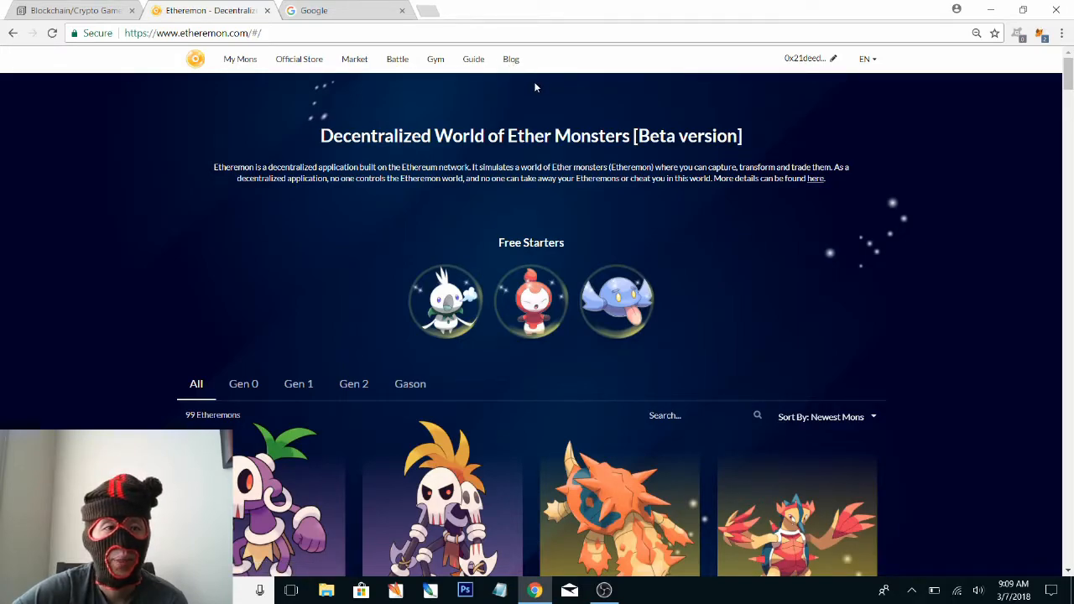
{"action": "mouse_move", "coordinate": [497, 235]}
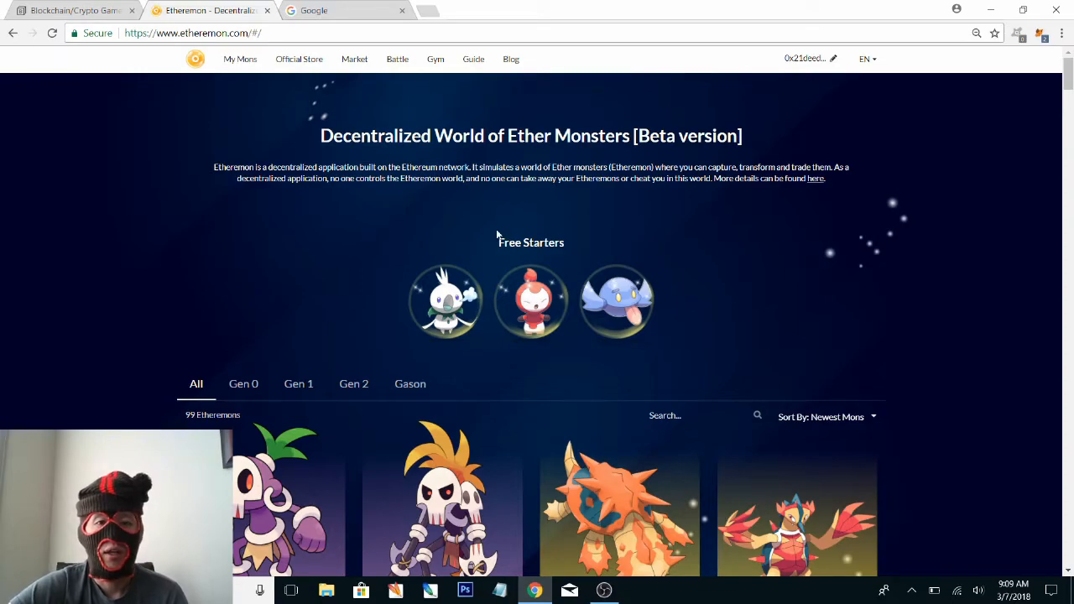
{"action": "mouse_move", "coordinate": [501, 233]}
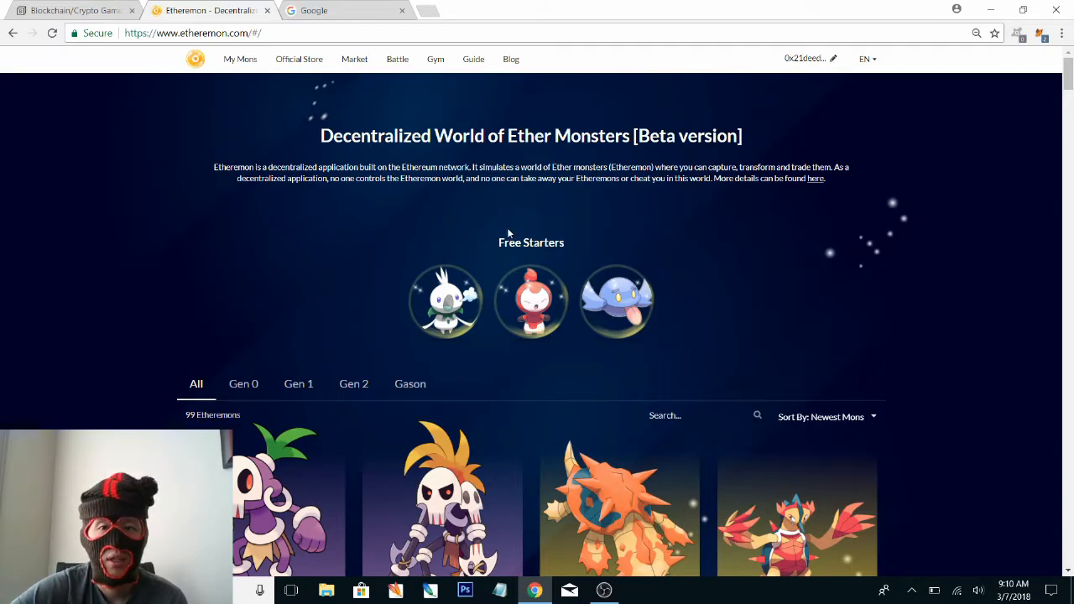
{"action": "scroll", "scroll_direction": "down", "scroll_amount": 3}
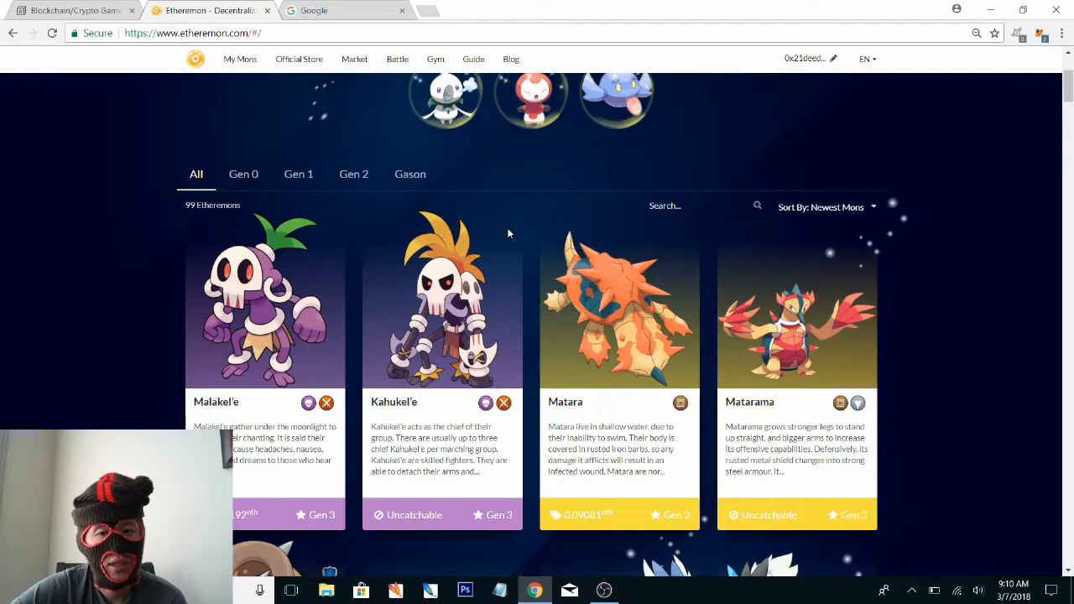
{"action": "scroll", "scroll_direction": "up", "scroll_amount": 3}
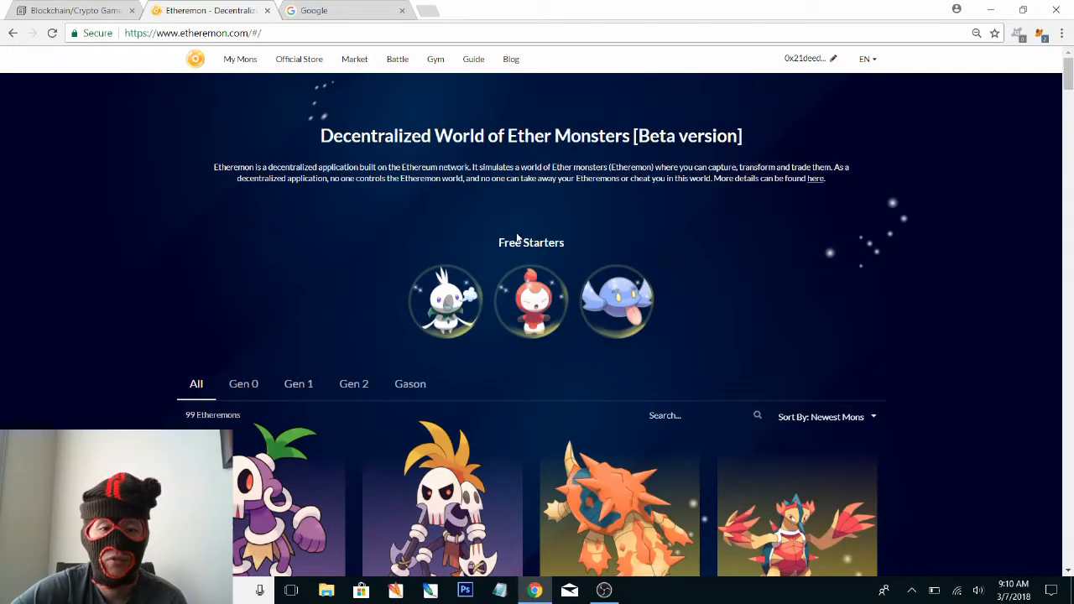
{"action": "scroll", "scroll_direction": "down", "scroll_amount": 3}
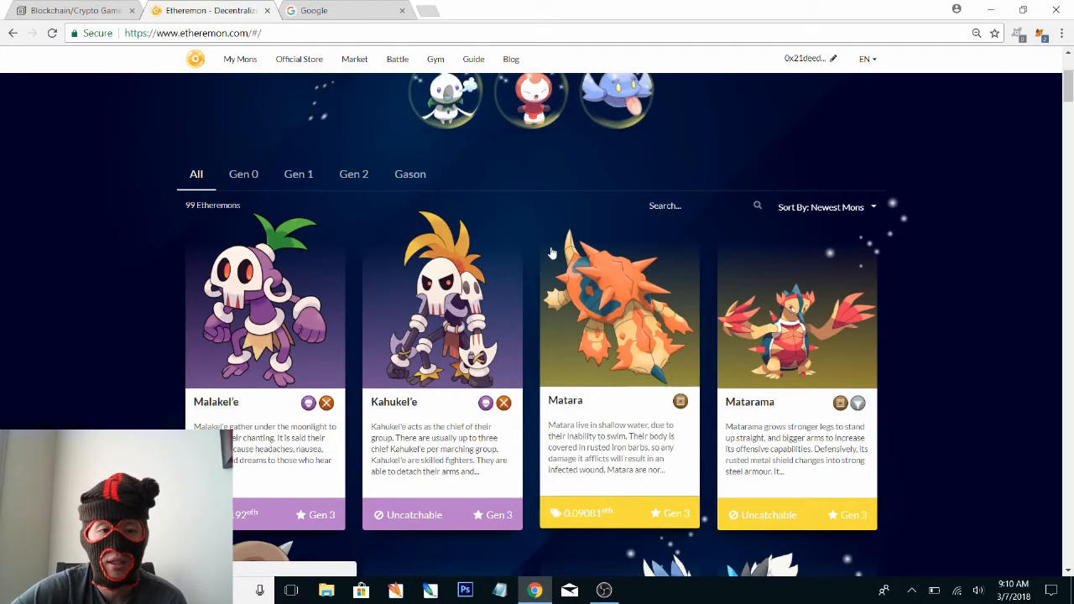
{"action": "mouse_move", "coordinate": [600, 360]}
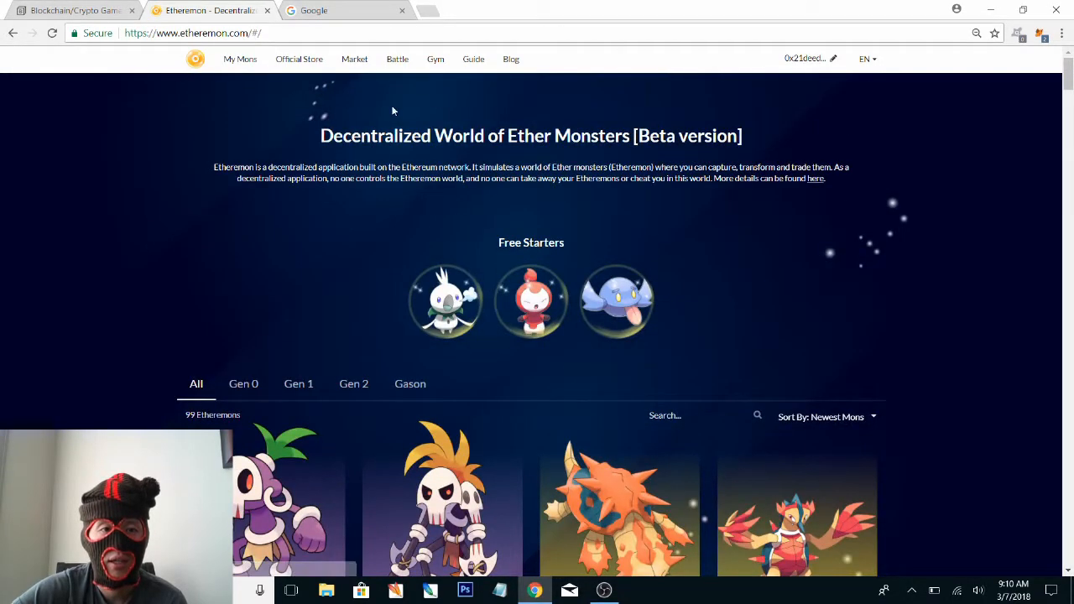
{"action": "mouse_move", "coordinate": [397, 66]}
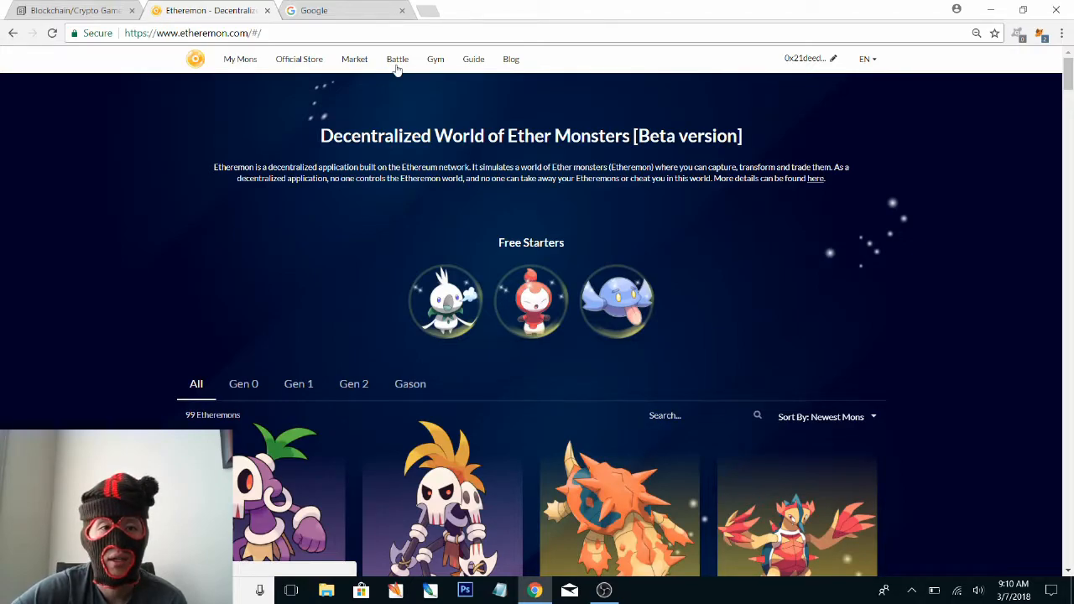
{"action": "mouse_move", "coordinate": [403, 68]}
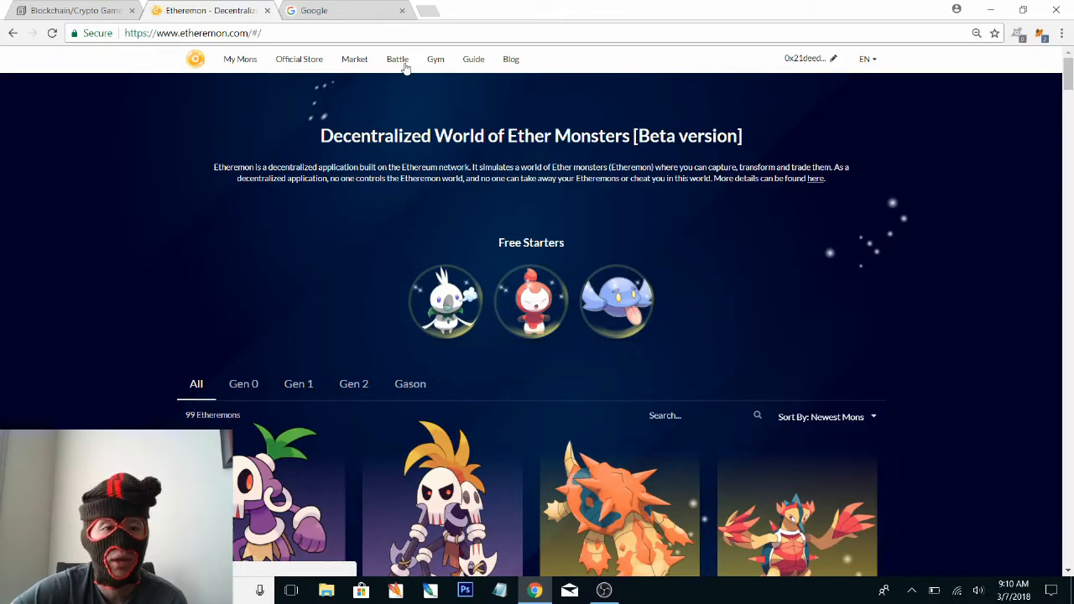
{"action": "mouse_move", "coordinate": [384, 55]}
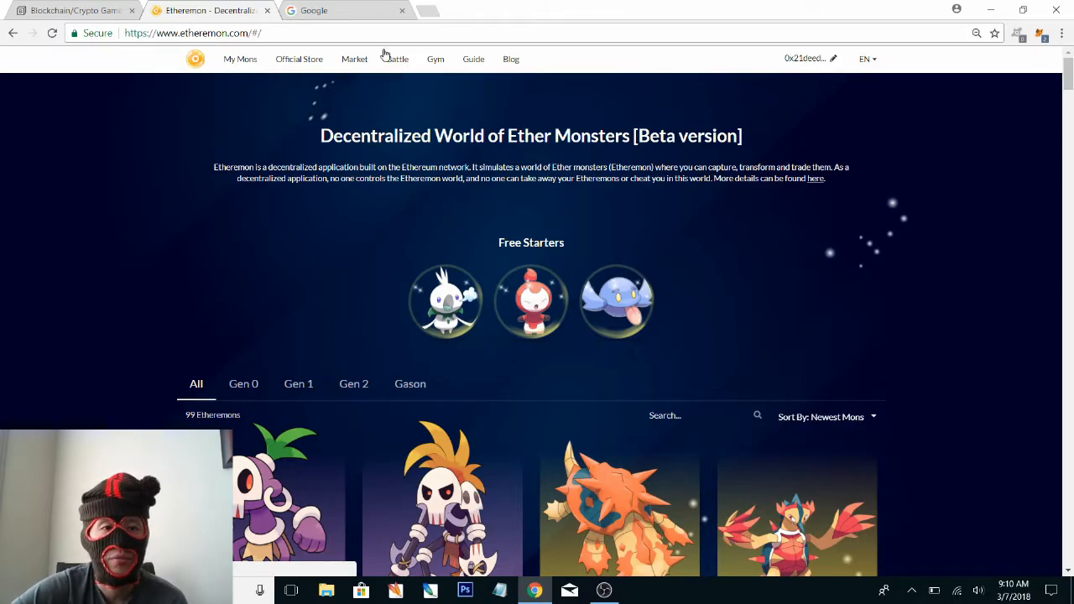
Go via Market to My Mons and scroll through the Mintol, Kyari and Omnom stat cards
{"action": "left_click", "coordinate": [354, 59]}
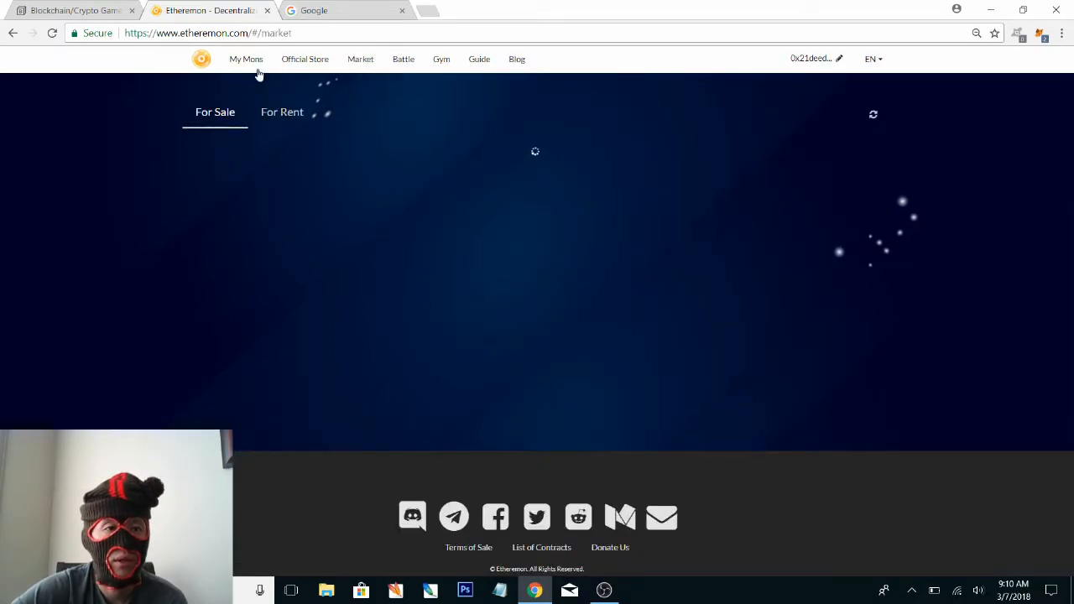
{"action": "left_click", "coordinate": [245, 58]}
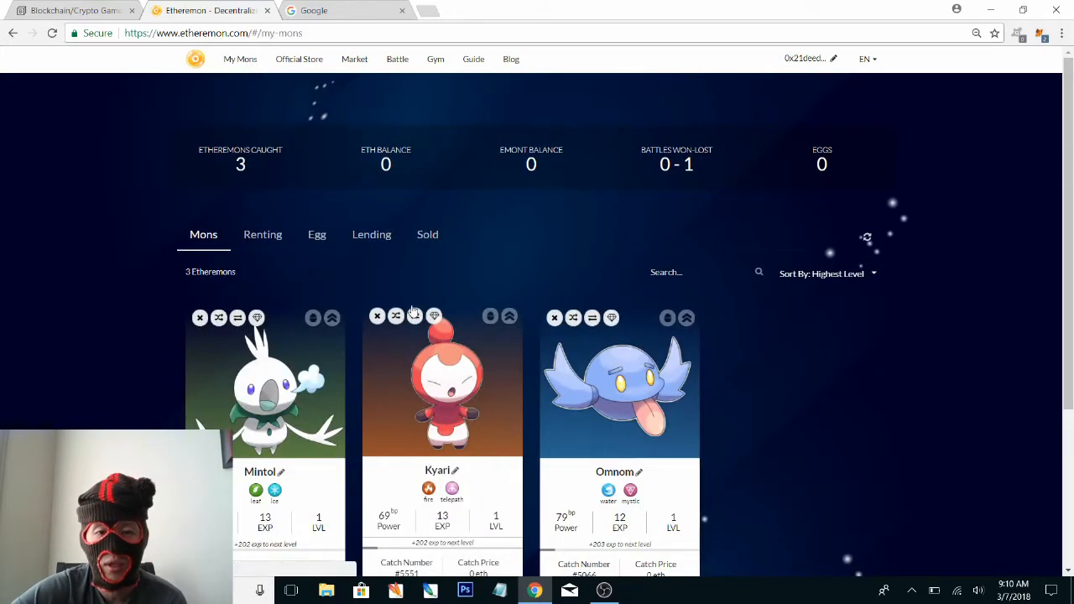
{"action": "scroll", "scroll_direction": "down", "scroll_amount": 3}
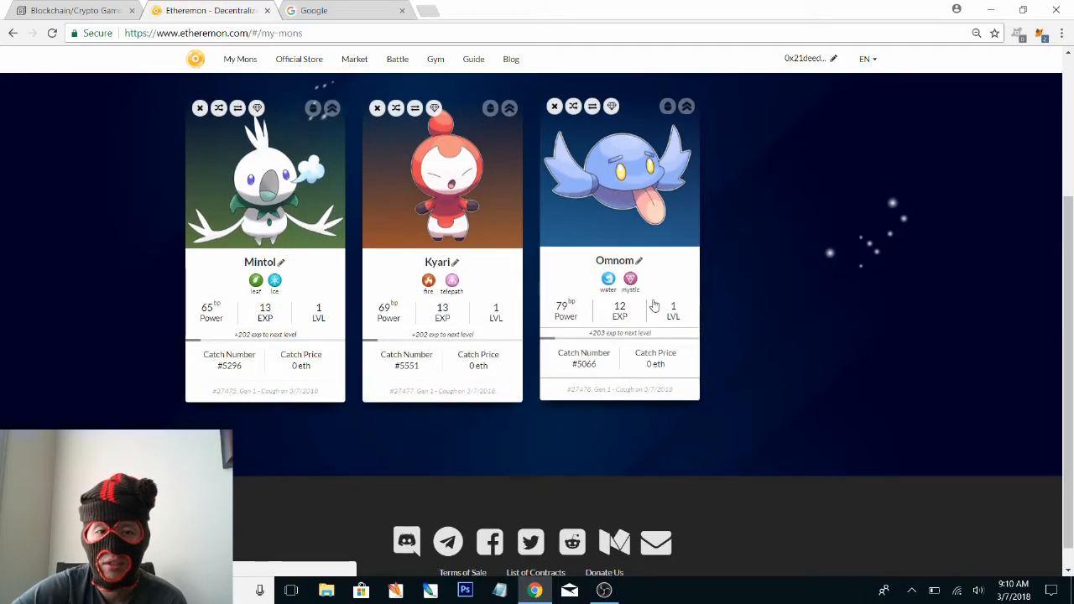
{"action": "mouse_move", "coordinate": [758, 291]}
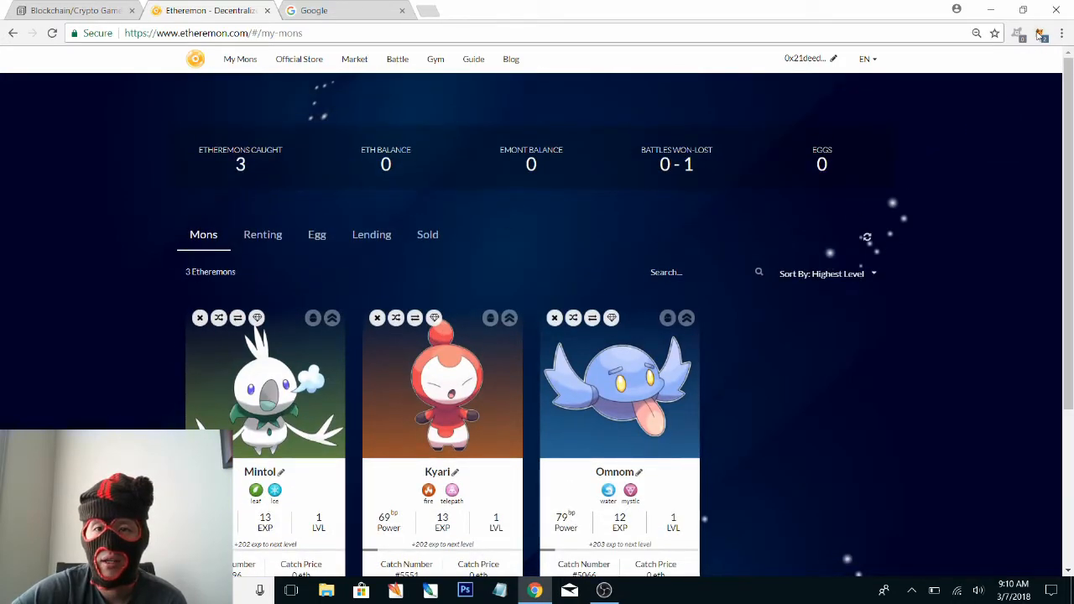
{"action": "left_click", "coordinate": [1039, 33]}
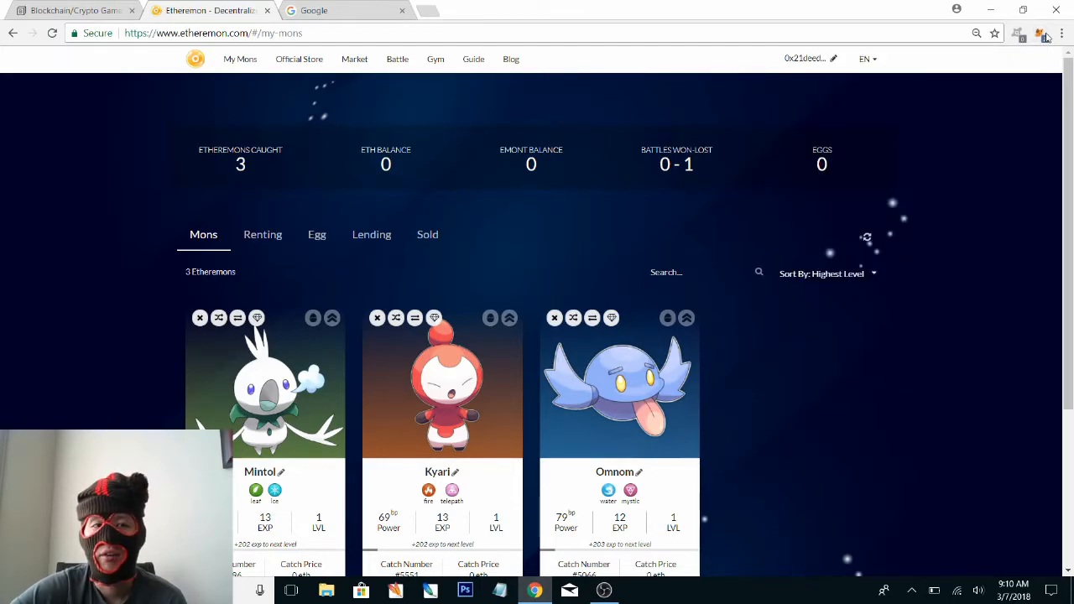
{"action": "scroll", "scroll_direction": "down", "scroll_amount": 3}
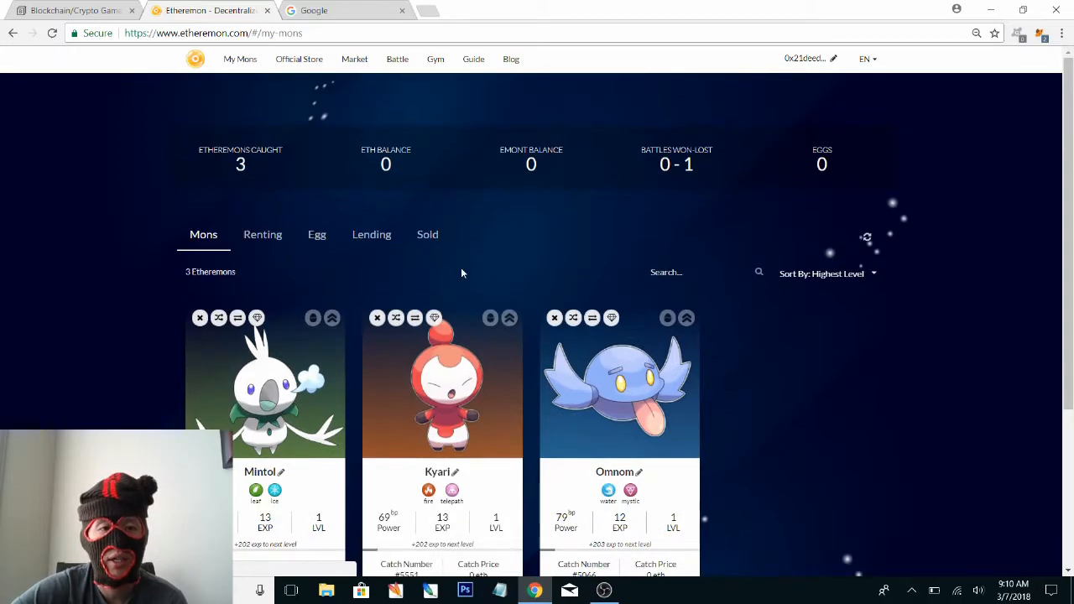
{"action": "mouse_move", "coordinate": [326, 137]}
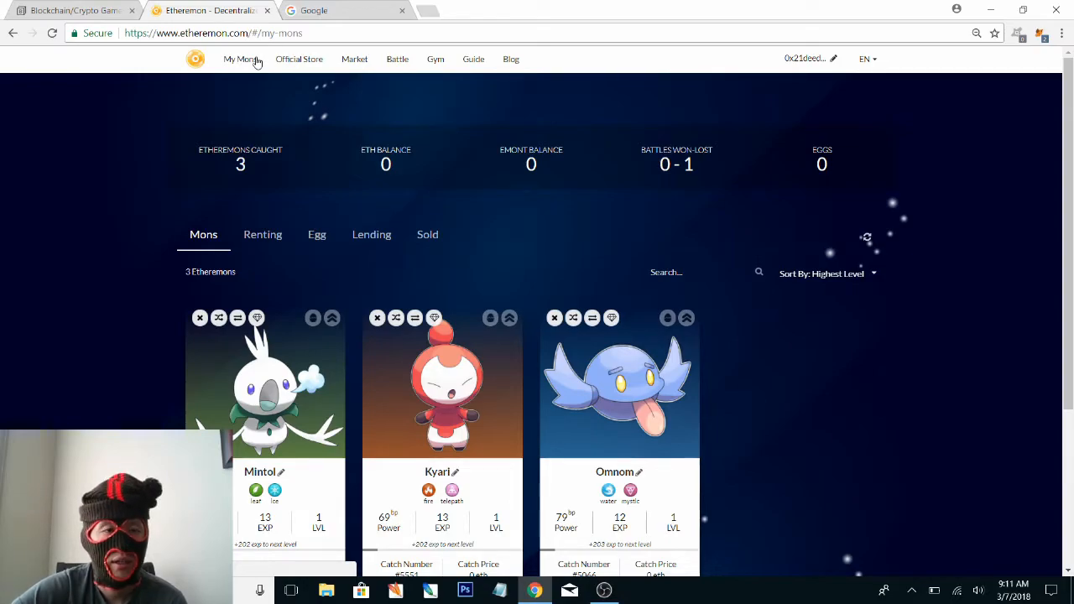
{"action": "mouse_move", "coordinate": [339, 212]}
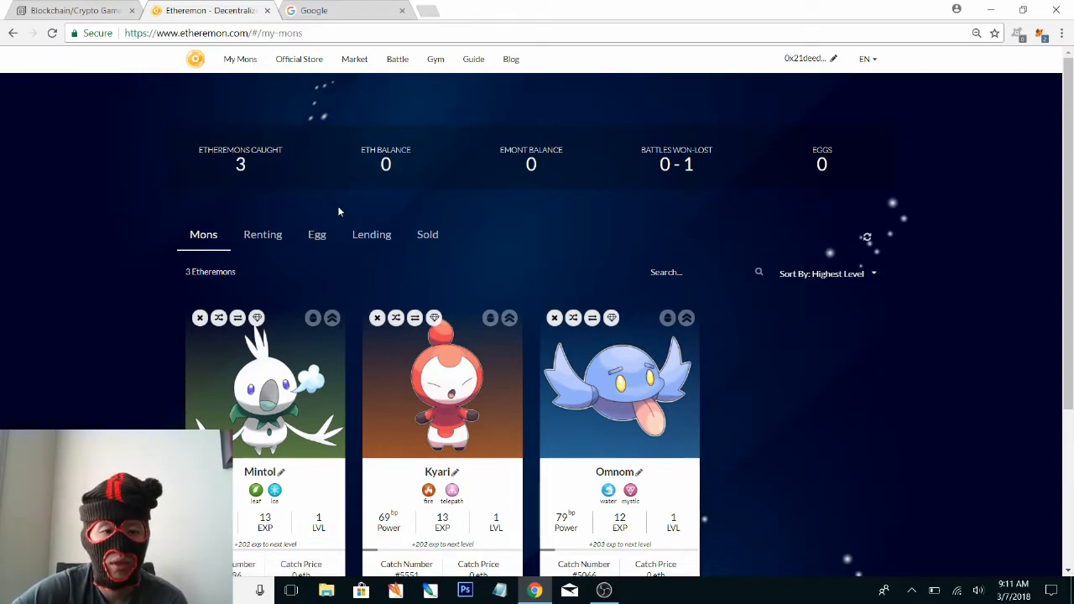
{"action": "mouse_move", "coordinate": [299, 158]}
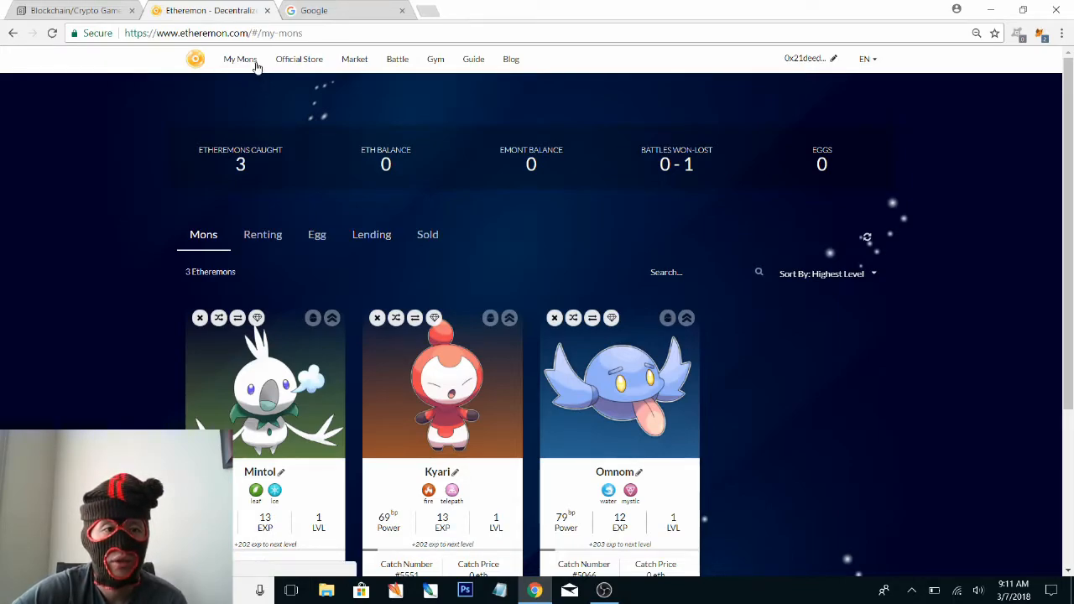
{"action": "scroll", "scroll_direction": "down", "scroll_amount": 3}
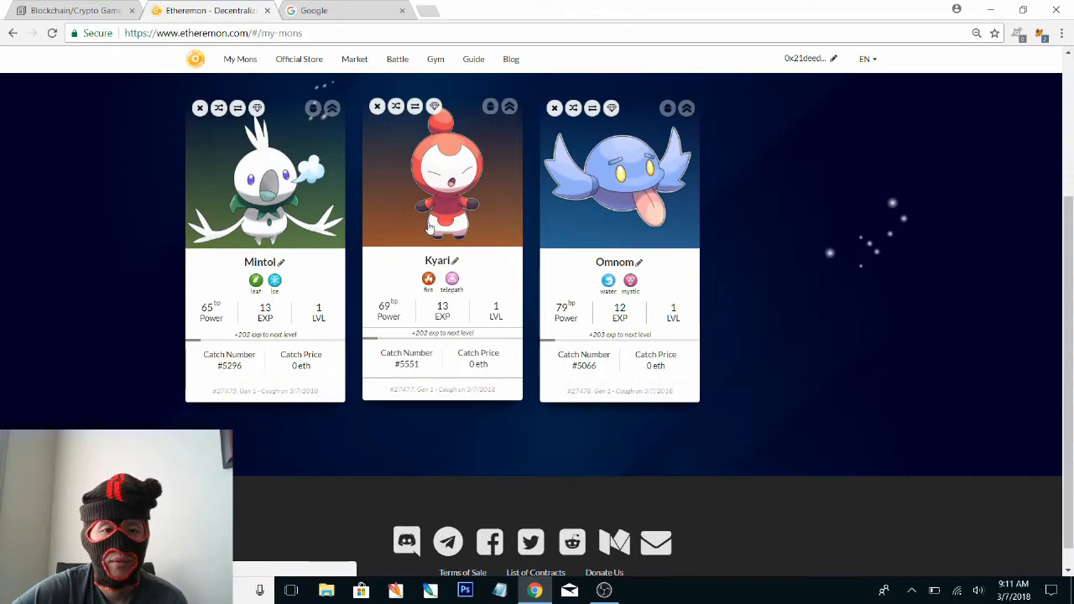
{"action": "left_click", "coordinate": [71, 10]}
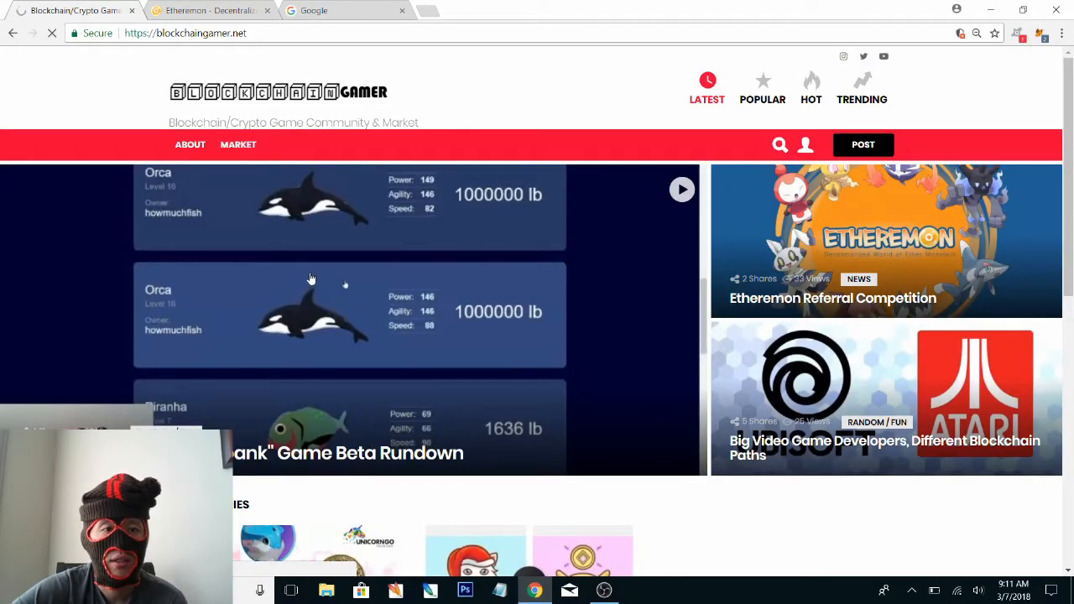
Open BlockchainGamer's empty Open Market page, then return to Etheremon's My Mons collection
{"action": "left_click", "coordinate": [238, 144]}
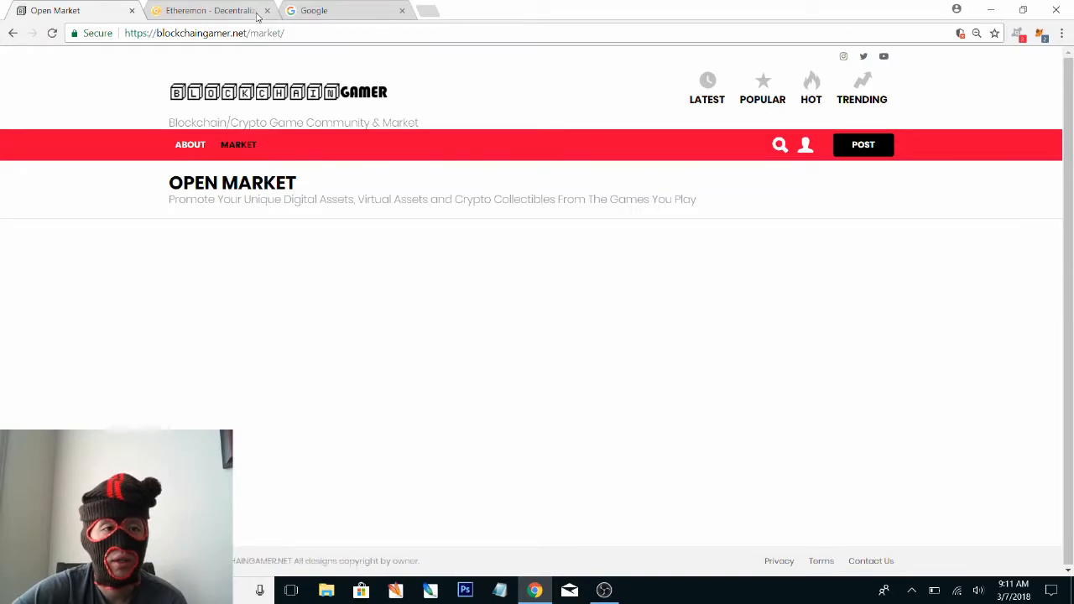
{"action": "left_click", "coordinate": [209, 10]}
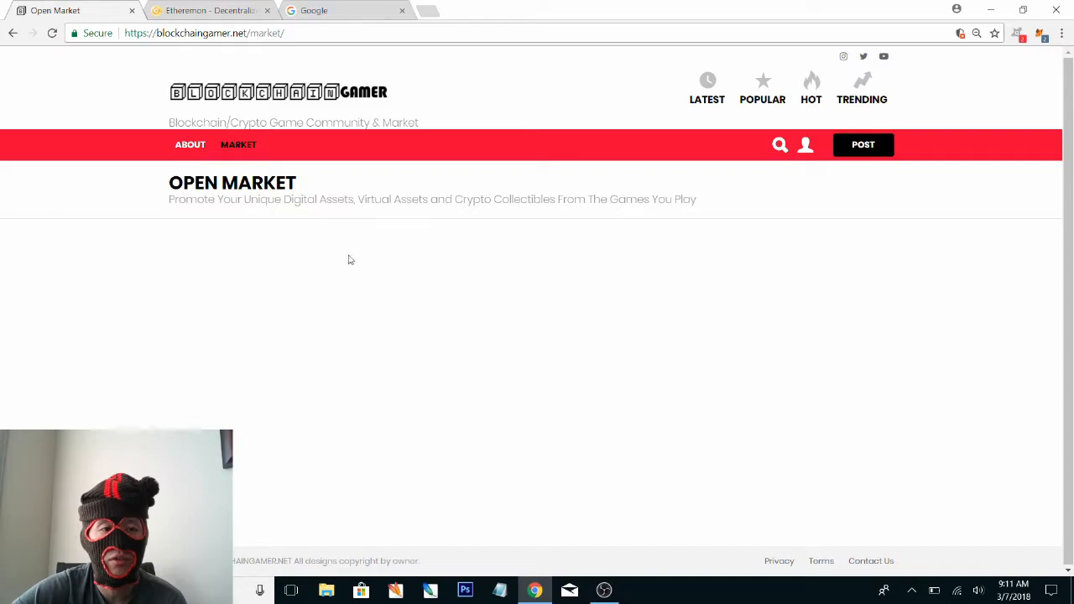
{"action": "mouse_move", "coordinate": [407, 358]}
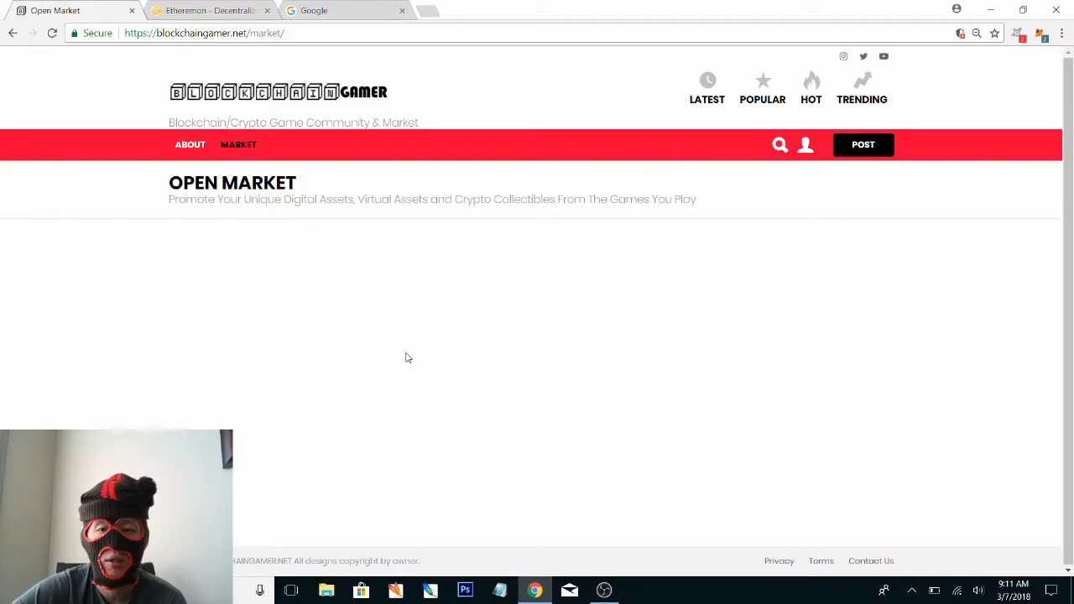
{"action": "mouse_move", "coordinate": [210, 10]}
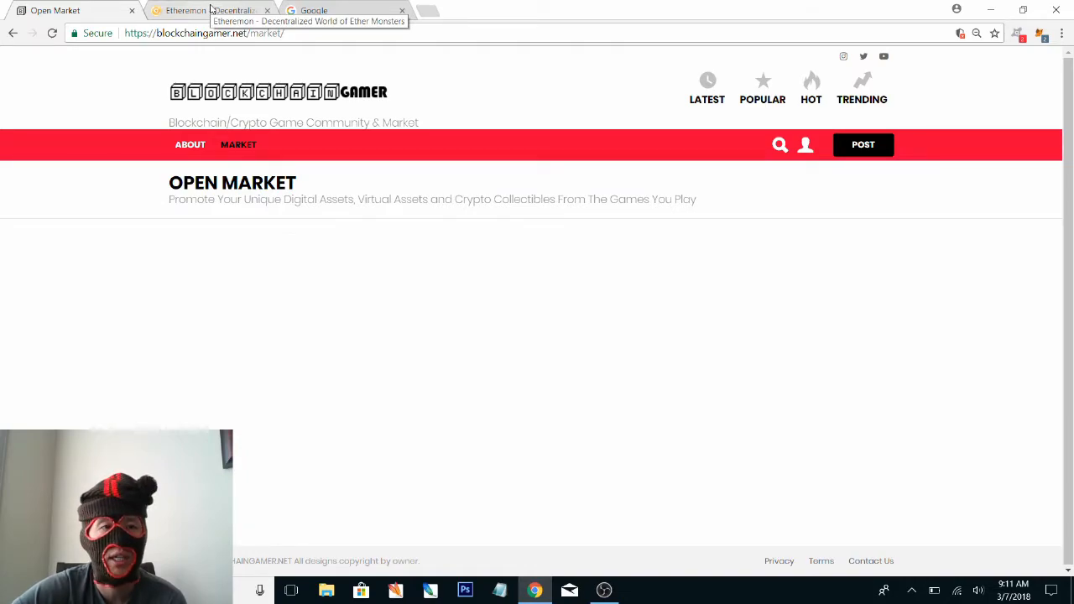
{"action": "left_click", "coordinate": [209, 10]}
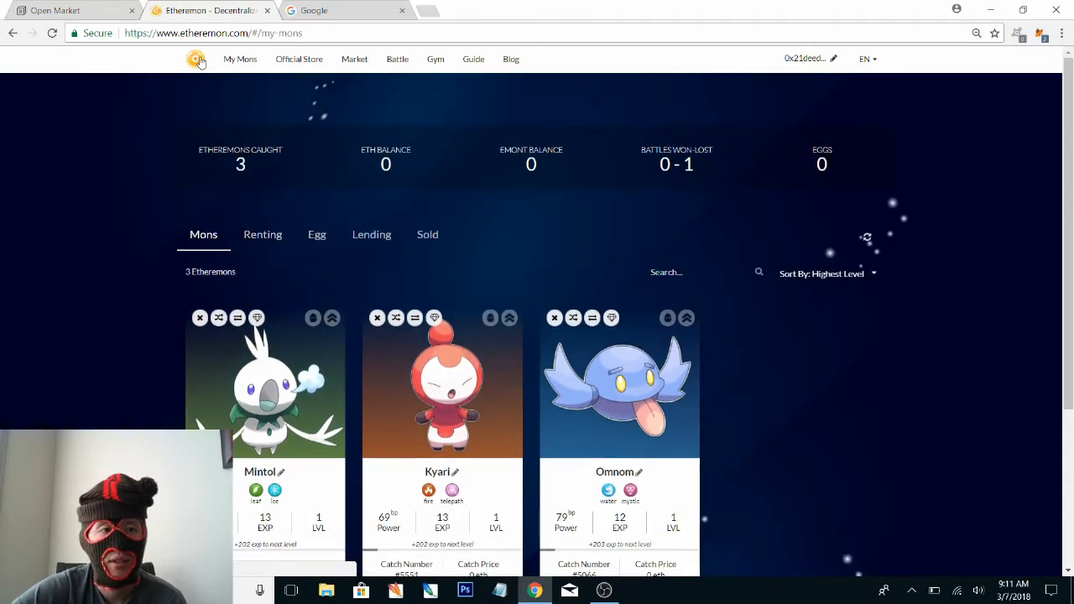
Use the Etheremon logo to return to the home page with the three free starters
{"action": "left_click", "coordinate": [196, 59]}
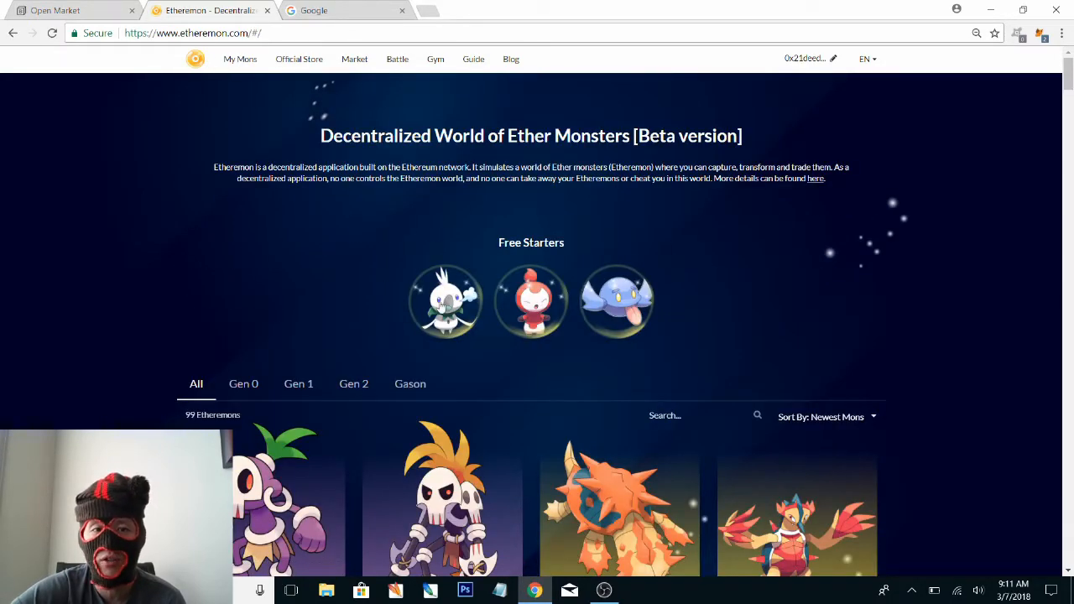
{"action": "mouse_move", "coordinate": [835, 241]}
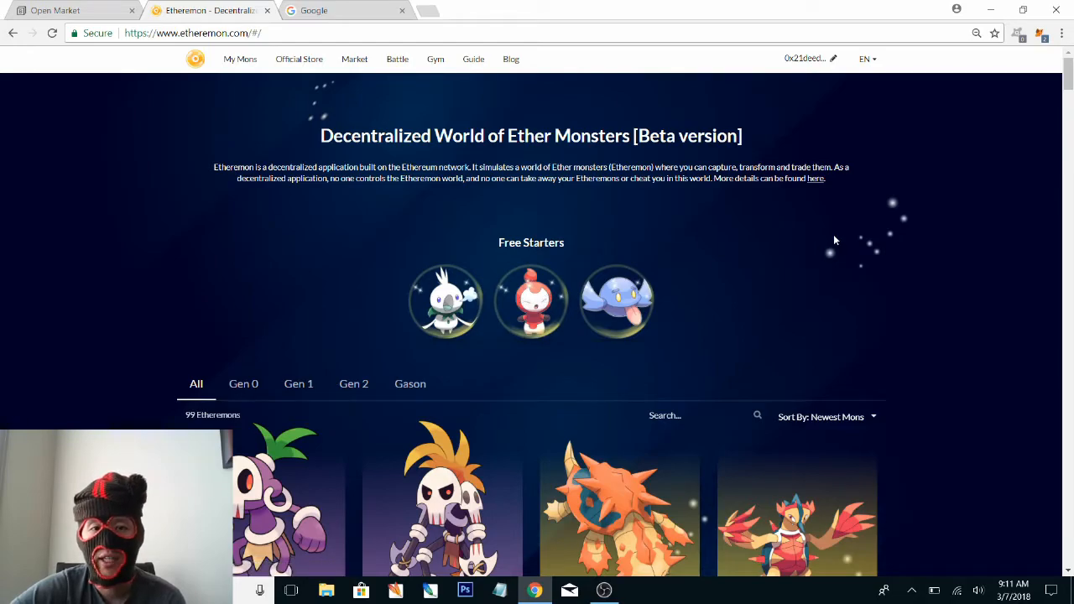
{"action": "mouse_move", "coordinate": [823, 270]}
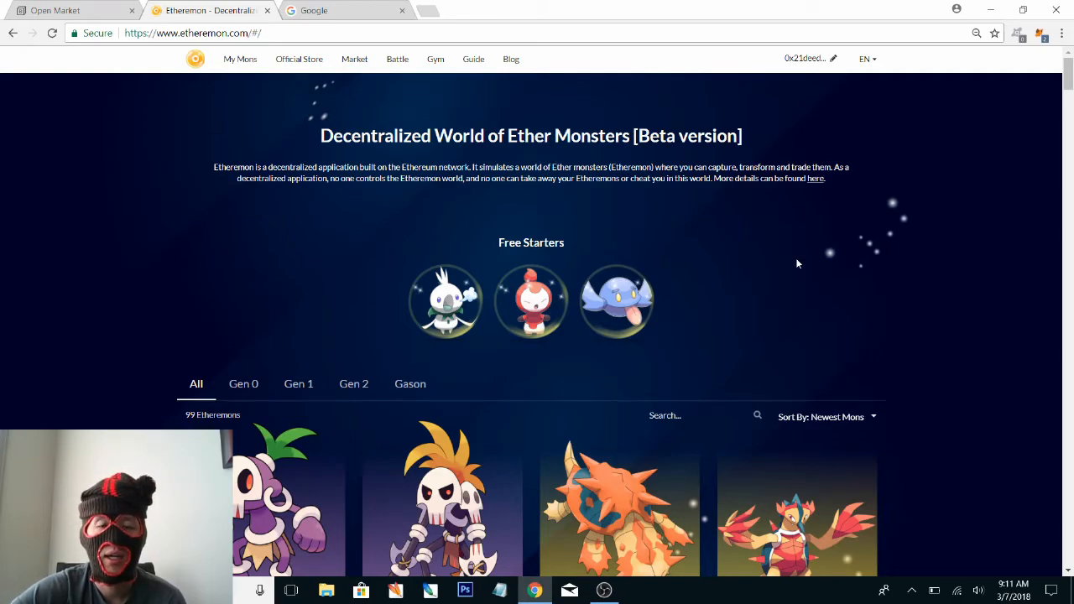
Send BlockchainGamer from Open Market back to its latest stories, then show Etheremon's home page
{"action": "left_click", "coordinate": [71, 10]}
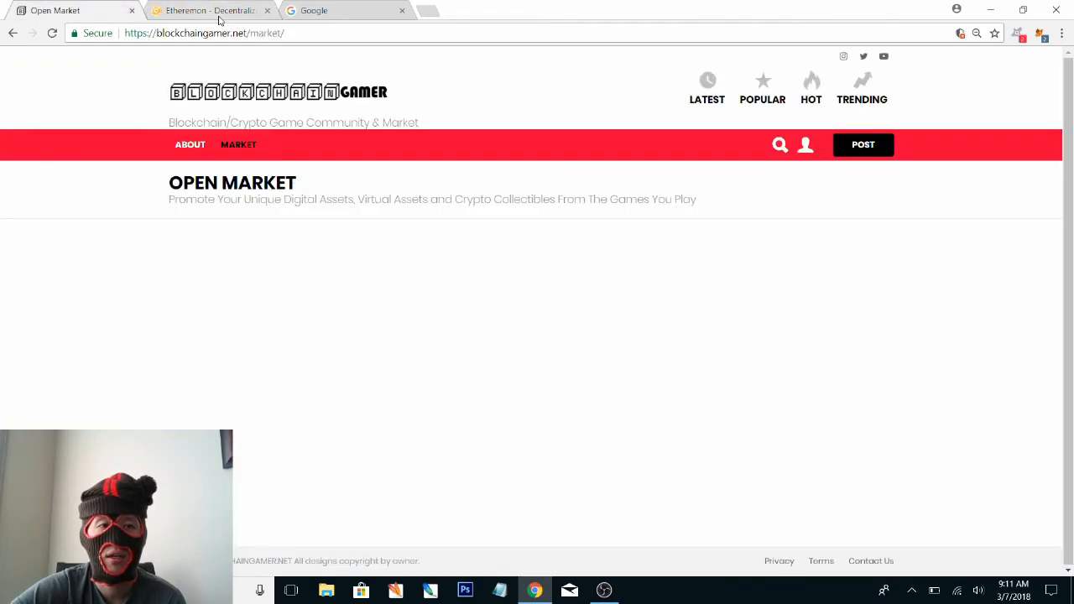
{"action": "left_click", "coordinate": [706, 90]}
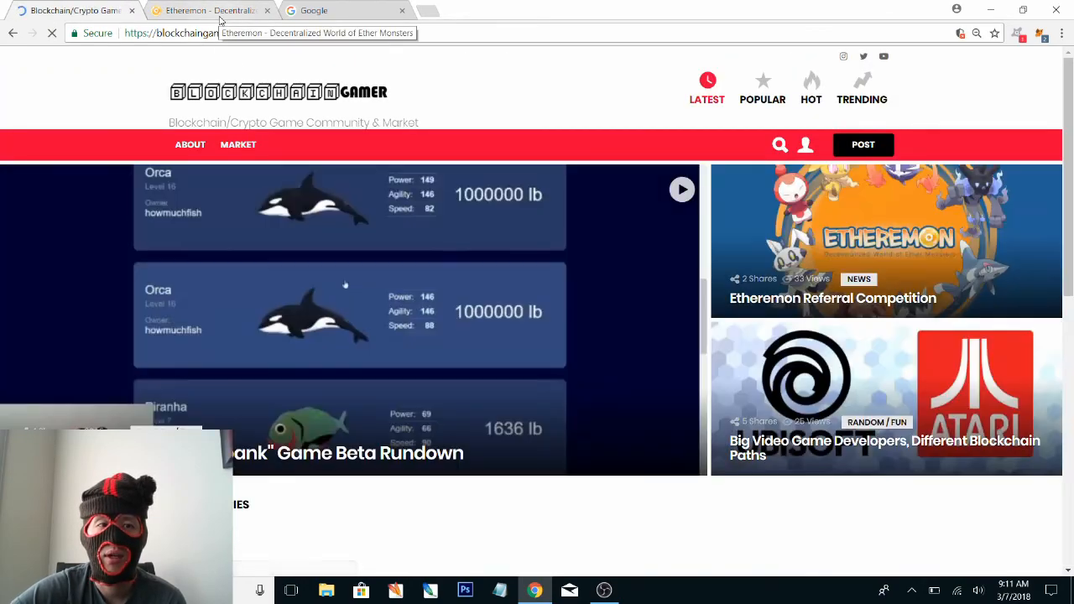
{"action": "left_click", "coordinate": [209, 10]}
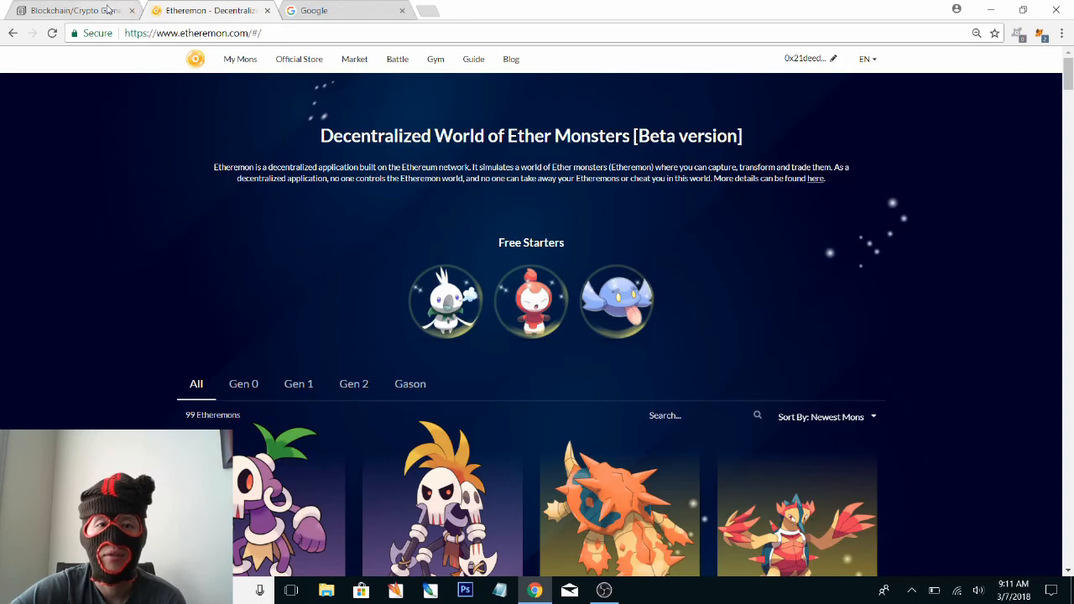